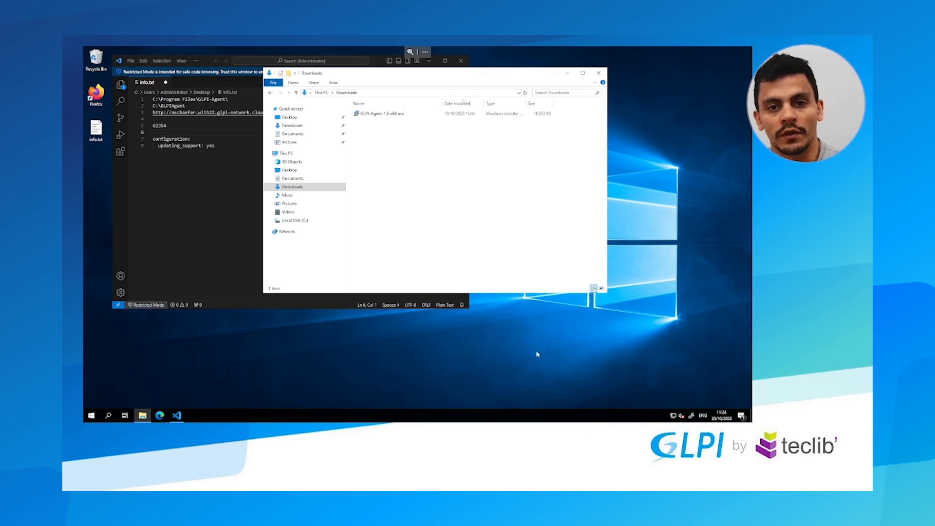
# - Launch the GLPI Agent 1.6 installer and accept the welcome, license and default install folder
pyautogui.doubleClick(380, 113)
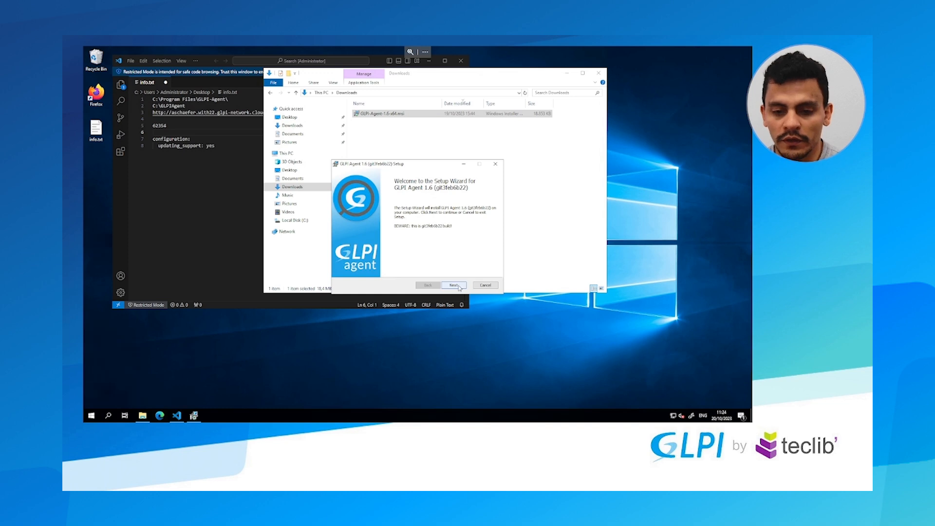
pyautogui.click(453, 284)
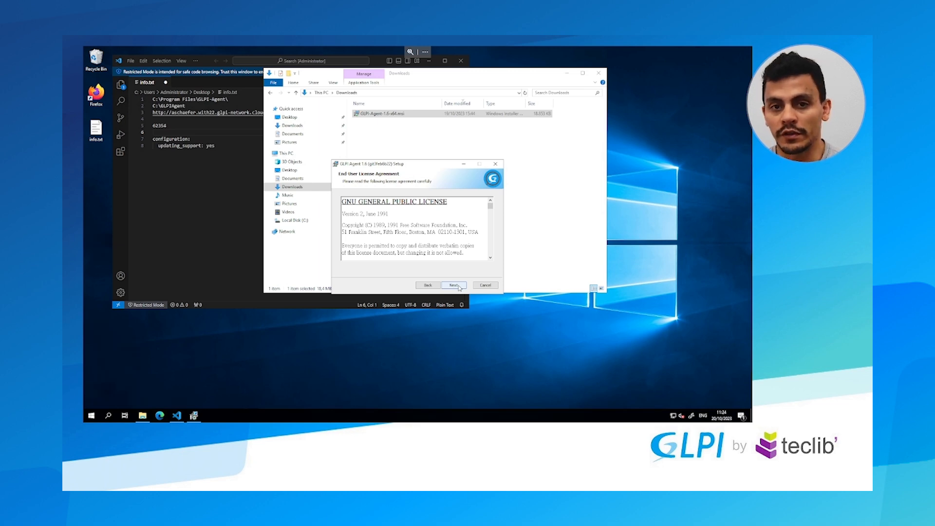
pyautogui.click(454, 284)
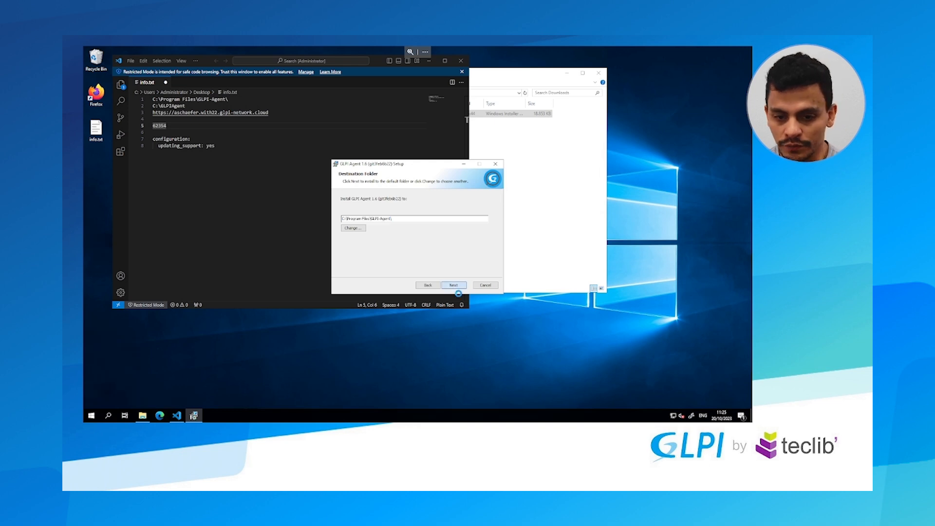
pyautogui.click(454, 285)
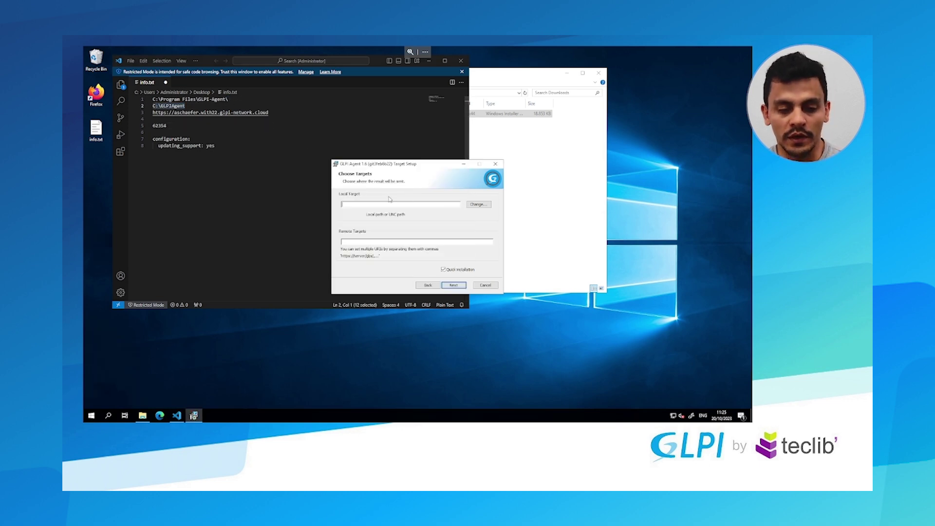
pyautogui.write('C:\\GLPIAgent')
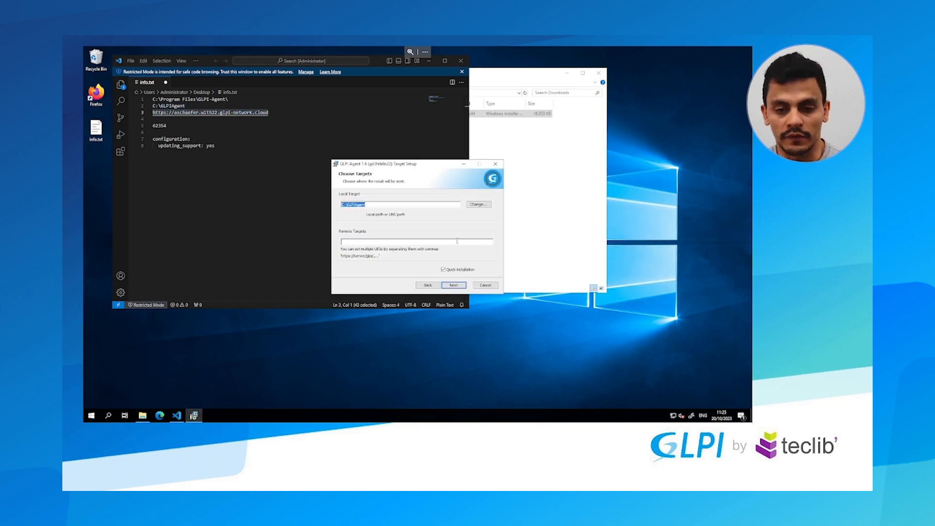
pyautogui.write('https://aschaefer.with22.glpi-network.cloud')
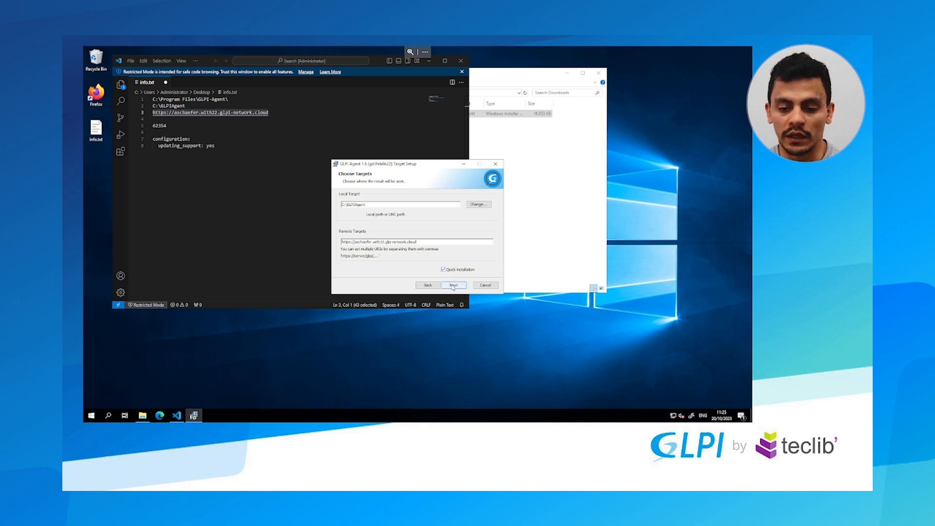
pyautogui.click(454, 284)
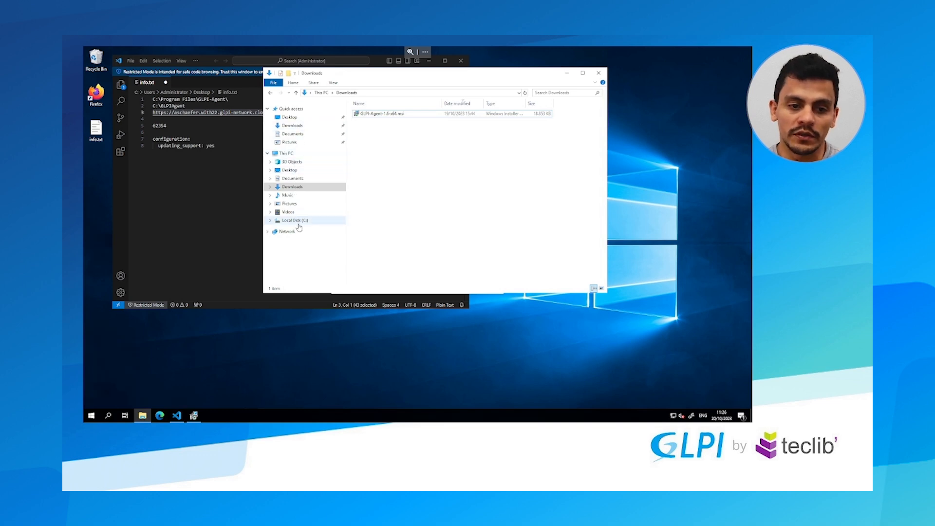
# - Browse to C:\Program Files\GLPI-Agent in File Explorer
pyautogui.click(295, 220)
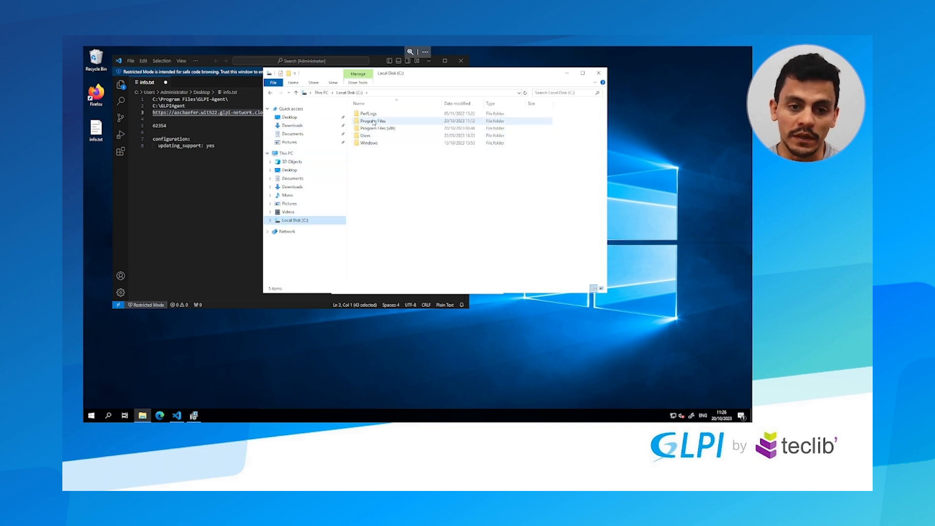
pyautogui.moveTo(305, 298)
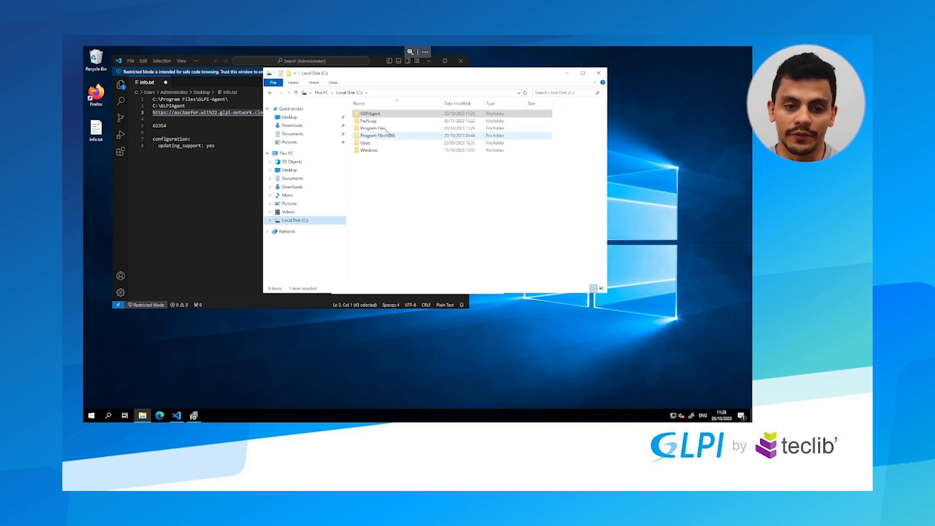
pyautogui.doubleClick(372, 129)
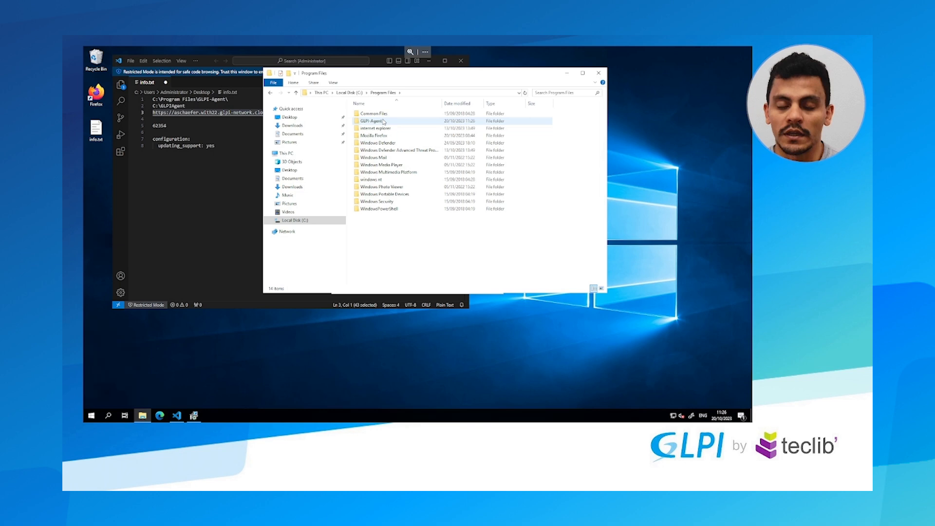
pyautogui.moveTo(381, 120)
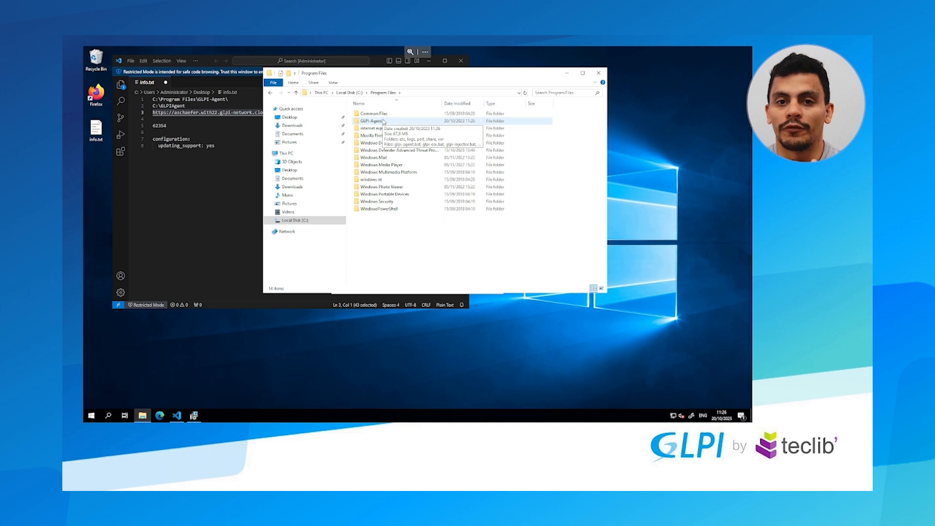
pyautogui.doubleClick(367, 121)
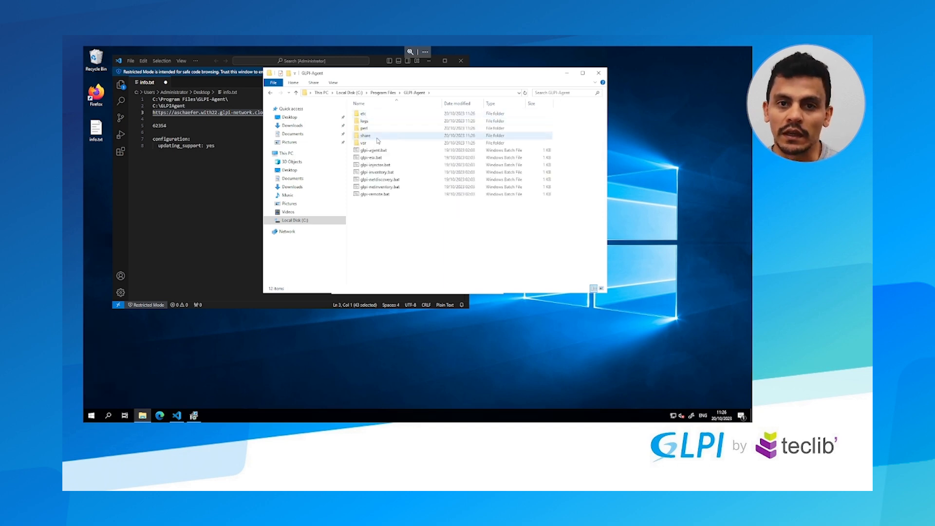
pyautogui.moveTo(378, 142)
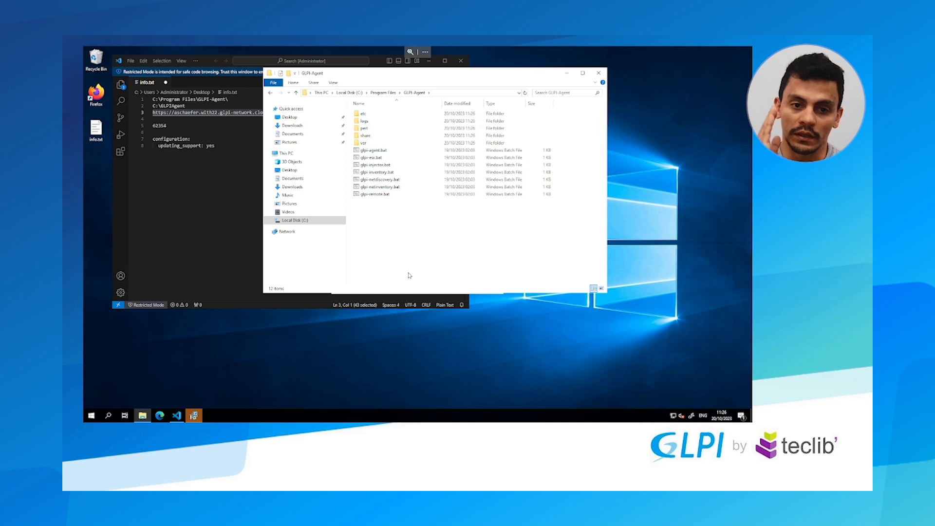
pyautogui.moveTo(231, 394)
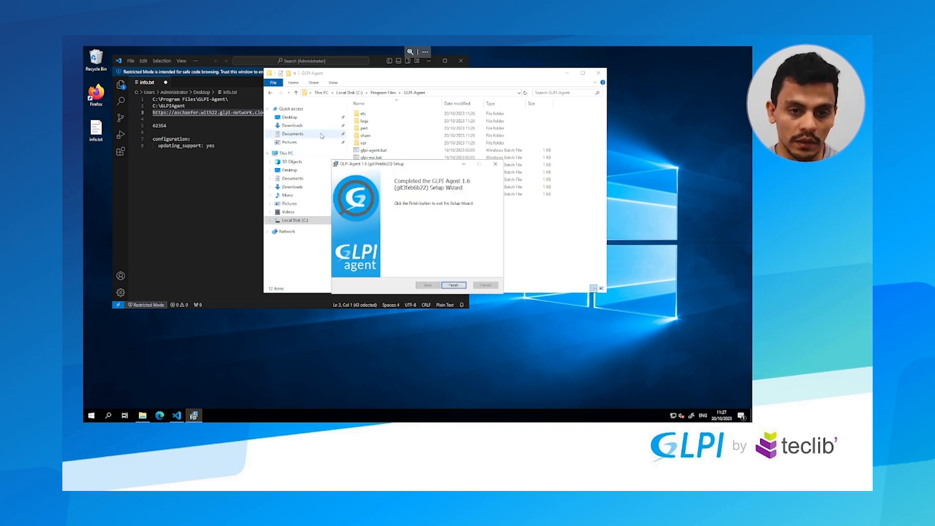
# - Finish the setup wizard and select toolbox-plugin.cfg in the etc folder
pyautogui.click(454, 284)
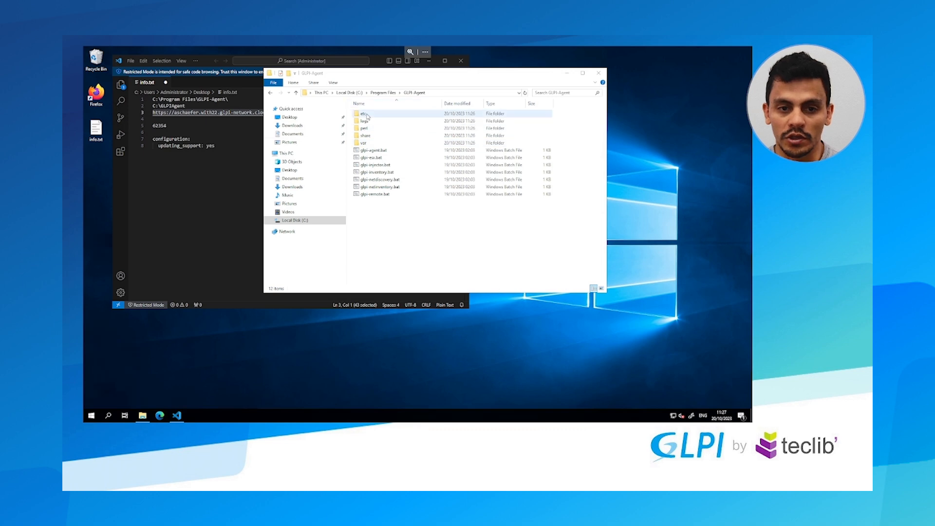
pyautogui.doubleClick(358, 113)
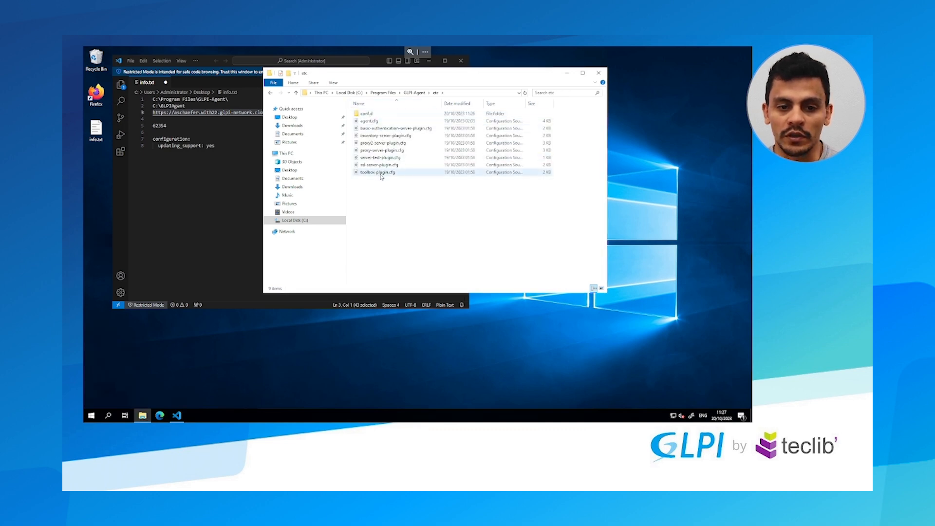
pyautogui.click(378, 171)
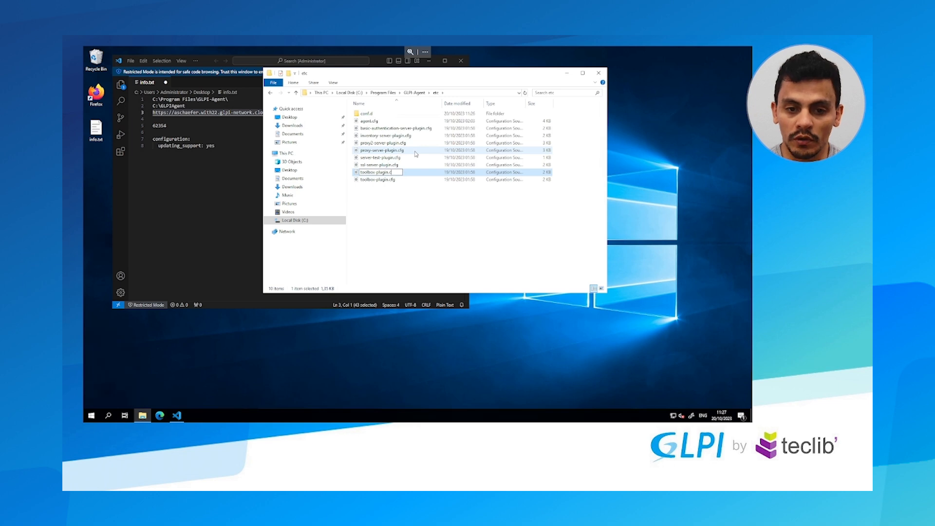
# - Rename the copied config to toolbox-plugin.local, accepting the extension change
pyautogui.press('Enter')
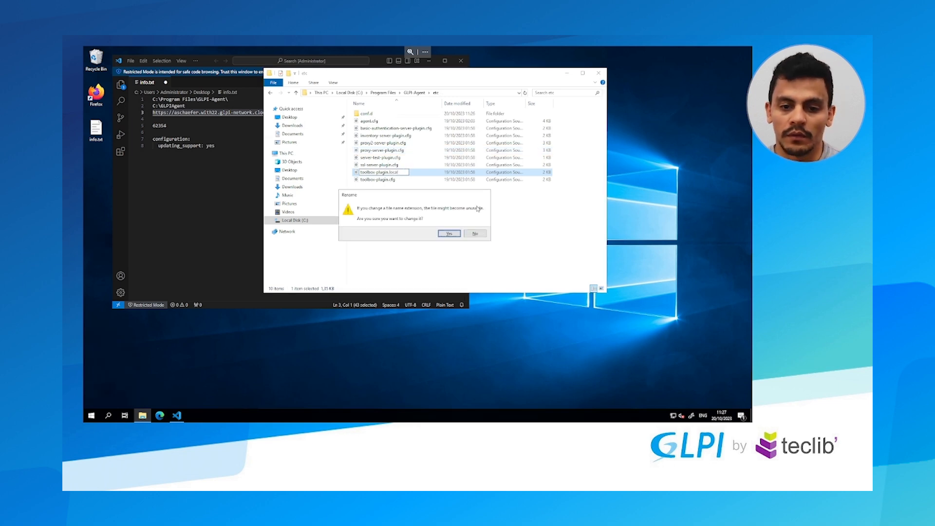
pyautogui.click(448, 234)
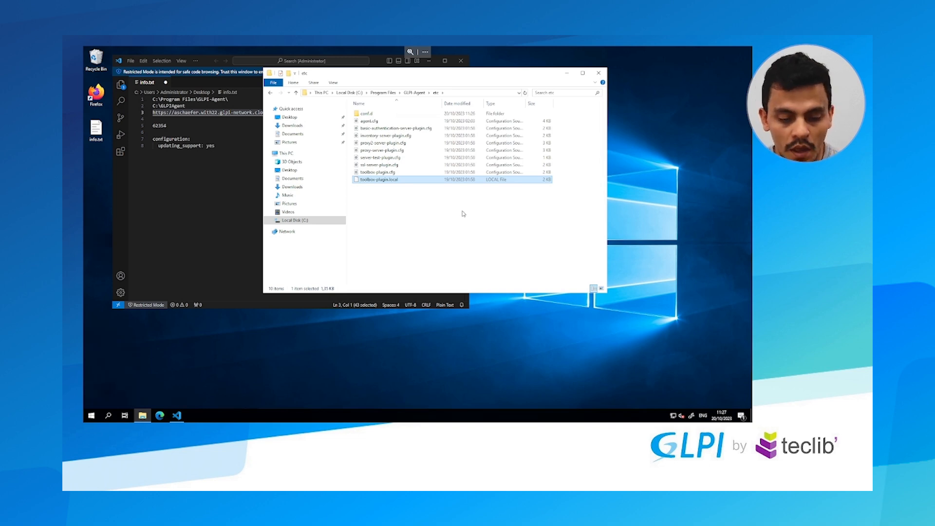
pyautogui.rightClick(381, 179)
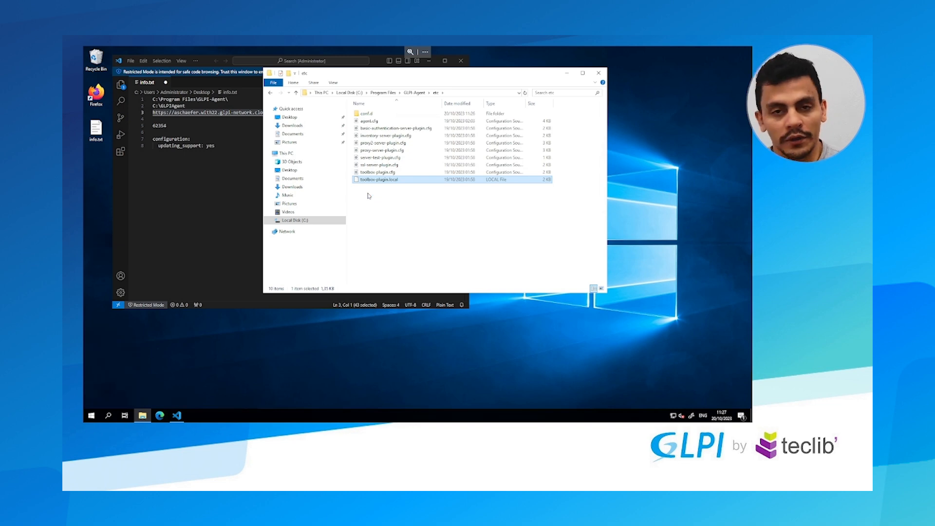
# - Uncomment disabled = no in toolbox-plugin.local and save the file
pyautogui.doubleClick(378, 180)
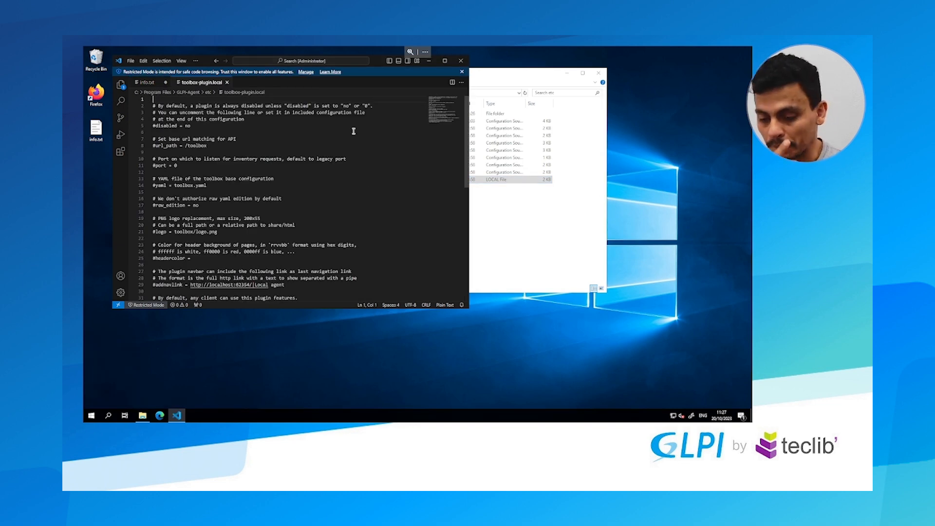
pyautogui.moveTo(203, 124)
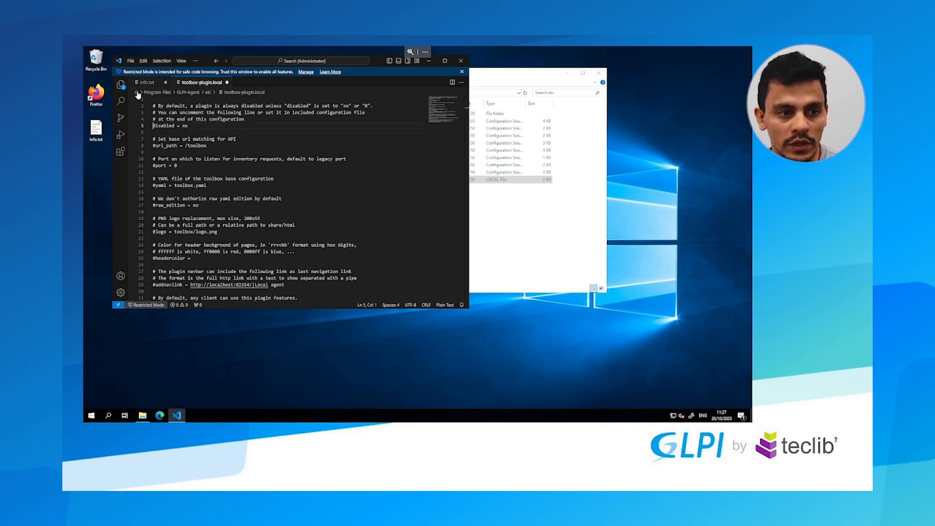
pyautogui.click(129, 60)
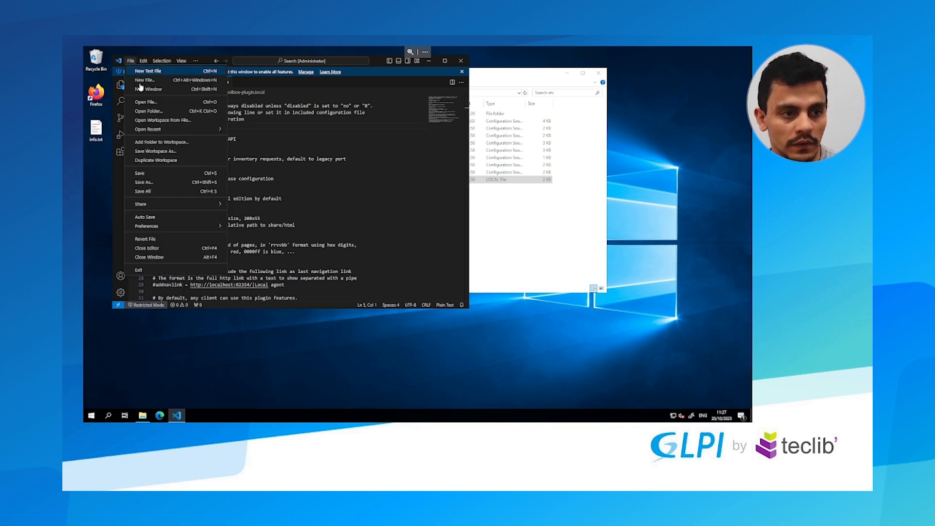
pyautogui.click(283, 159)
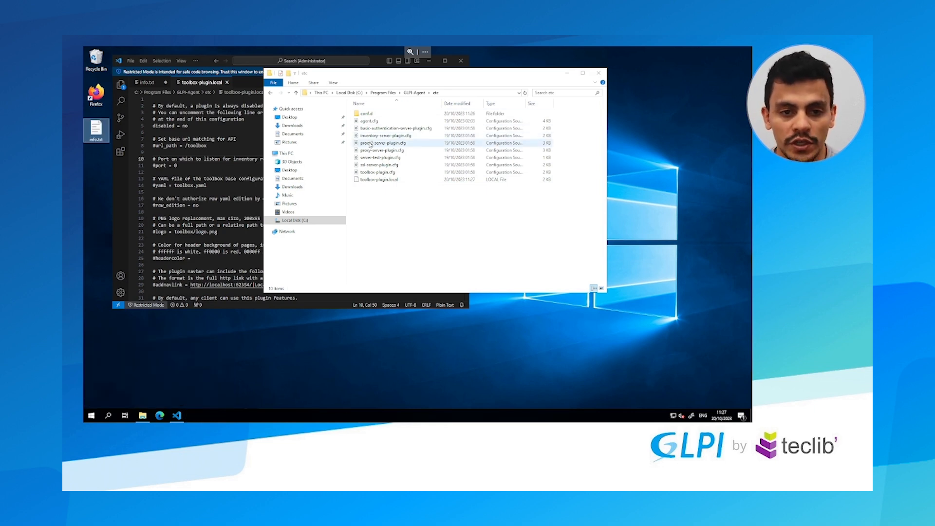
# - Restart the glpi-agent service in Windows Services
pyautogui.click(193, 415)
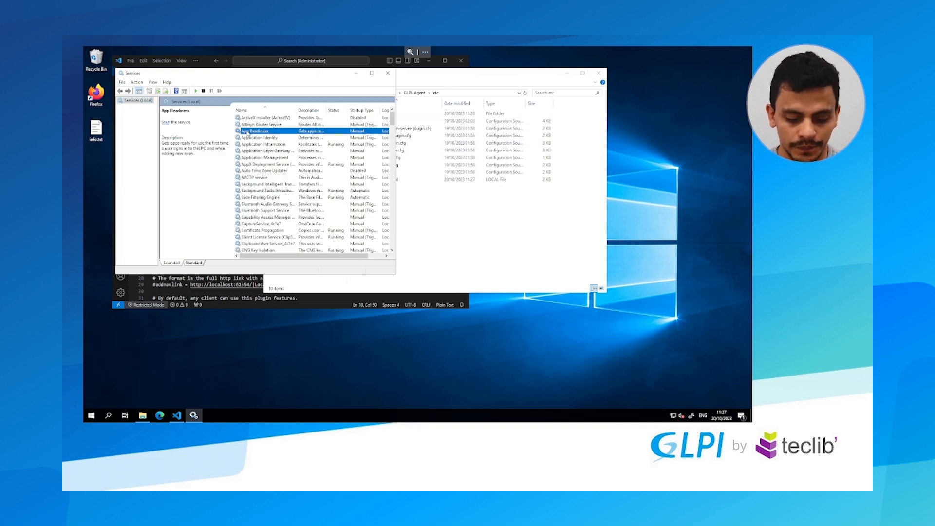
pyautogui.click(263, 124)
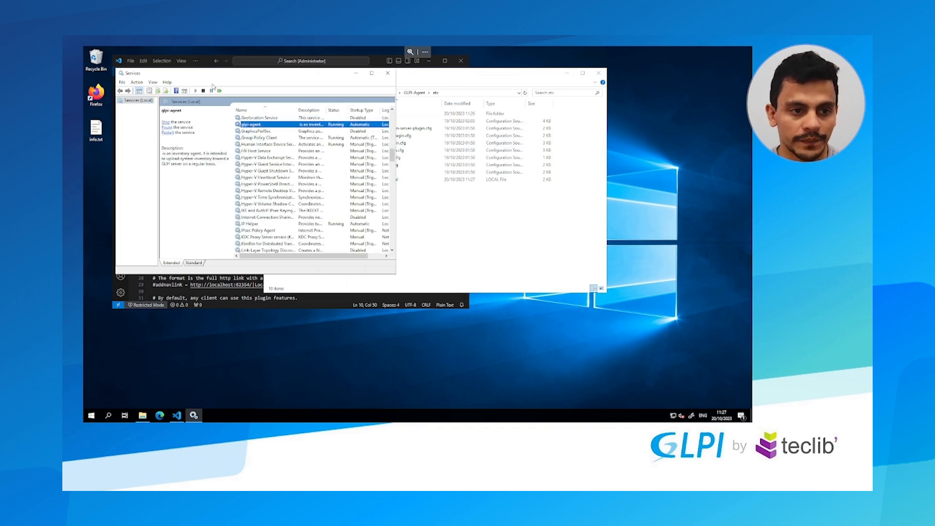
pyautogui.click(169, 121)
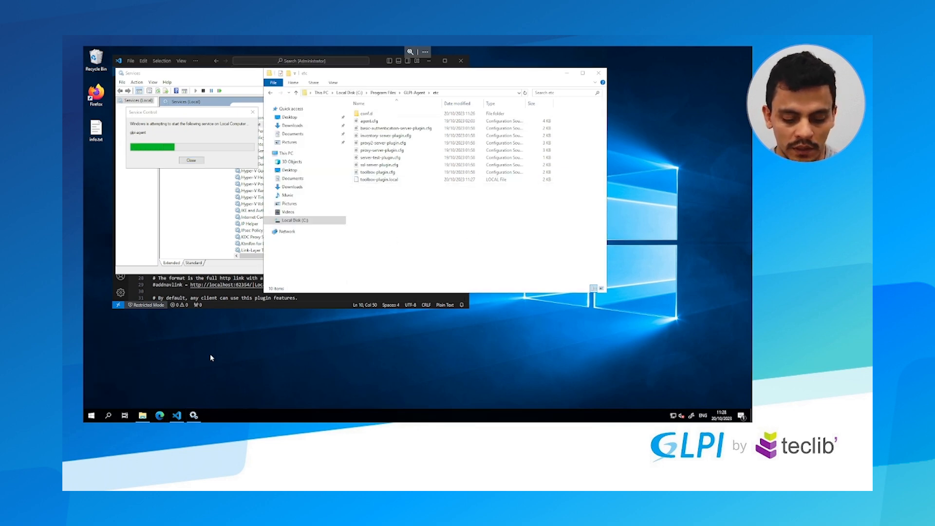
# - Launch Microsoft Edge as administrator from the Start menu search
pyautogui.write('edge')
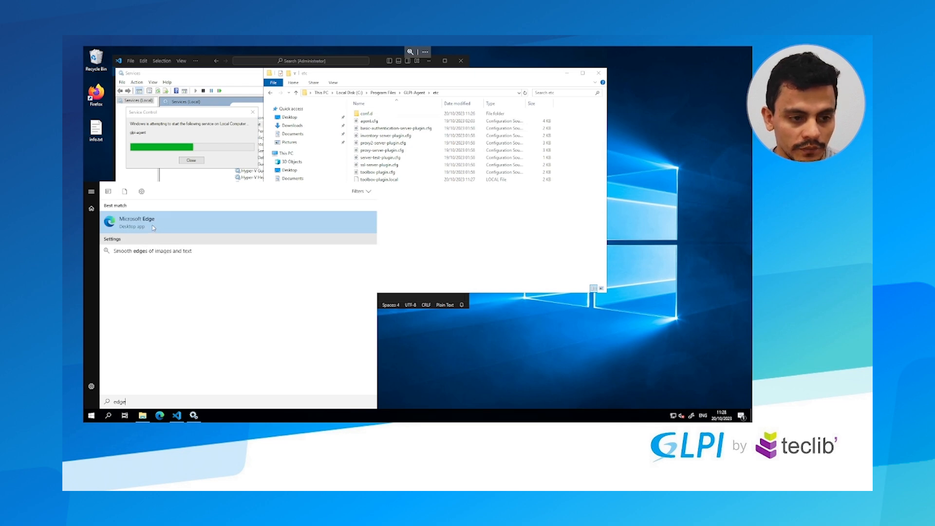
pyautogui.rightClick(154, 225)
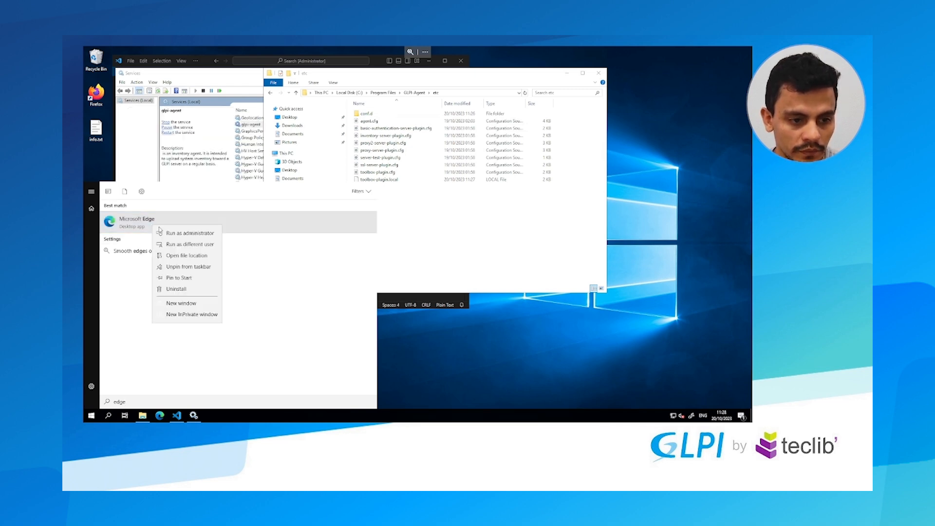
pyautogui.click(136, 224)
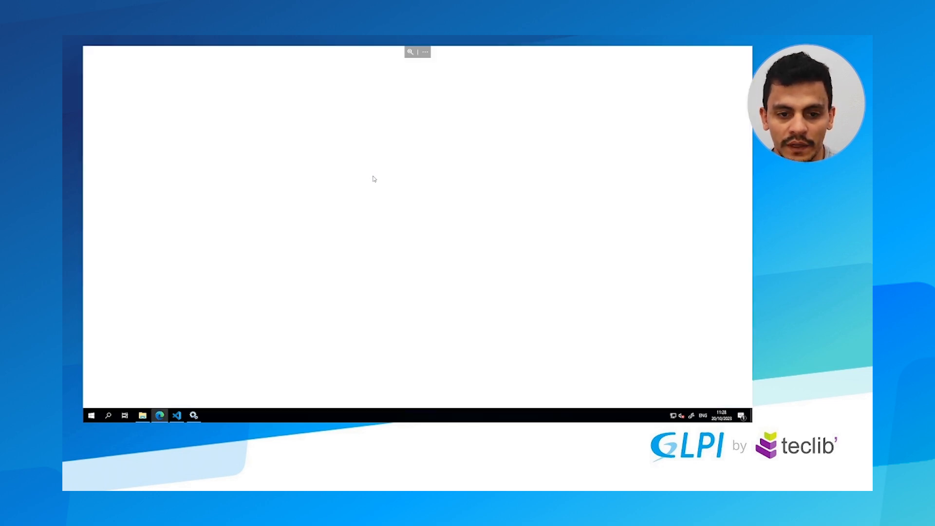
pyautogui.click(160, 414)
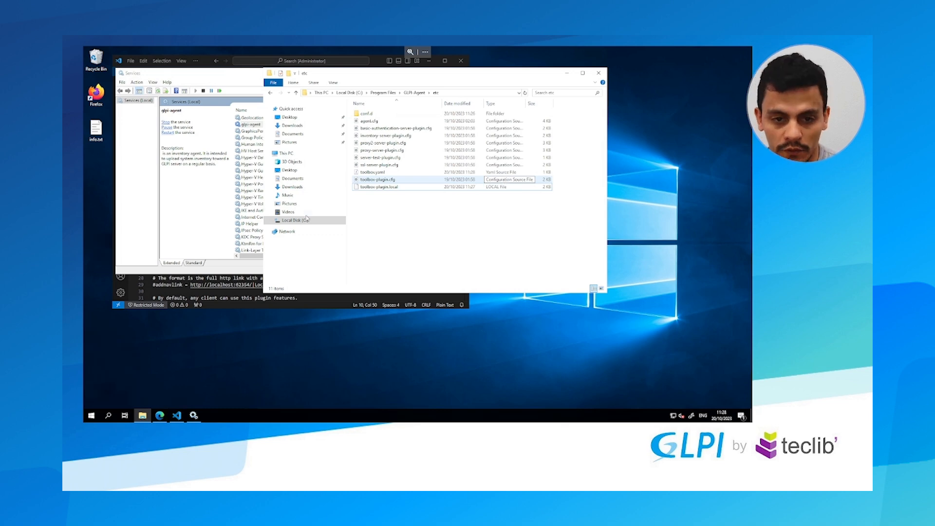
# - Open toolbox.yaml from the etc folder in VS Code, showing updating_support set to yes
pyautogui.click(374, 172)
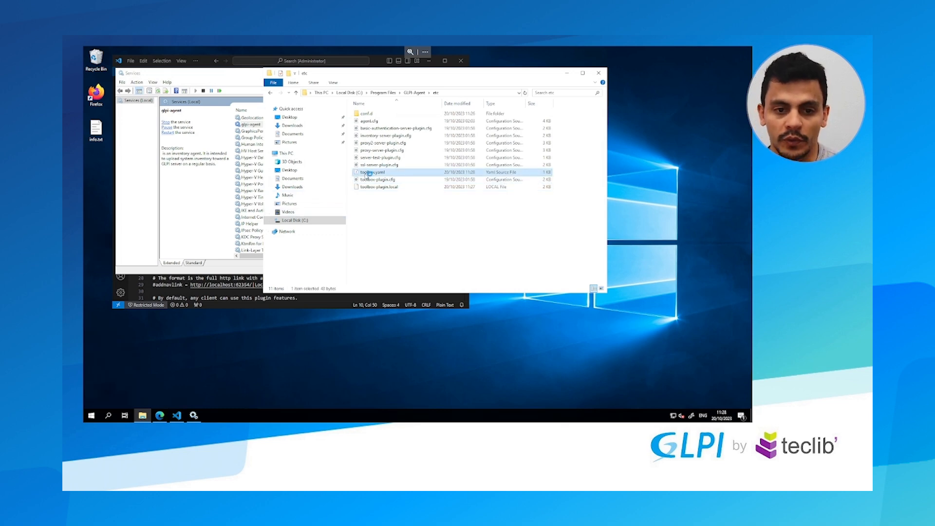
pyautogui.doubleClick(371, 171)
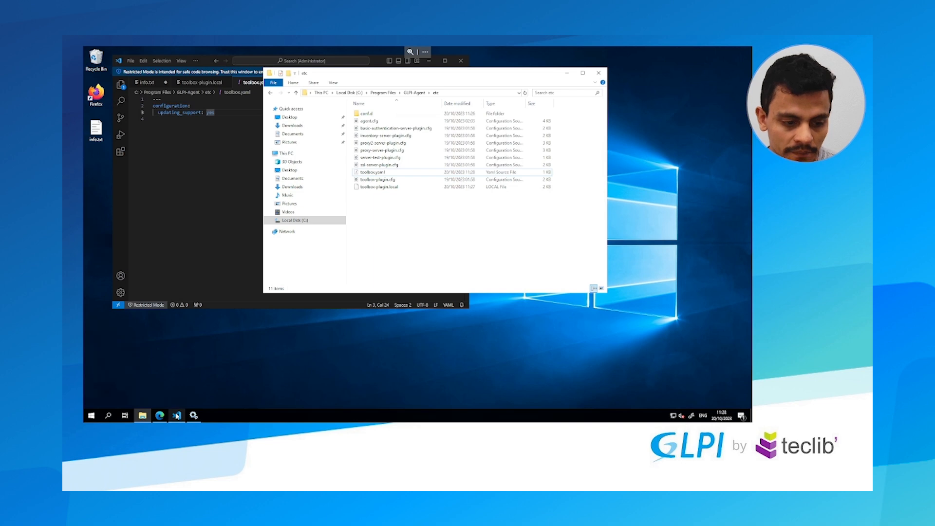
# - Load localhost:62354/toolbox in Edge to reach the ToolBox inventory tasks page
pyautogui.click(160, 414)
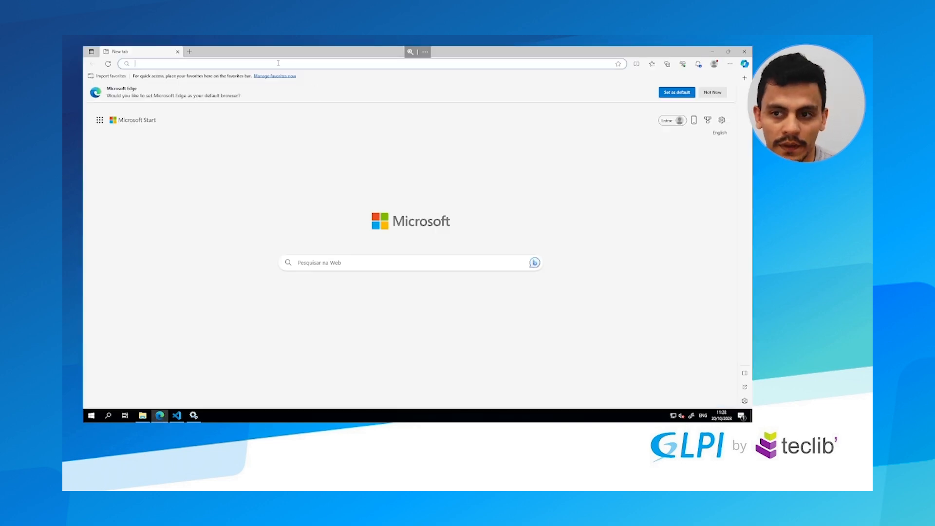
pyautogui.write('localhost:')
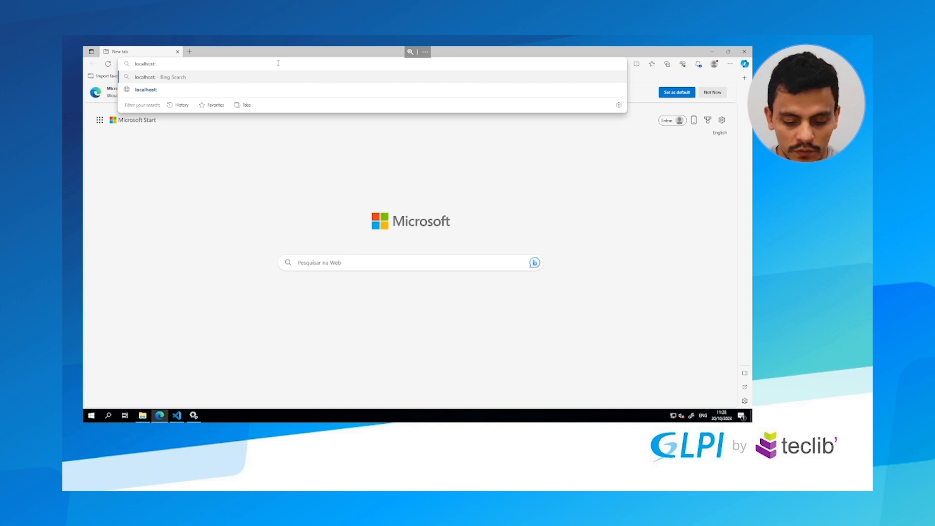
pyautogui.write('62354/tool')
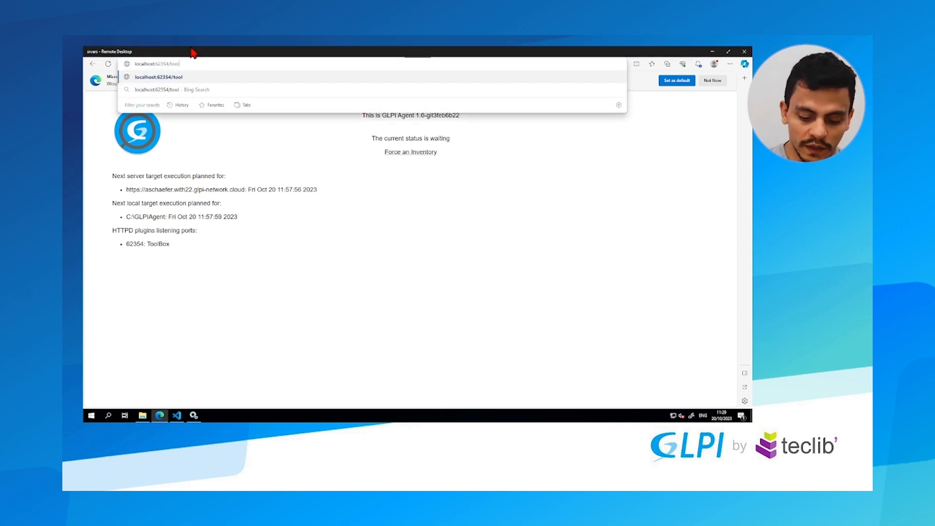
pyautogui.press('Enter')
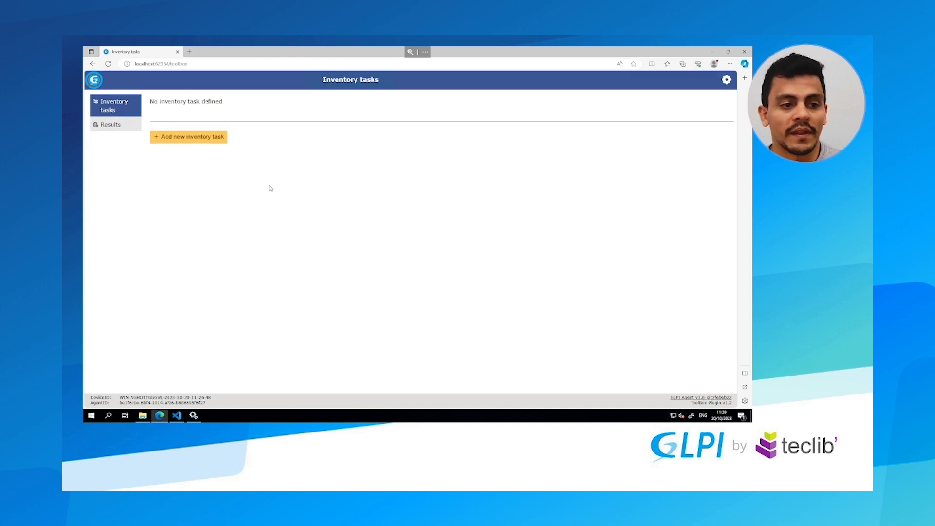
pyautogui.click(188, 136)
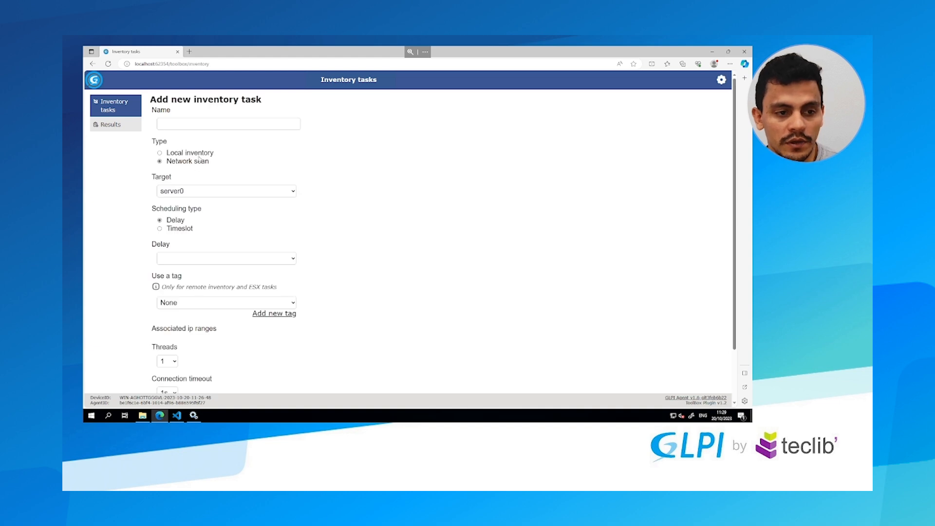
pyautogui.scroll(-3)
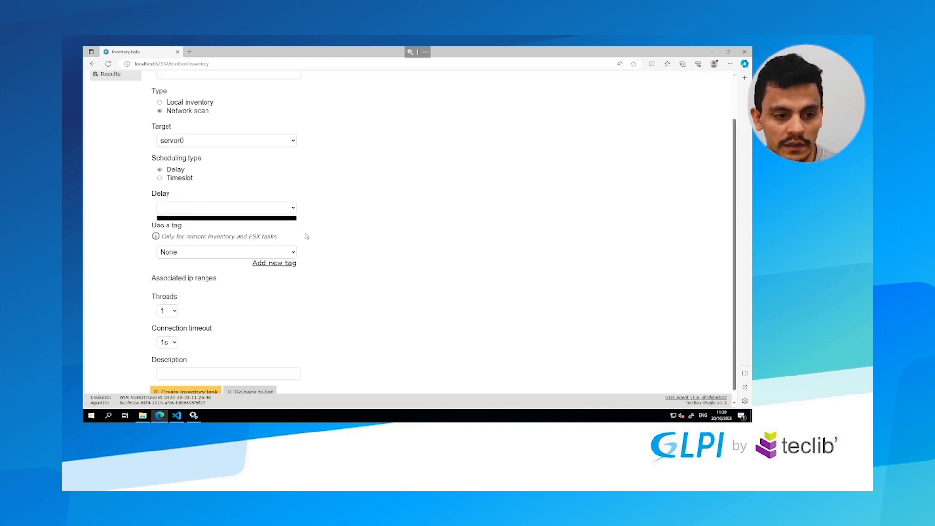
pyautogui.scroll(-3)
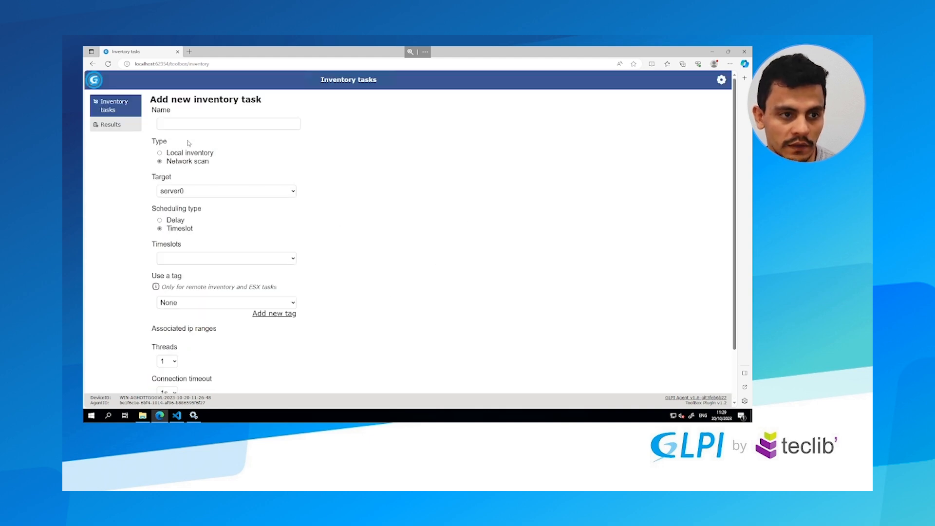
pyautogui.scroll(-3)
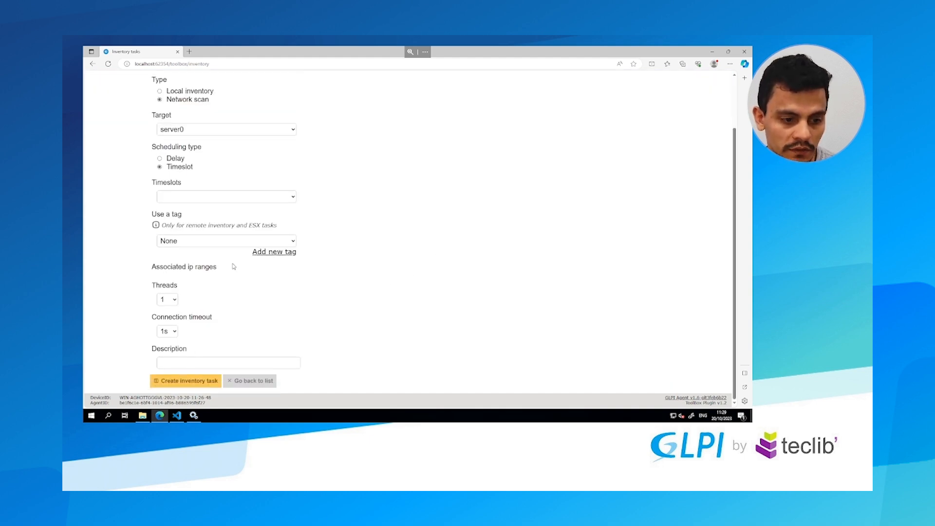
pyautogui.doubleClick(171, 267)
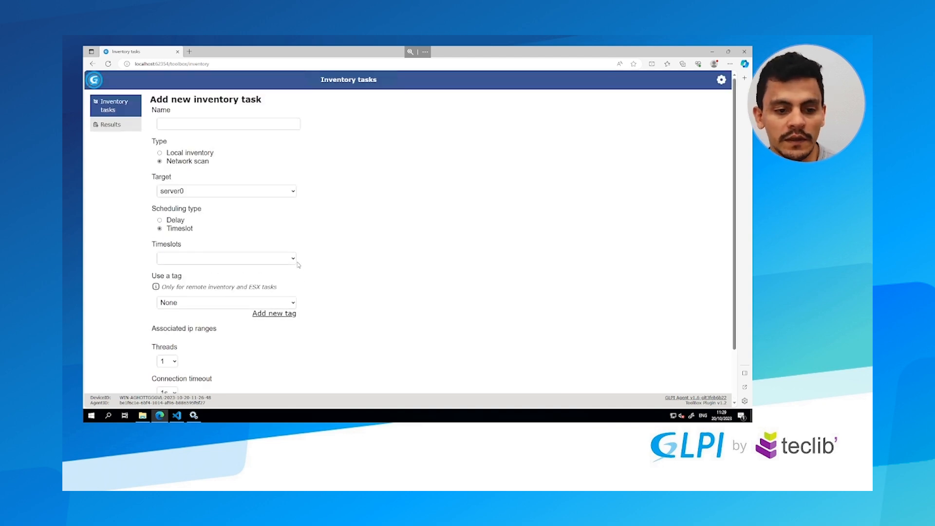
pyautogui.moveTo(386, 215)
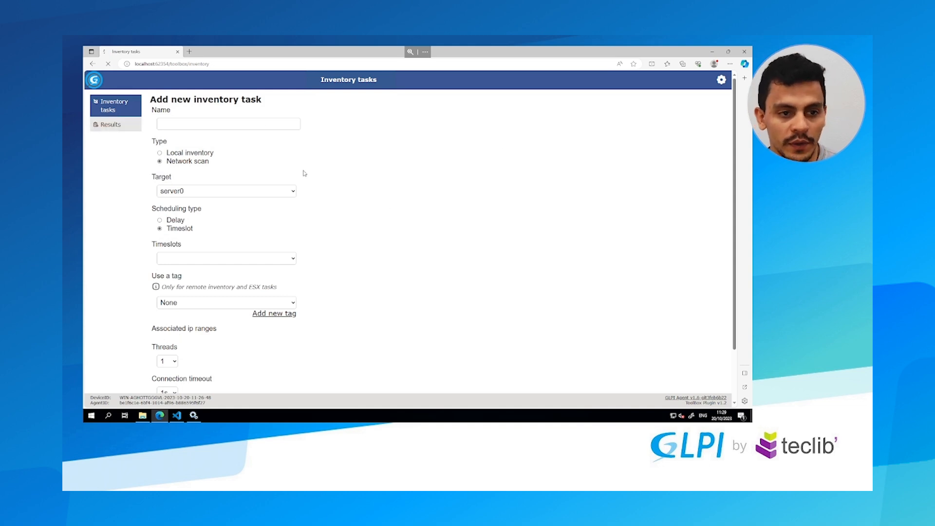
pyautogui.click(109, 125)
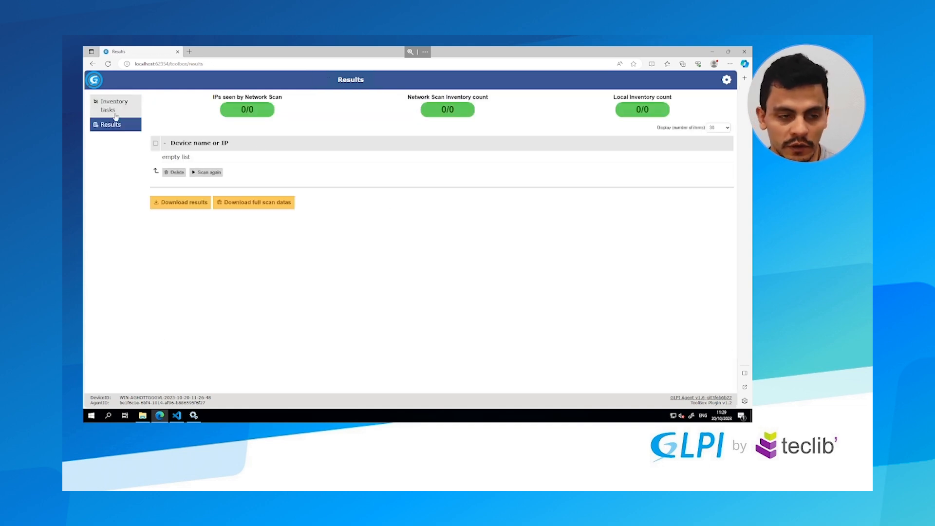
pyautogui.moveTo(108, 105)
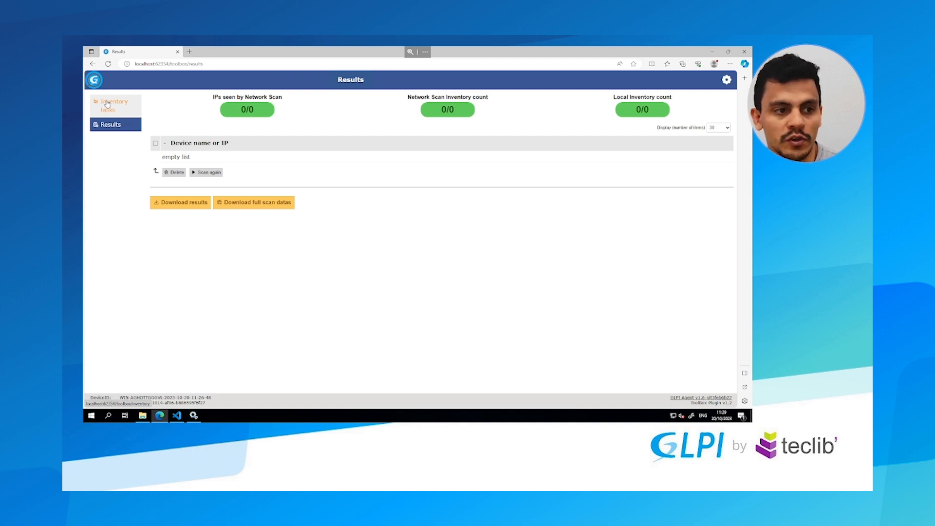
pyautogui.click(114, 105)
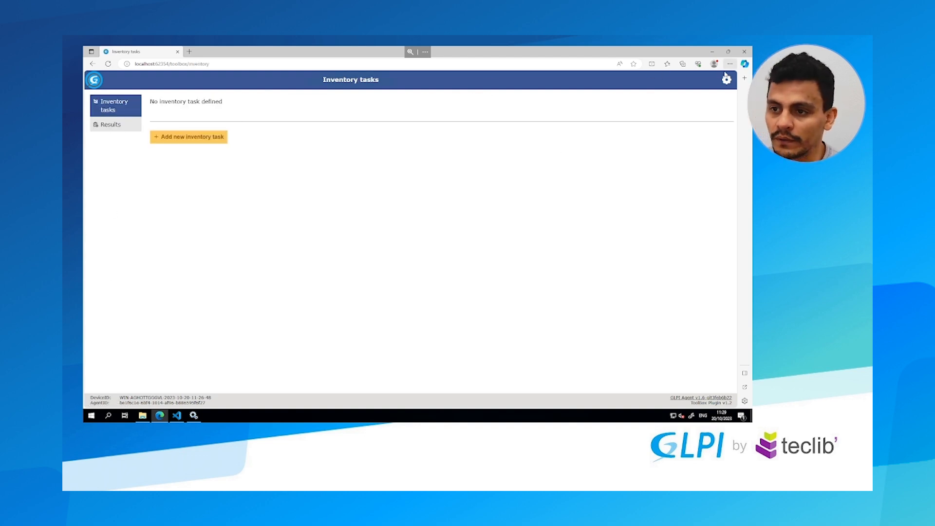
# - Enable Show IP Ranges, Show Scheduling and Raw YAML navigation in the ToolBox configuration
pyautogui.click(719, 80)
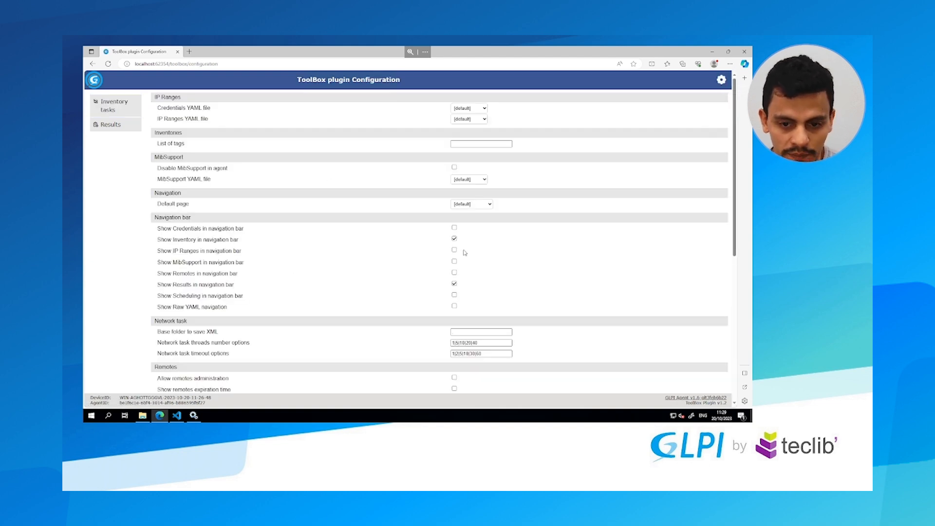
pyautogui.click(454, 250)
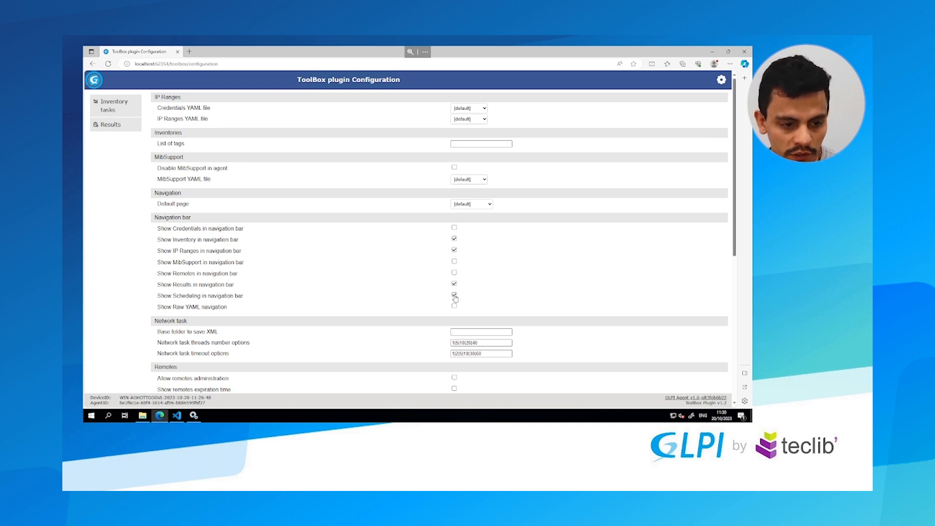
pyautogui.click(454, 294)
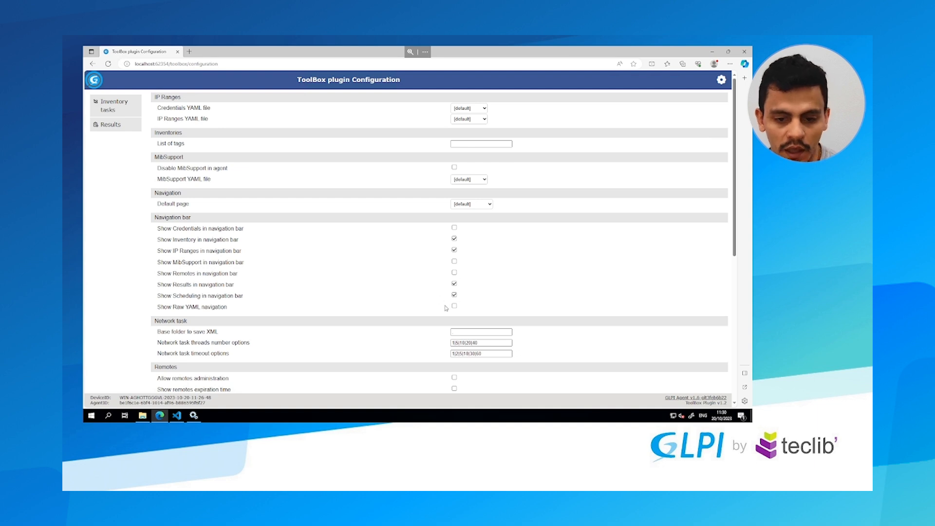
pyautogui.click(454, 305)
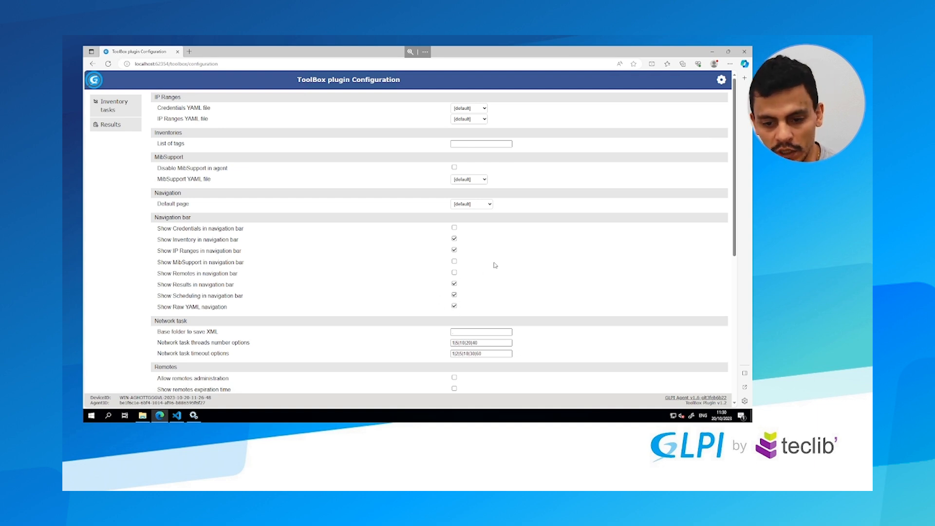
pyautogui.scroll(-3)
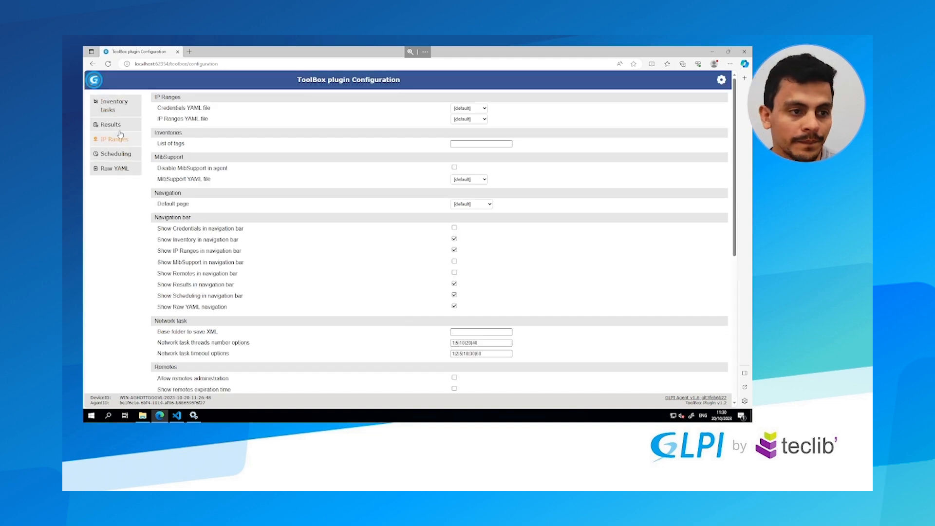
# - Start a new IP range from 172.16.10.1 to 172.16.10.15
pyautogui.click(115, 138)
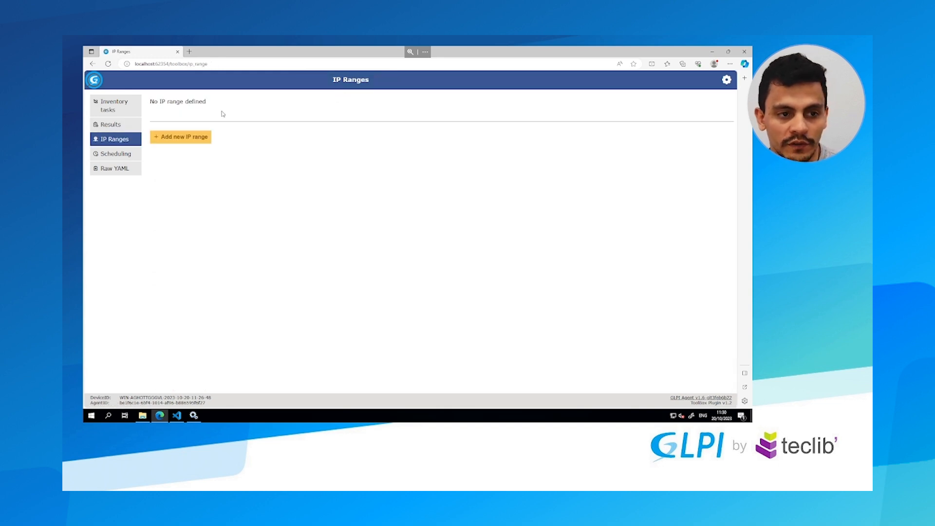
pyautogui.click(180, 136)
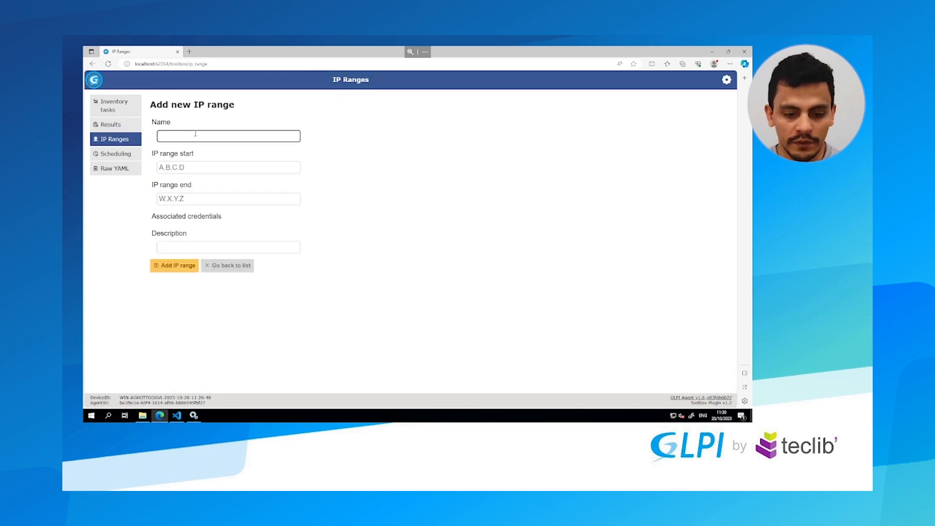
pyautogui.write('1')
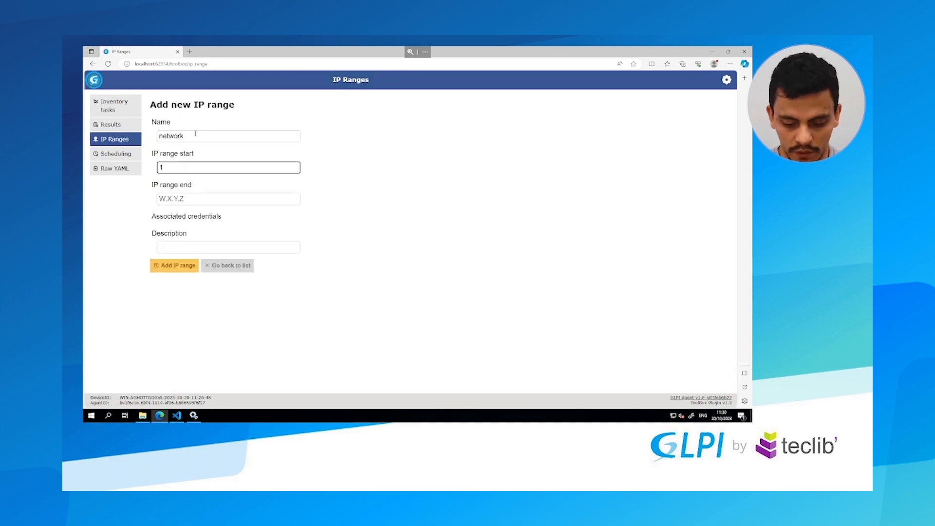
pyautogui.write('72.16.10.')
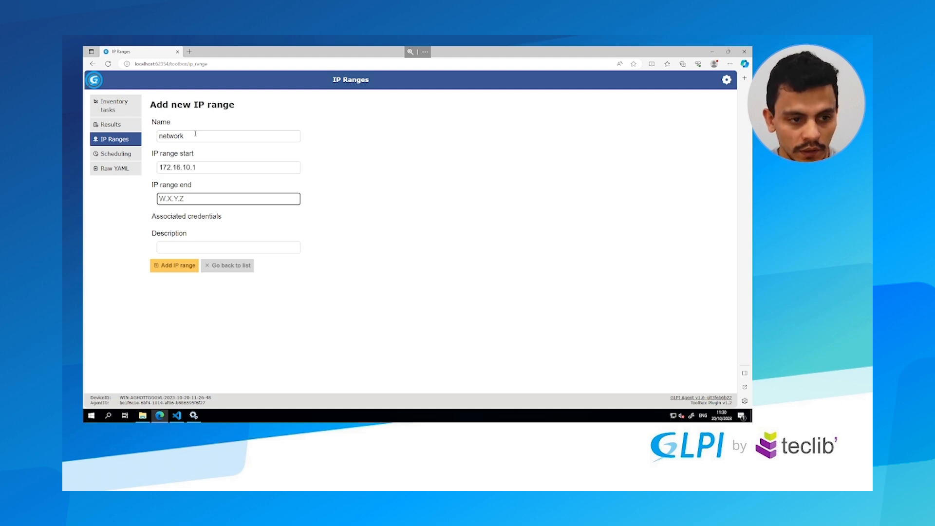
pyautogui.write('172.16.10.')
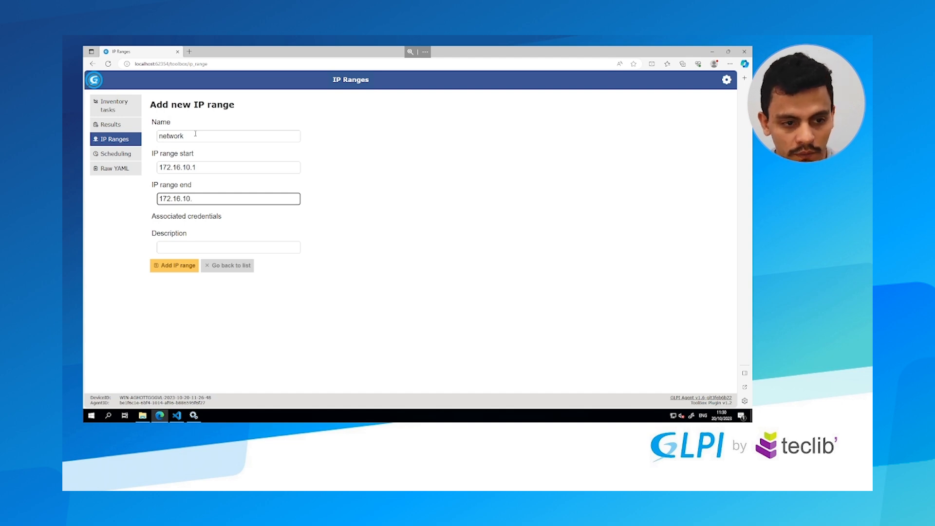
pyautogui.write('254')
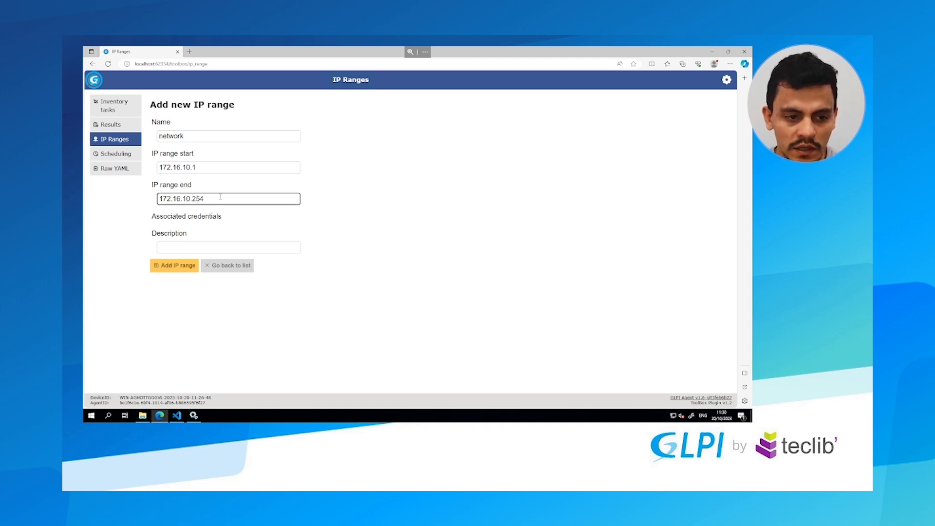
pyautogui.press('Backspace')
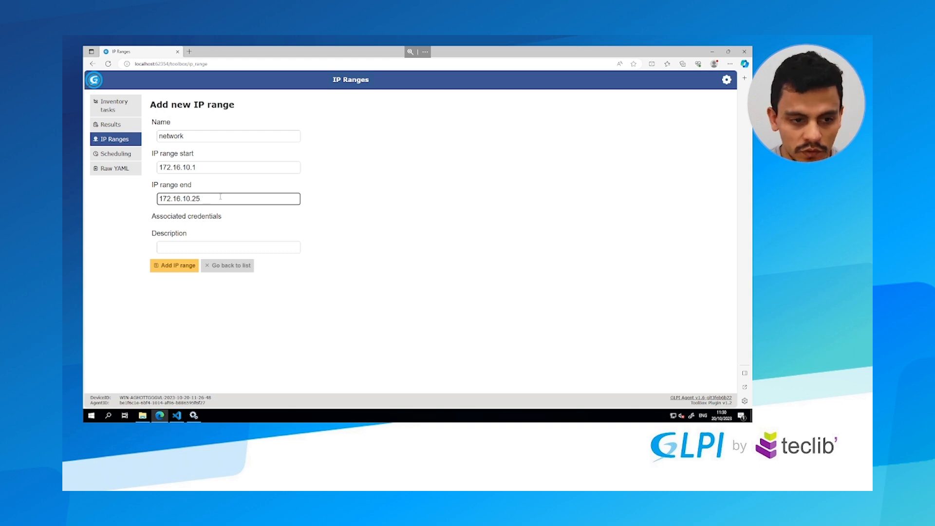
pyautogui.press('Backspace')
pyautogui.write('1')
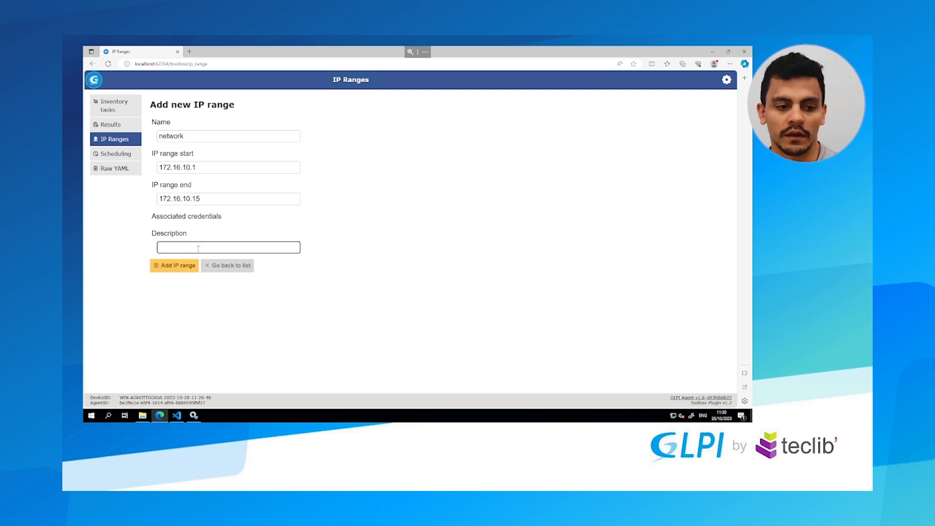
# - Name the range network, describe it as main network and add it
pyautogui.write('netw')
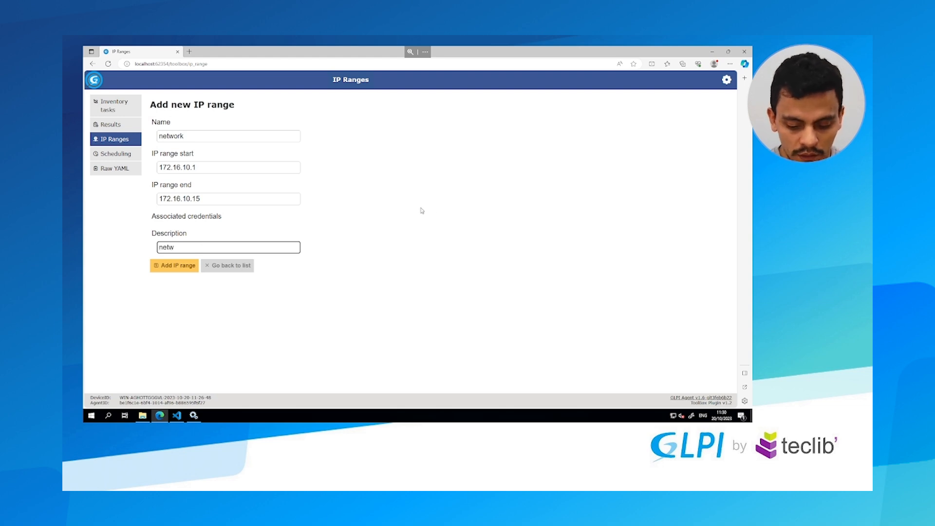
pyautogui.write('mainnetwork')
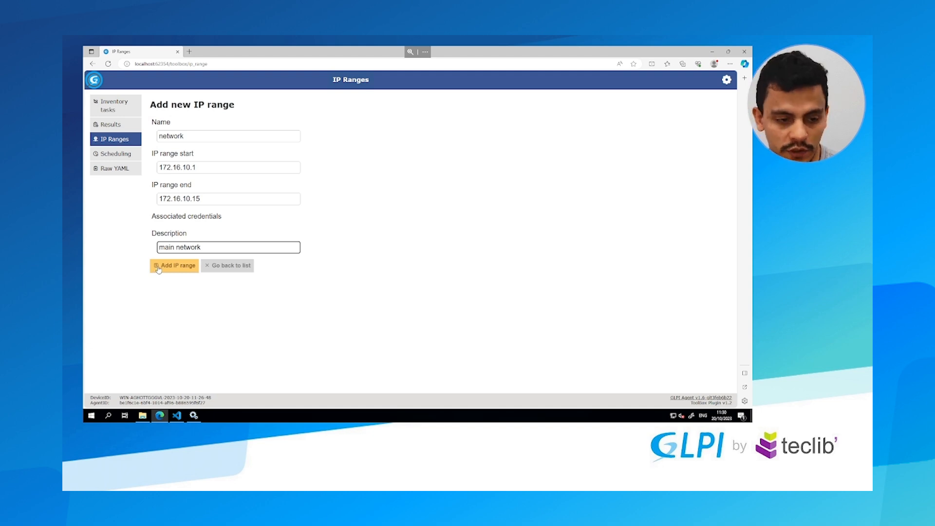
pyautogui.click(173, 264)
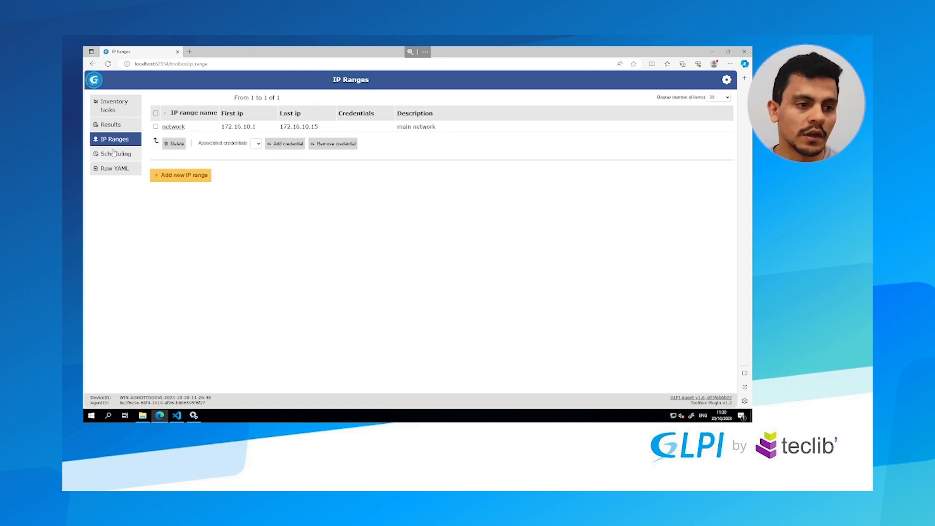
# - Add a delay-type schedule named 'delay each hour' with a 1 hour delay
pyautogui.click(113, 154)
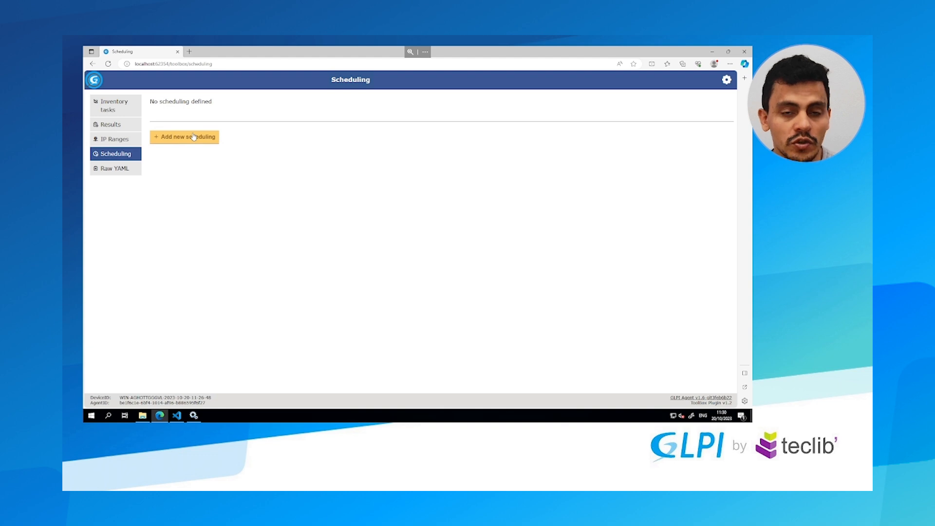
pyautogui.click(184, 136)
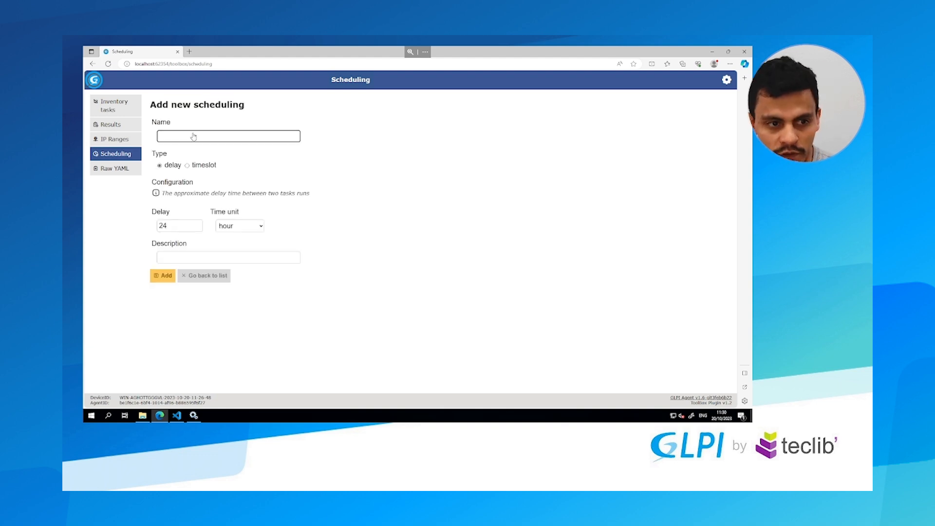
pyautogui.write('delay')
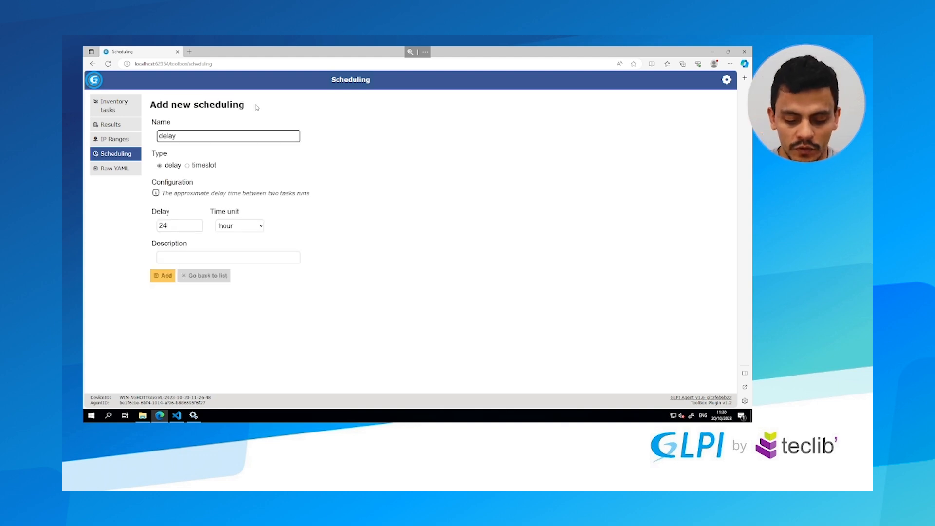
pyautogui.write('each')
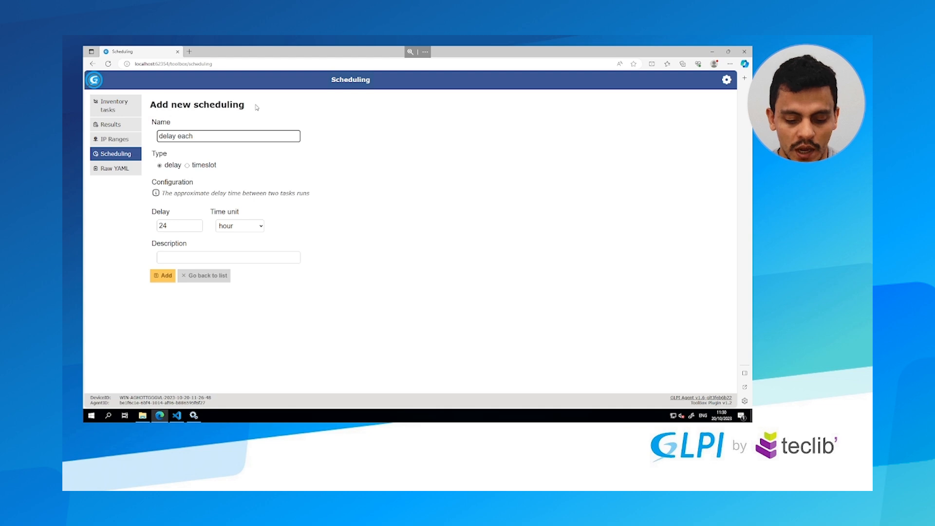
pyautogui.write('hour')
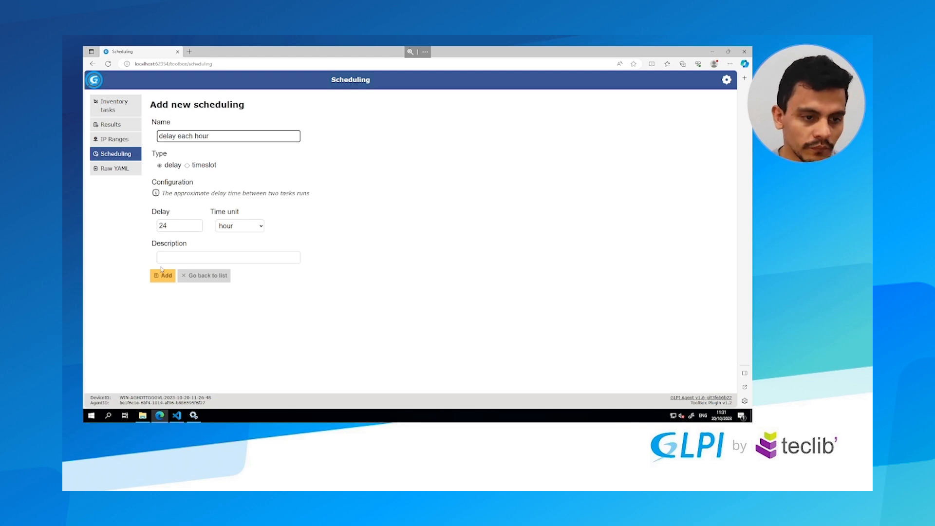
pyautogui.click(176, 225)
pyautogui.write('1')
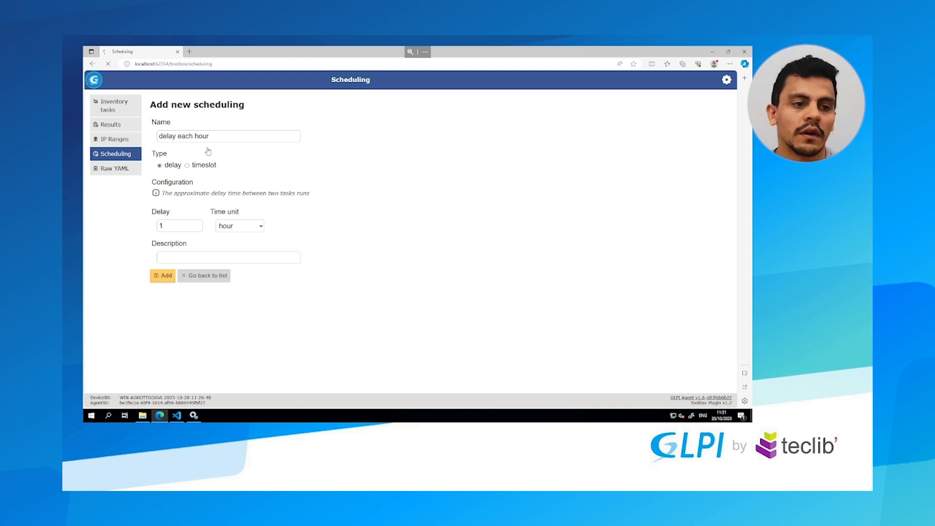
pyautogui.click(163, 275)
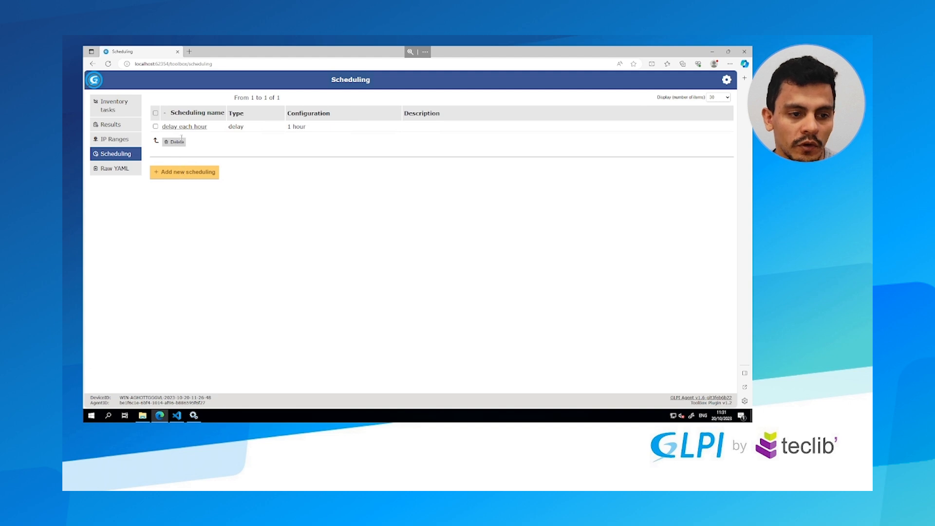
# - Add schedule 'timeslot at noon' as a Timeslot on all week days, starting 12:00 for 1 hour
pyautogui.click(184, 172)
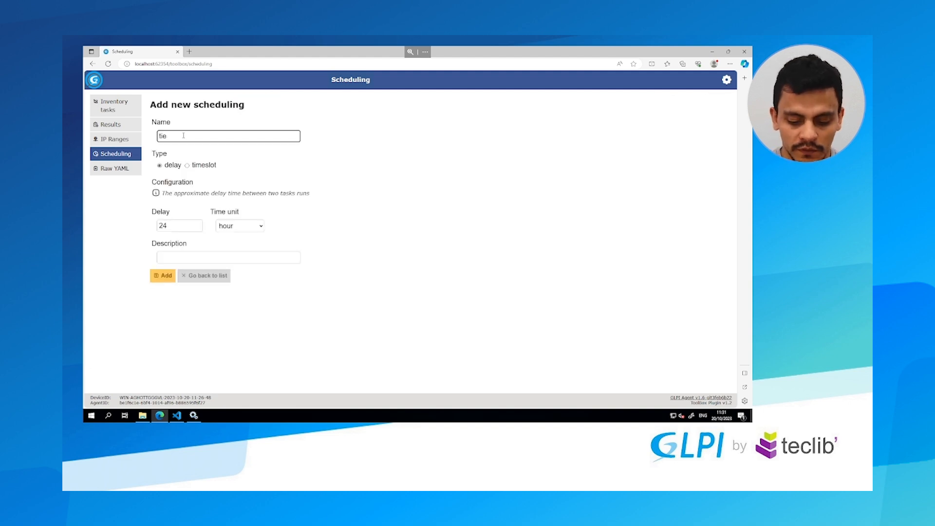
pyautogui.write('timeslot at noon')
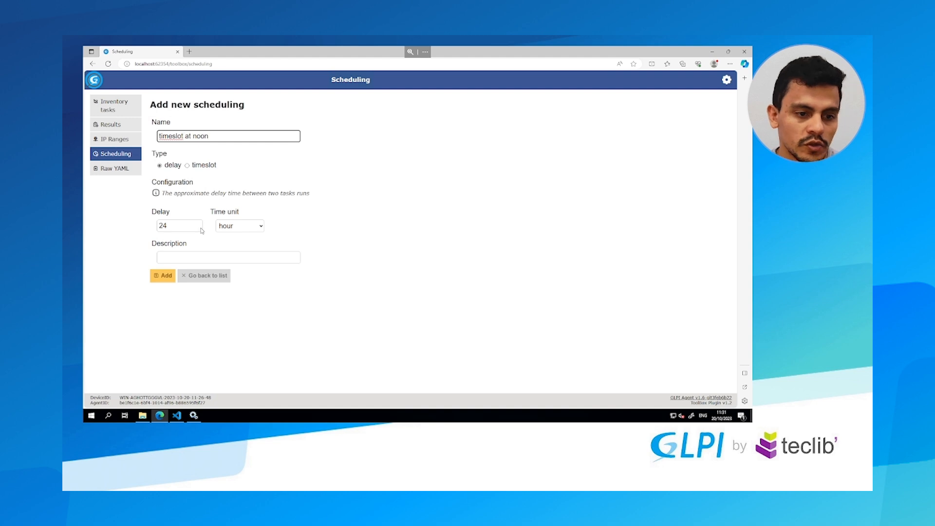
pyautogui.click(187, 165)
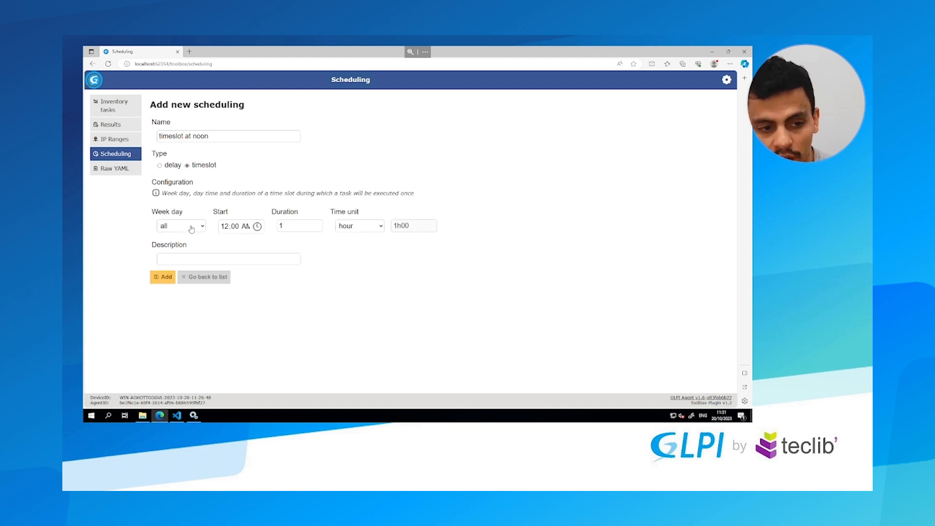
pyautogui.click(181, 226)
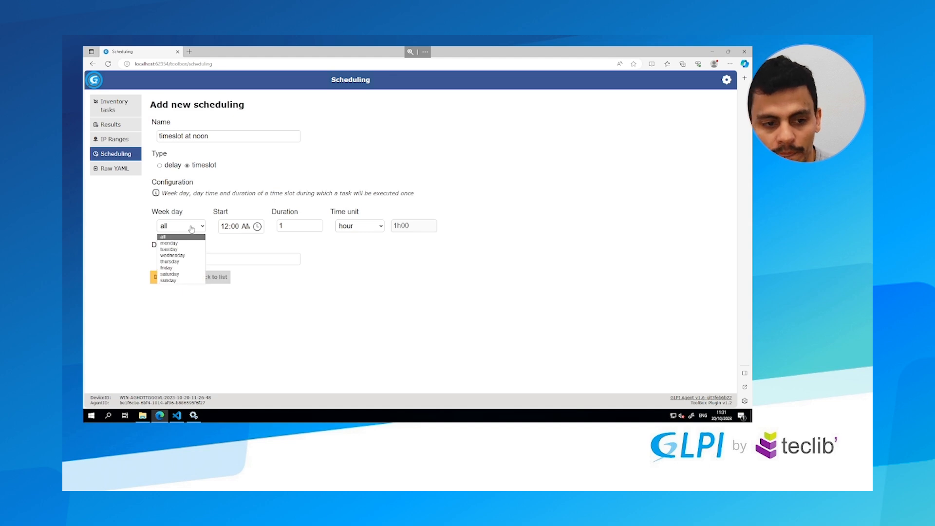
pyautogui.click(176, 237)
pyautogui.write('P')
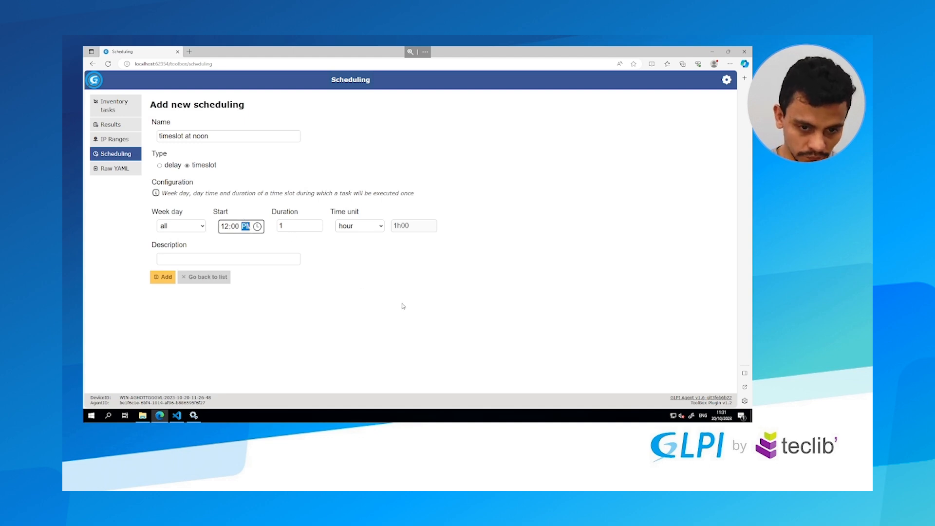
pyautogui.click(163, 277)
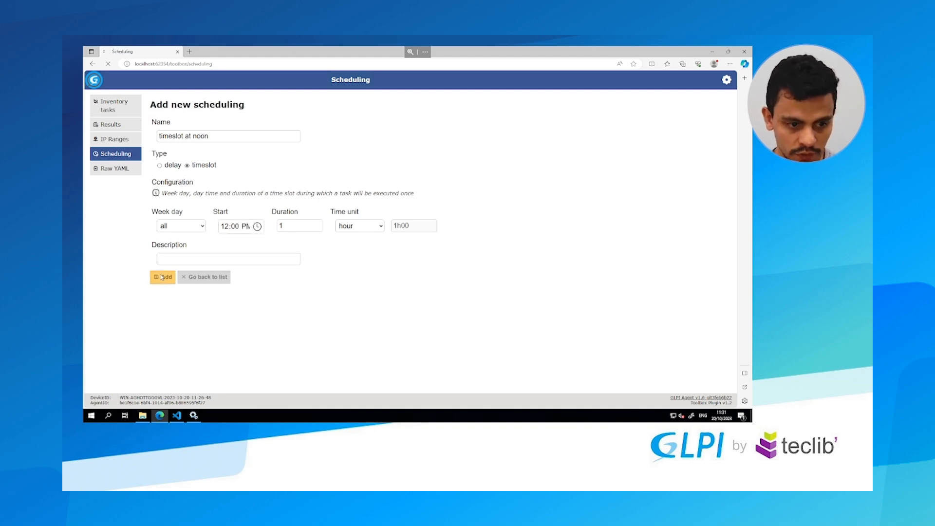
pyautogui.click(161, 276)
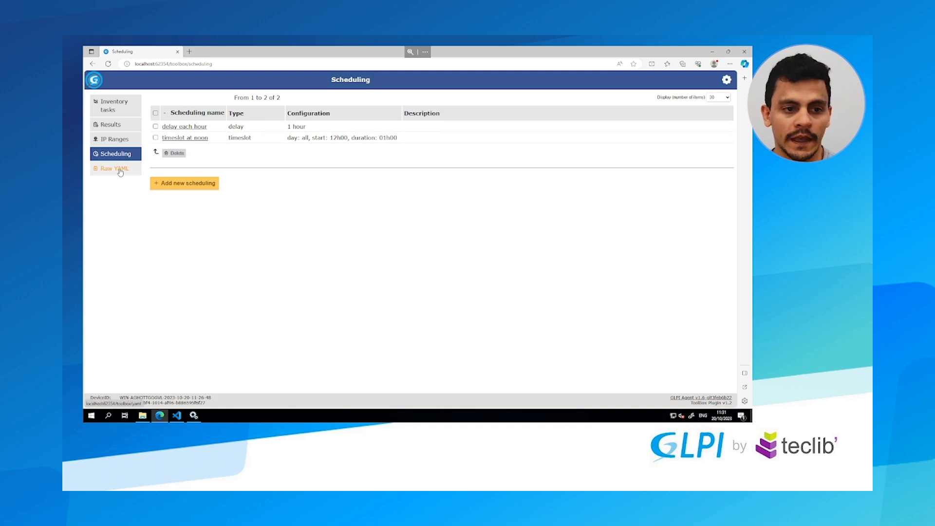
# - Check both schedules in the Raw YAML view and toolbox.yaml, then show Inventory tasks
pyautogui.click(111, 167)
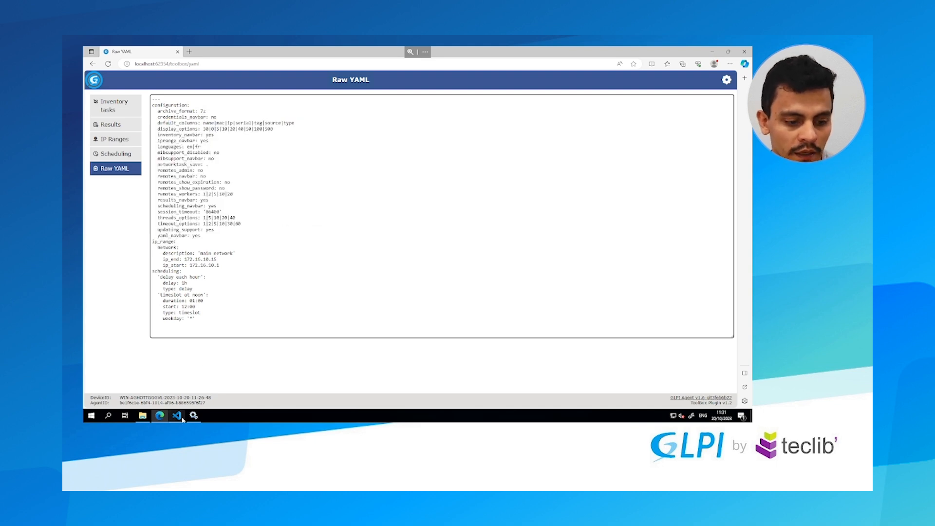
pyautogui.click(175, 414)
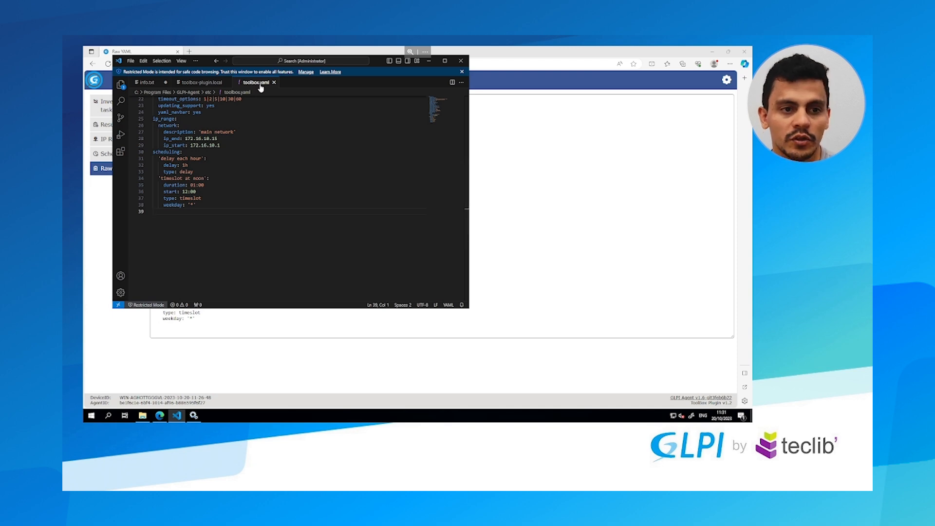
pyautogui.moveTo(564, 52)
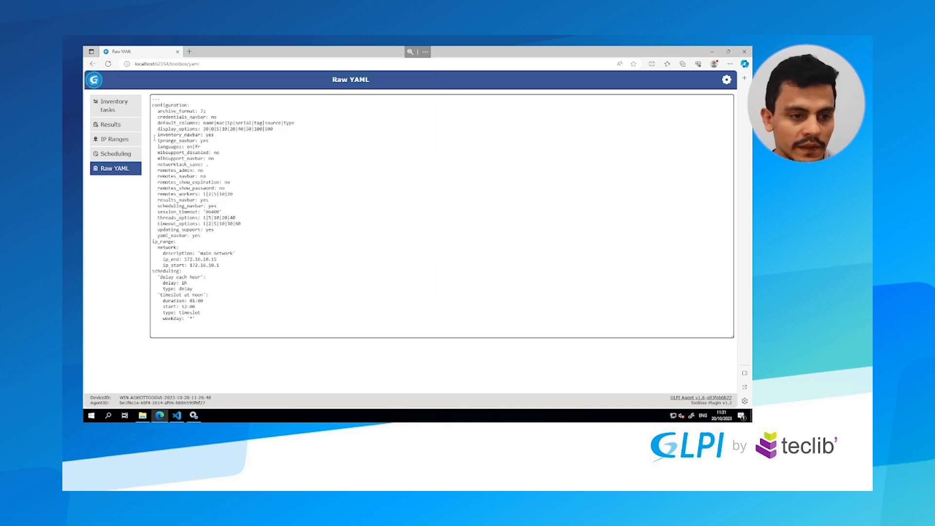
pyautogui.click(113, 105)
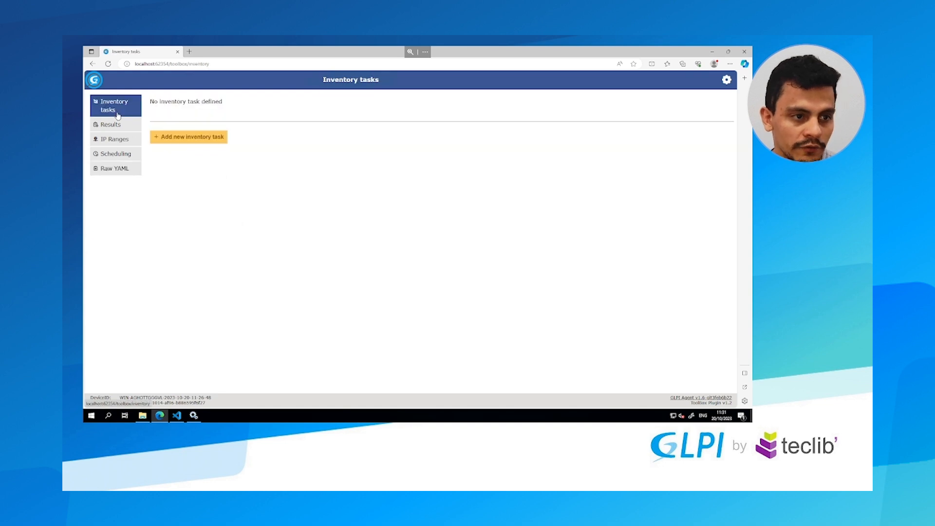
# - Start a new inventory task named 'task01' targeting local0
pyautogui.click(189, 136)
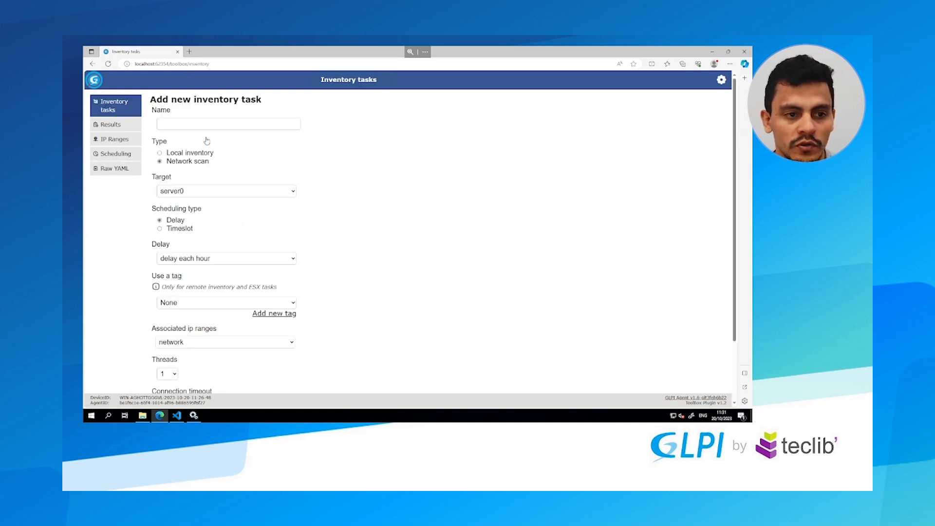
pyautogui.write('task0')
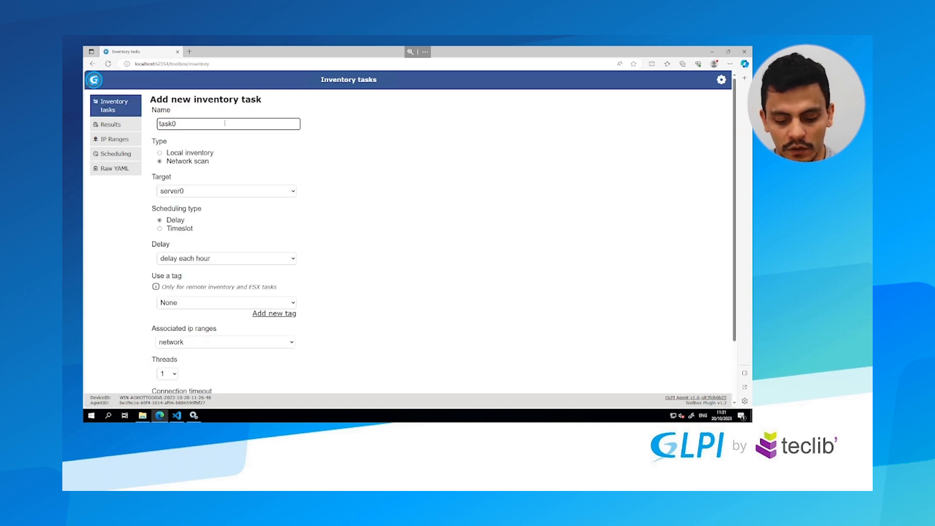
pyautogui.write('1')
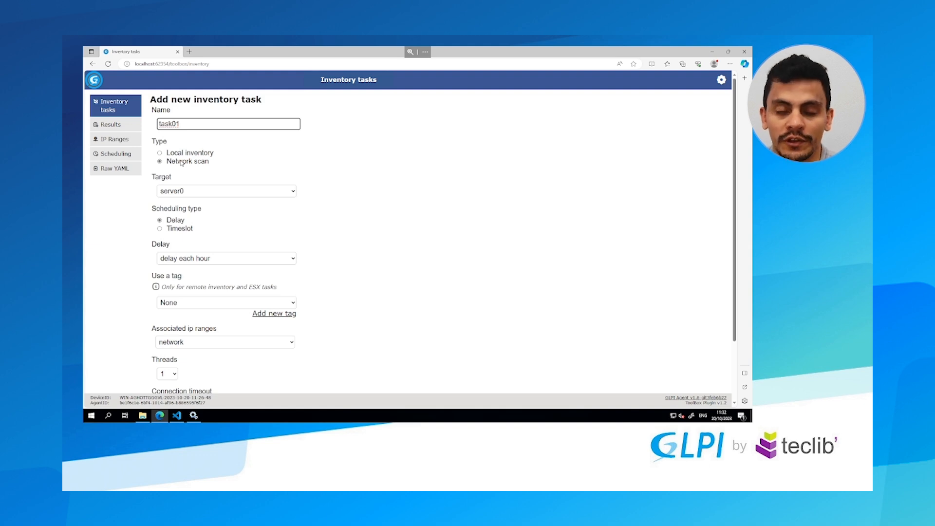
pyautogui.moveTo(194, 192)
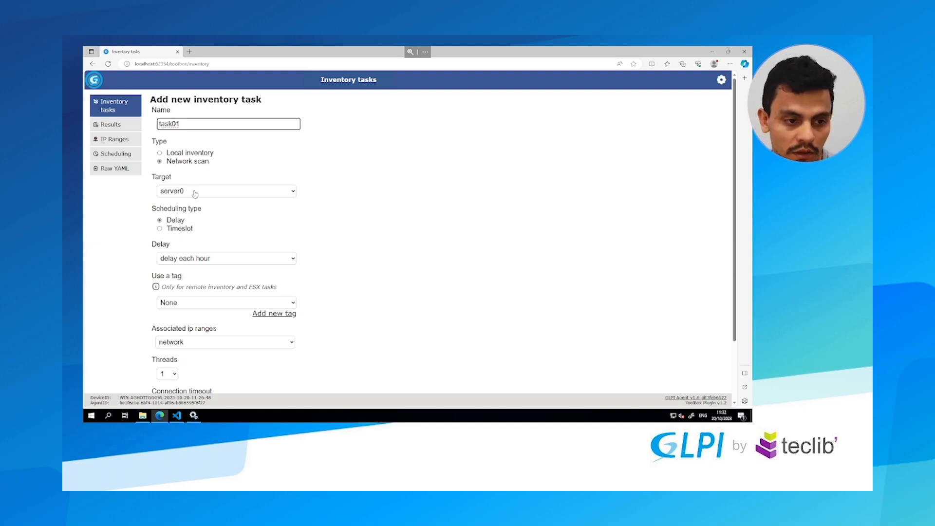
pyautogui.click(225, 191)
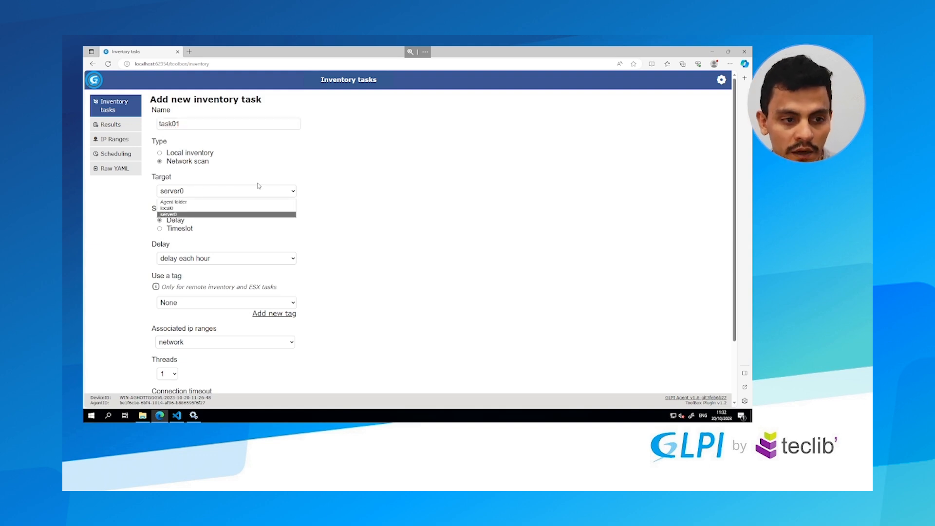
pyautogui.moveTo(185, 213)
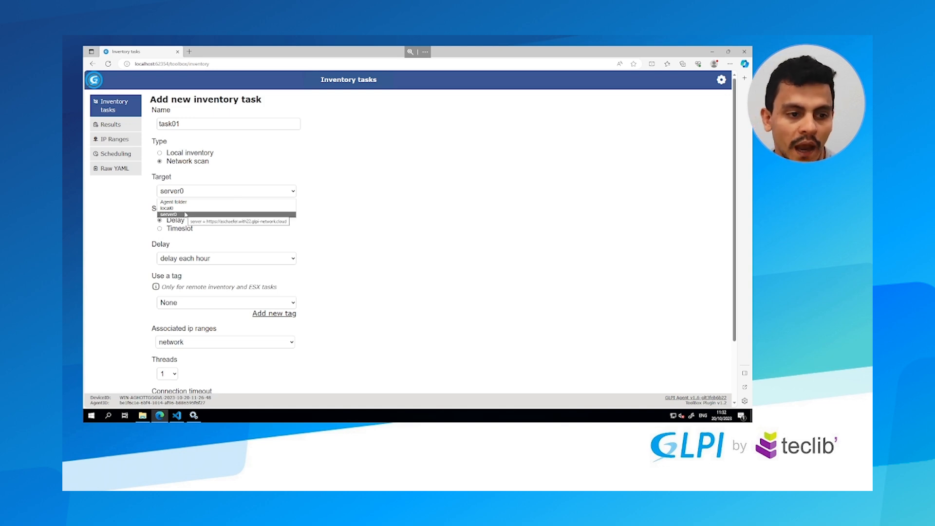
pyautogui.moveTo(177, 207)
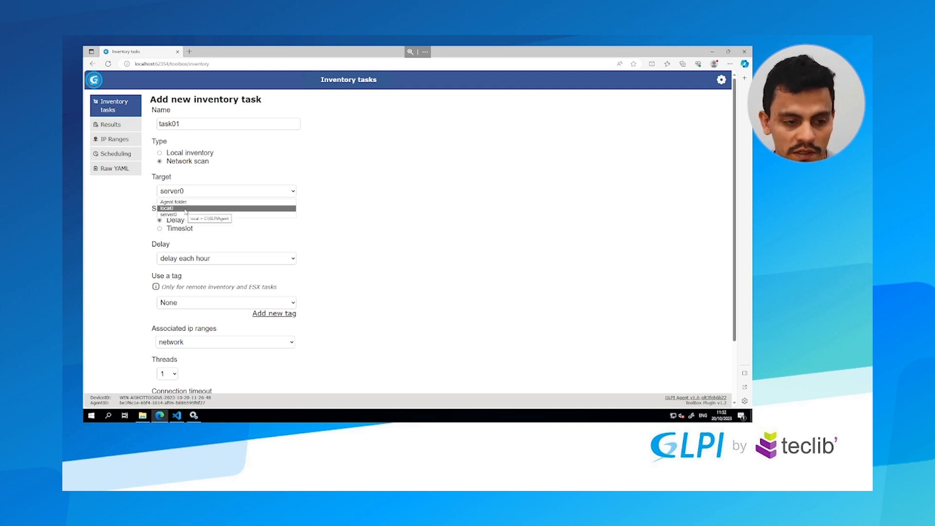
pyautogui.click(168, 207)
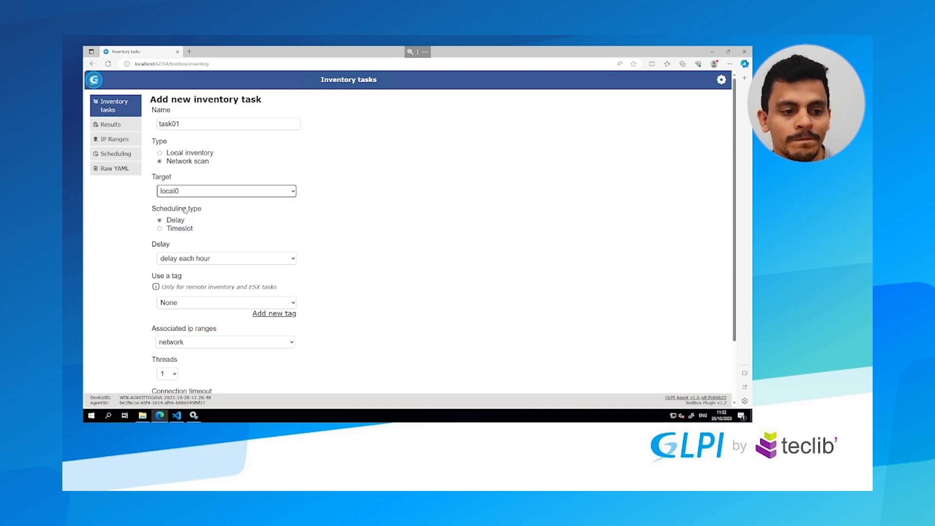
# - Keep Delay scheduling each hour on the network IP range with a 5s connection timeout
pyautogui.click(226, 258)
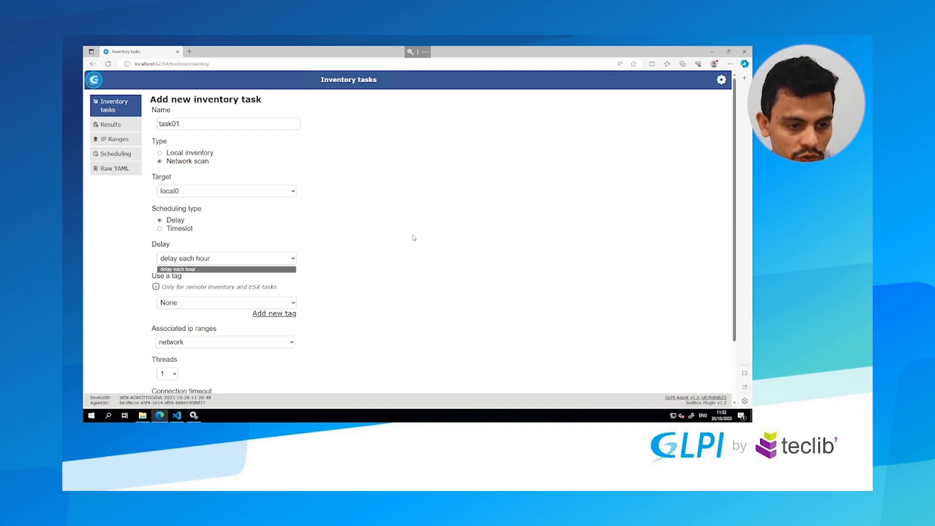
pyautogui.click(160, 228)
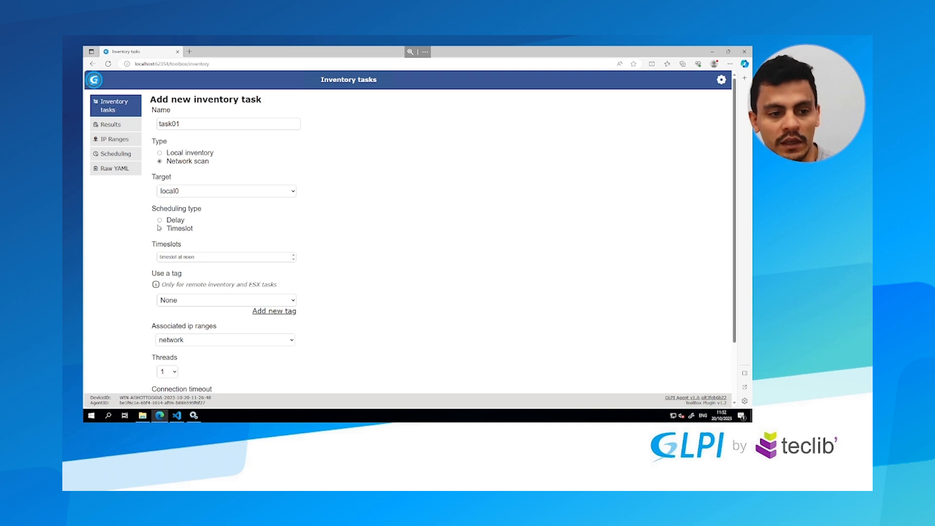
pyautogui.click(160, 220)
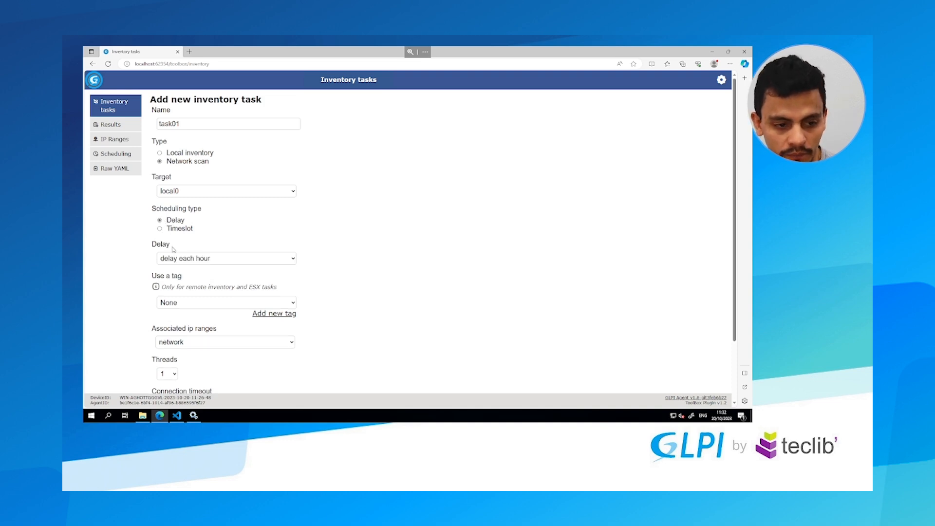
pyautogui.scroll(-3)
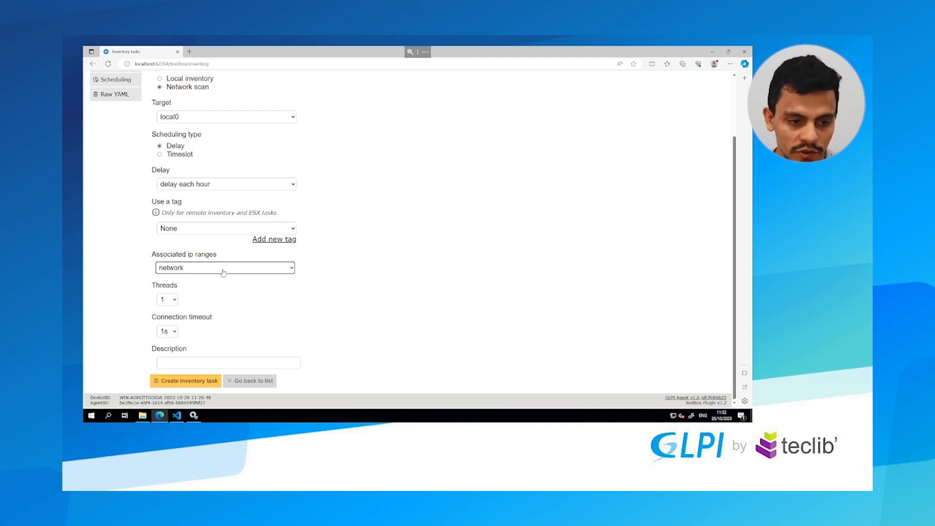
pyautogui.click(224, 267)
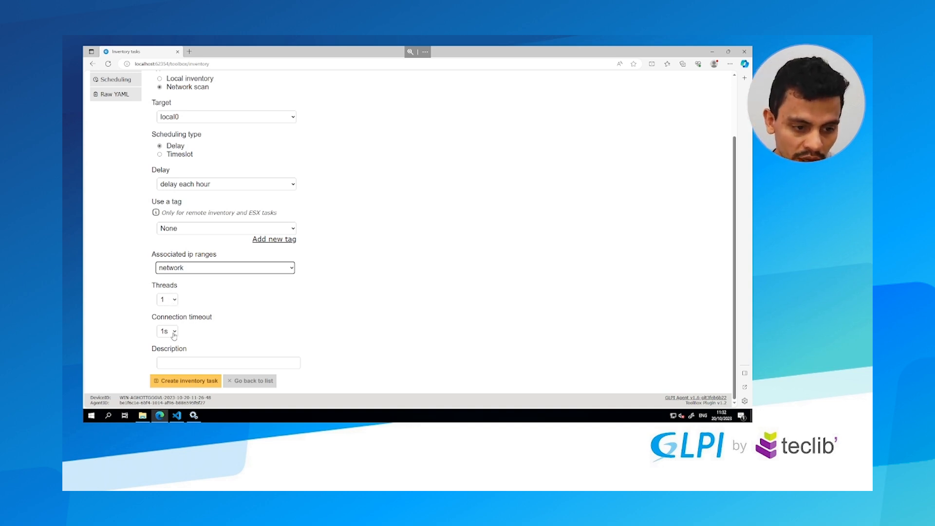
pyautogui.click(166, 331)
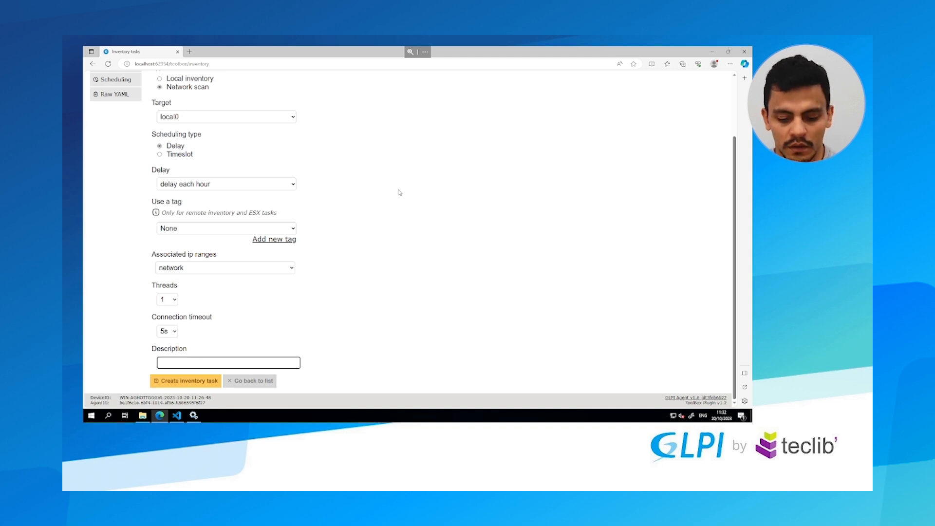
pyautogui.moveTo(129, 354)
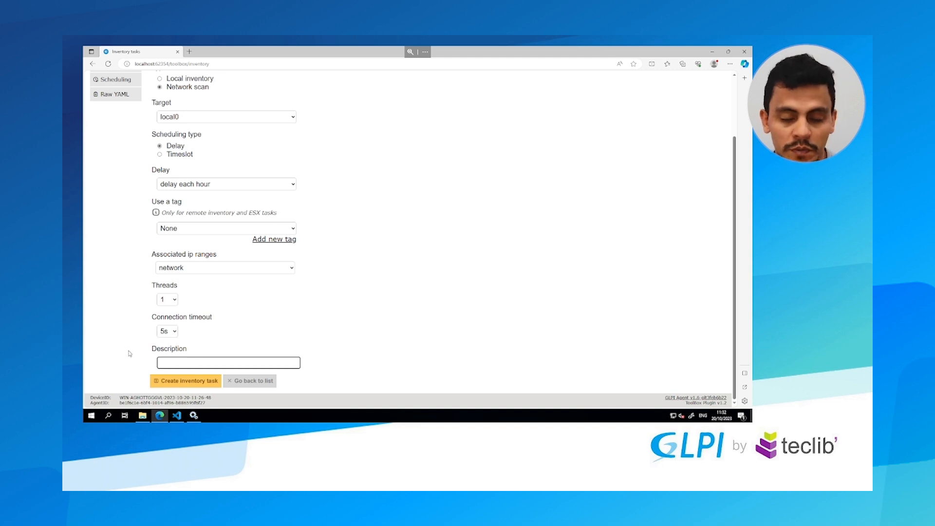
pyautogui.moveTo(140, 347)
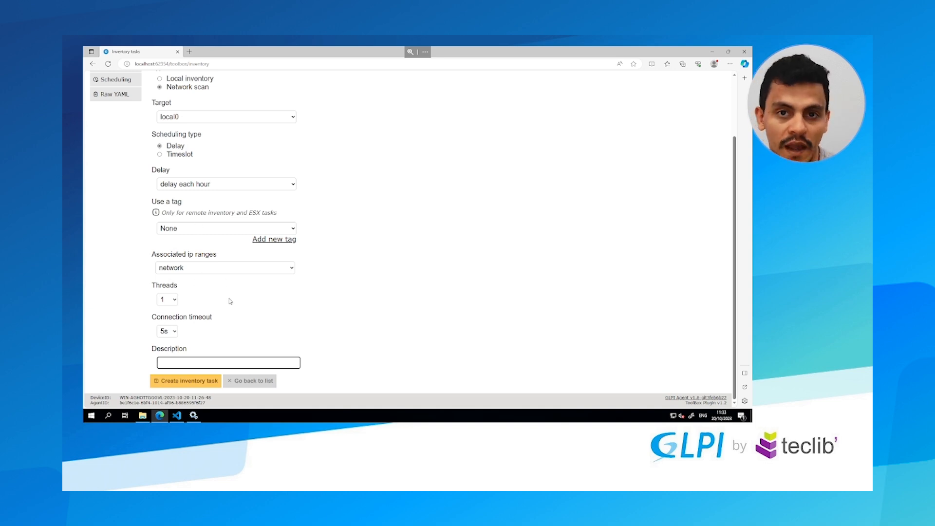
# - Create task01 as a network scan inventory task on local0
pyautogui.click(185, 381)
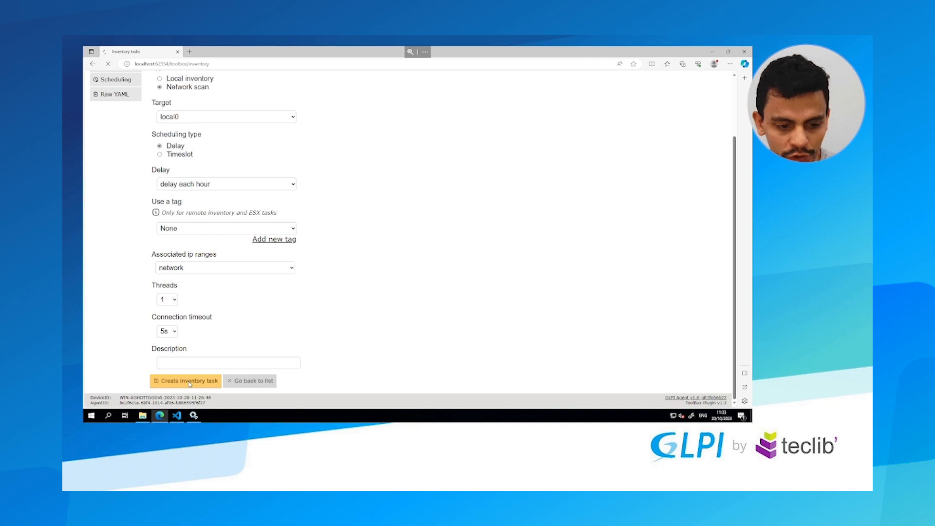
pyautogui.click(185, 380)
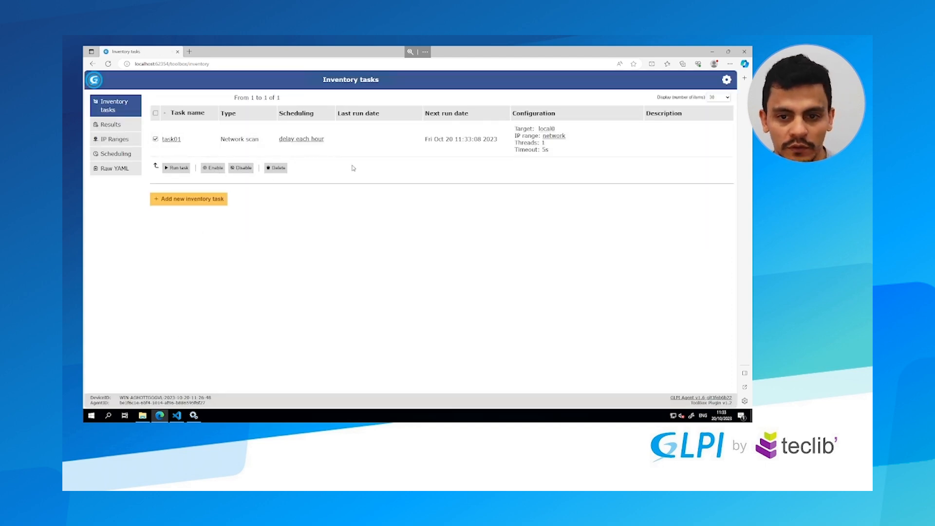
pyautogui.moveTo(333, 167)
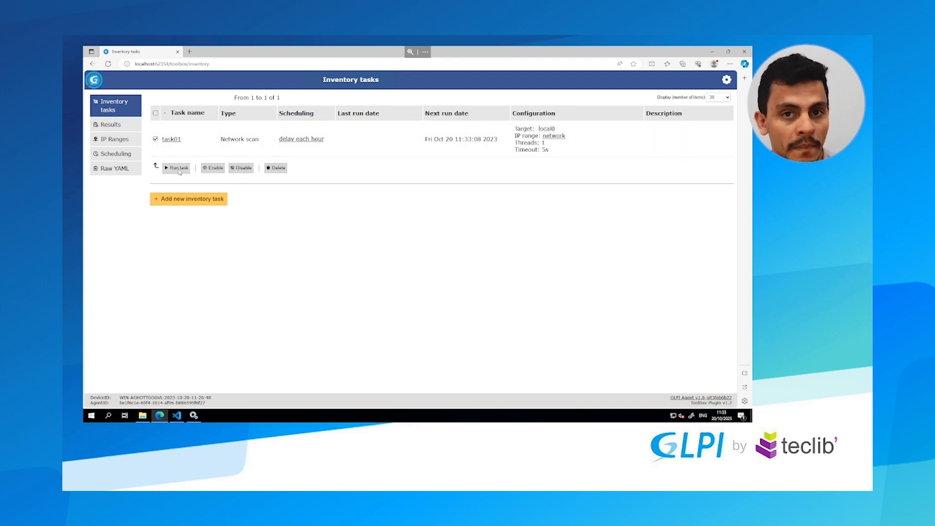
# - Run task01, show its netdiscovery log, and bring up the C:\GLPIAgent results folder
pyautogui.click(177, 168)
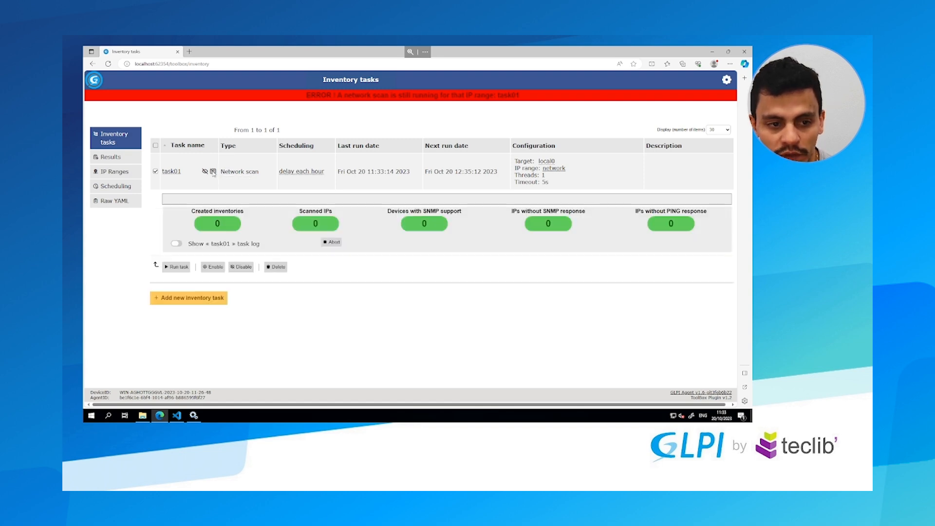
pyautogui.click(175, 243)
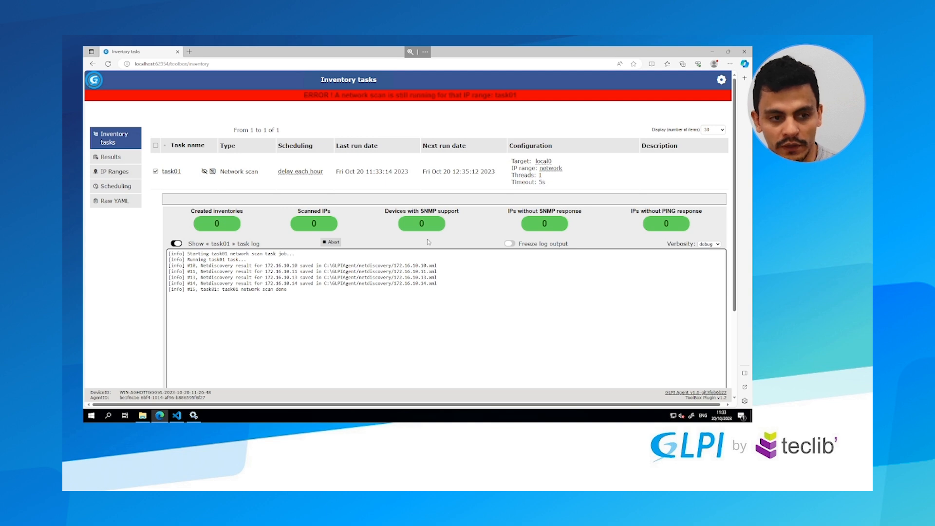
pyautogui.click(143, 415)
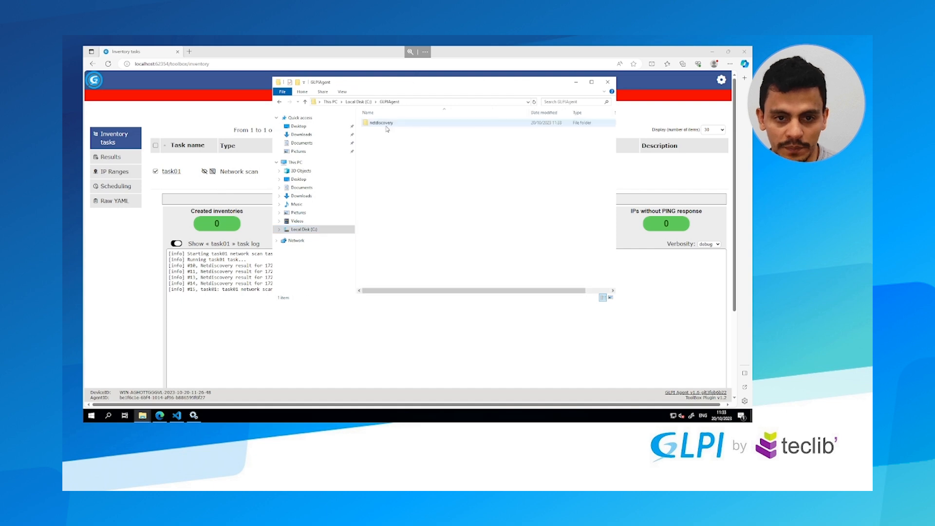
# - View the four 172.16.10.x result files in netdiscovery, then return to Local Disk (C:)
pyautogui.doubleClick(380, 122)
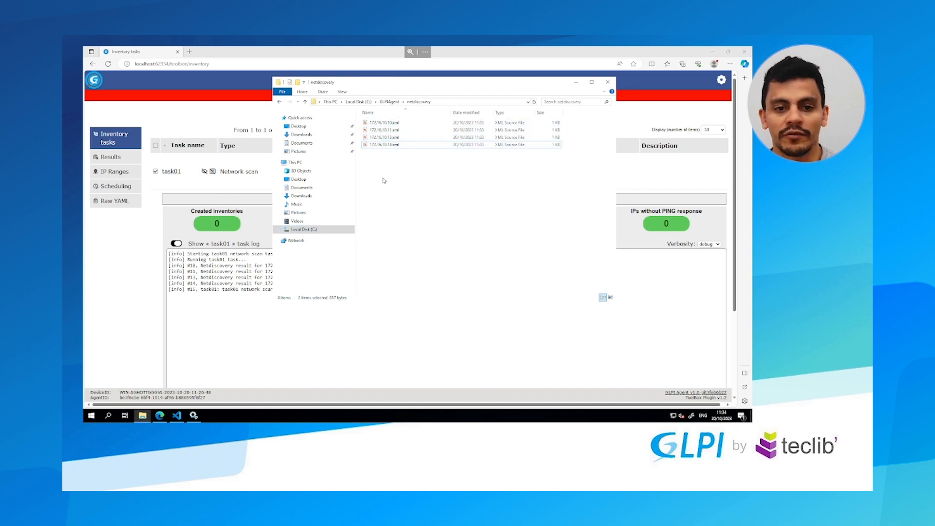
pyautogui.click(608, 82)
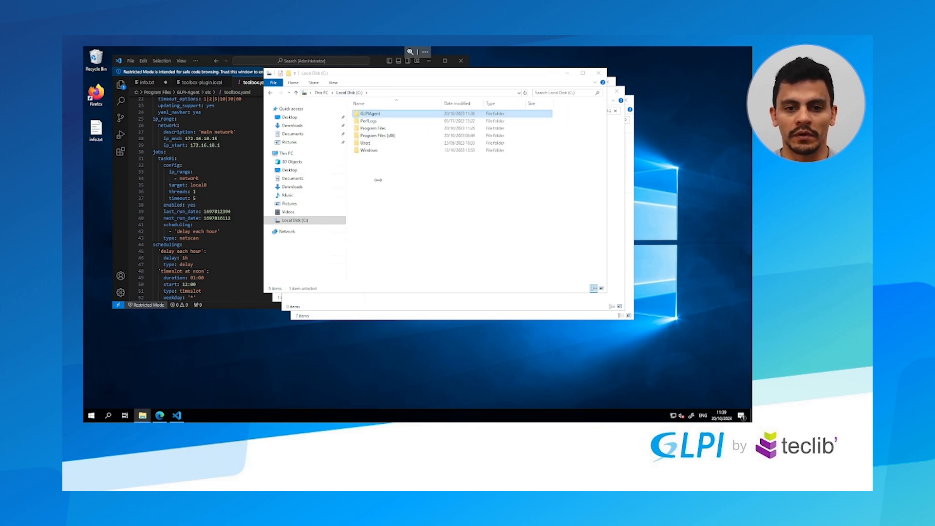
pyautogui.rightClick(367, 113)
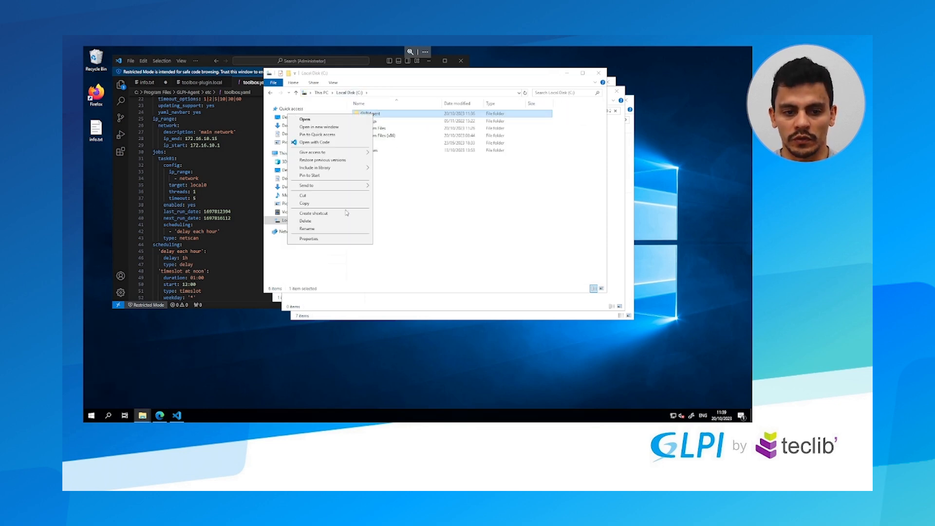
pyautogui.click(309, 239)
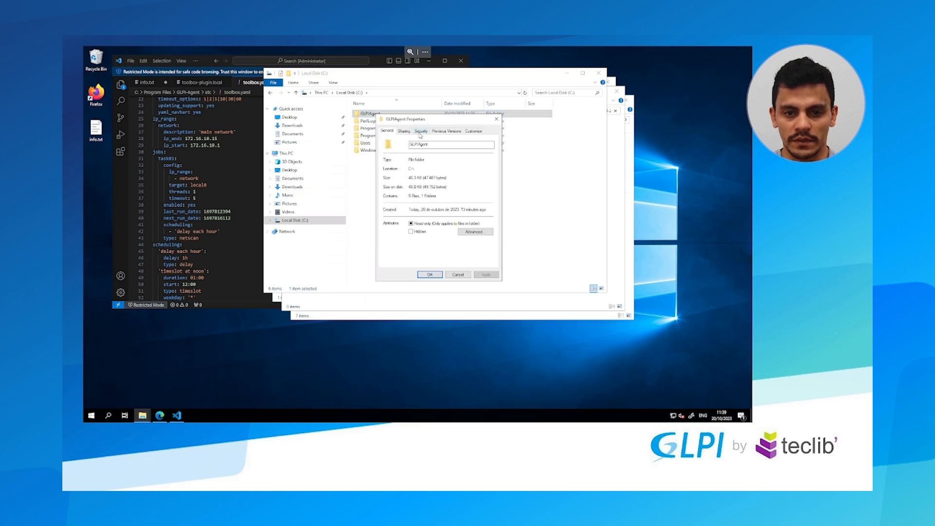
pyautogui.click(403, 130)
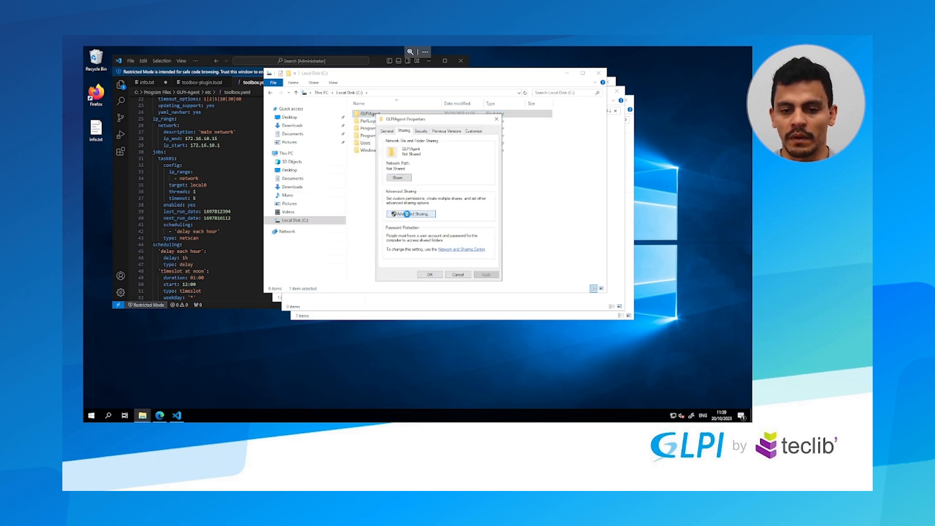
pyautogui.click(410, 214)
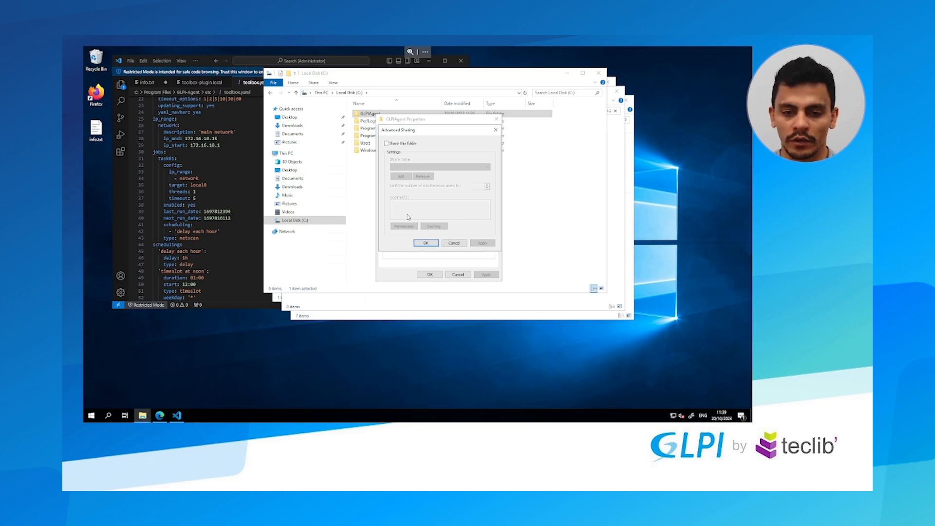
pyautogui.click(385, 142)
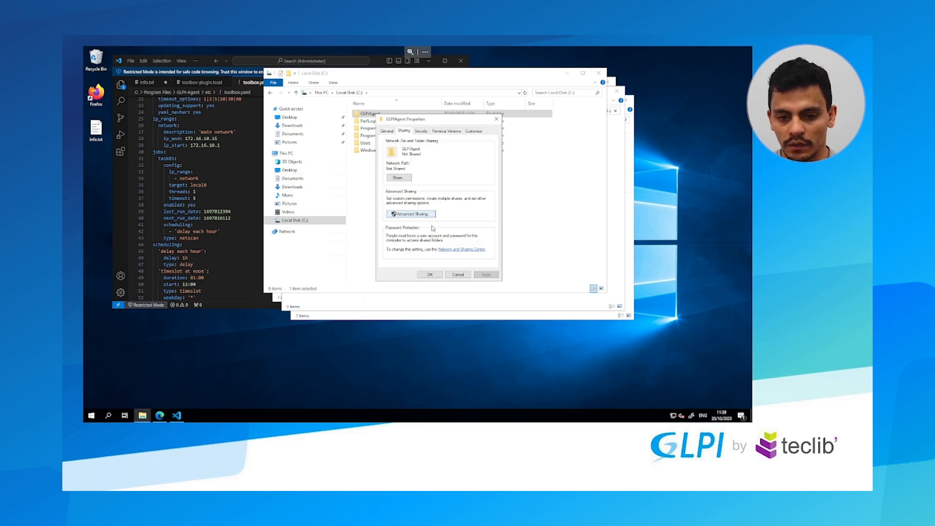
pyautogui.click(457, 274)
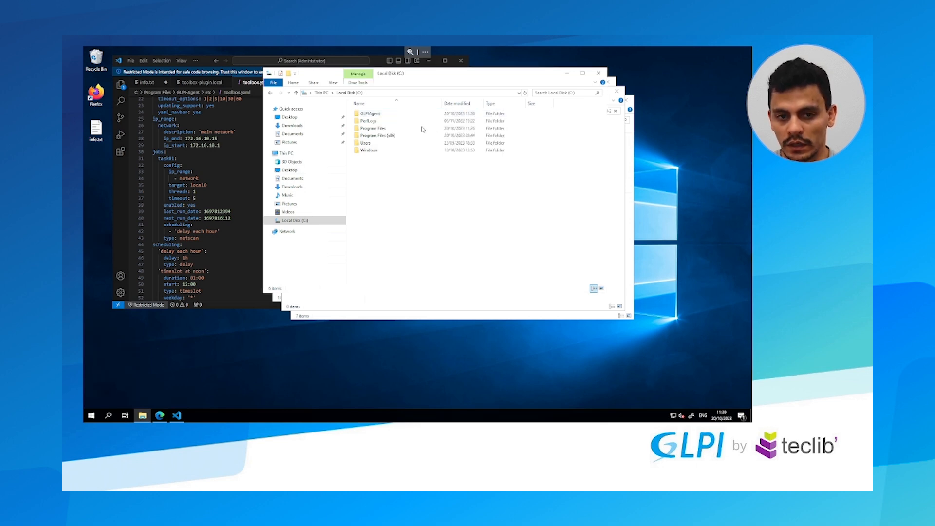
pyautogui.moveTo(390, 116)
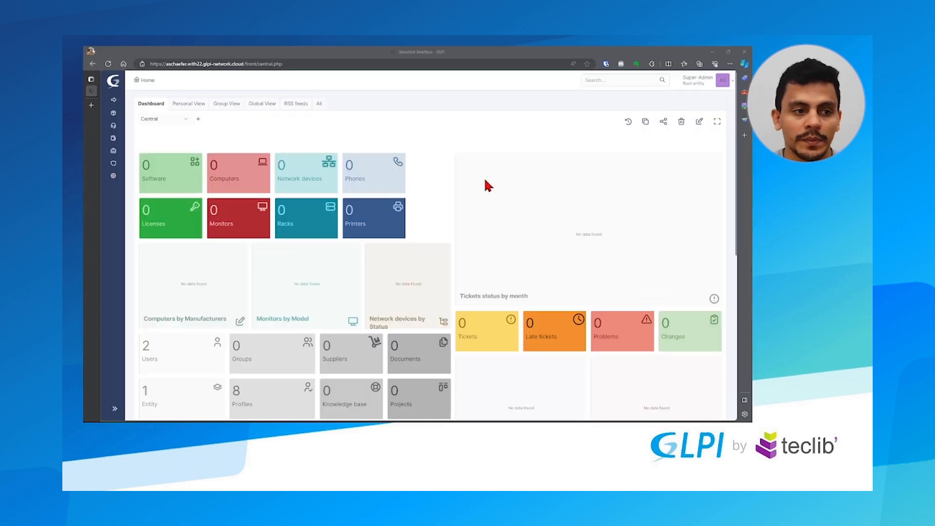
pyautogui.moveTo(385, 114)
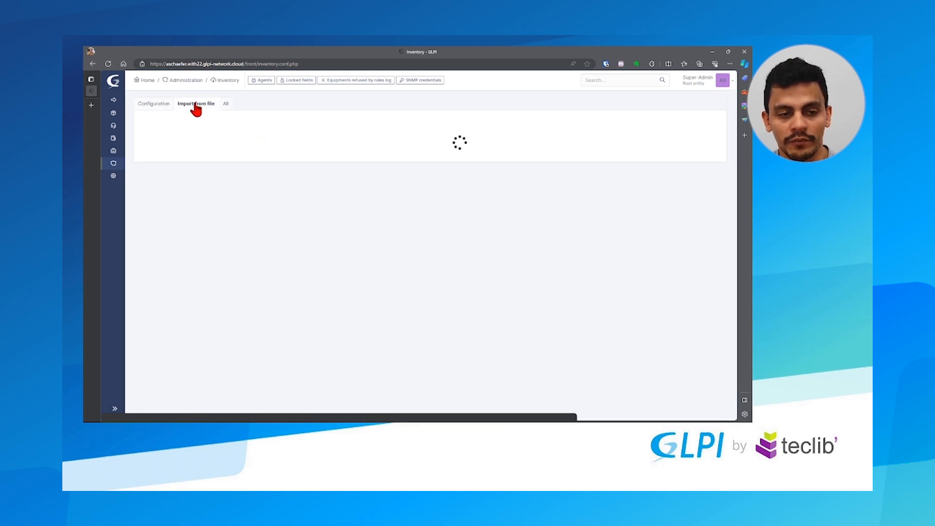
# - Import the agent's inventory XML from \\172.16.10.18\GLPIAgent via Import from file
pyautogui.click(197, 103)
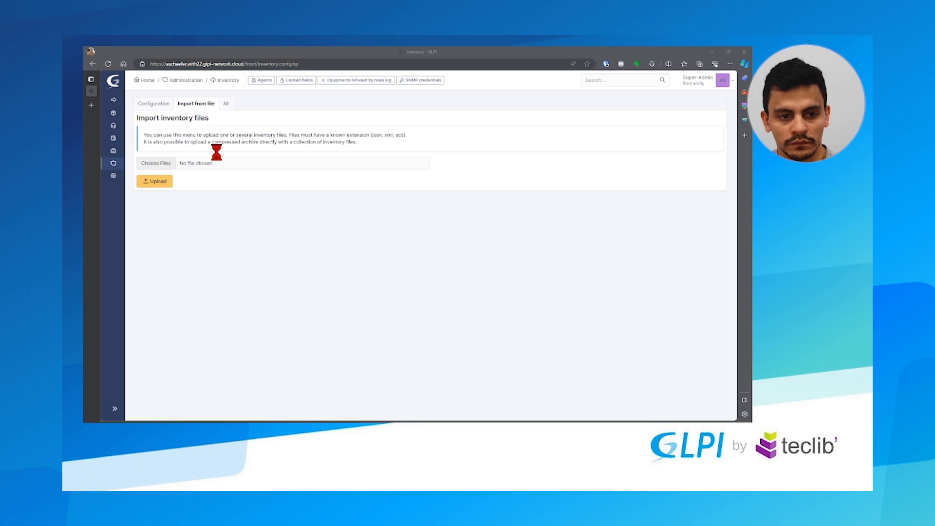
pyautogui.click(155, 163)
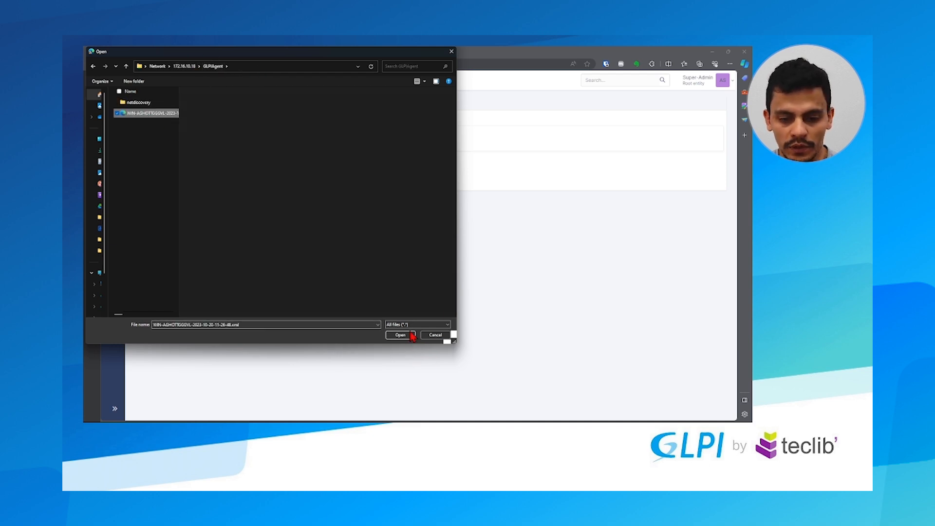
pyautogui.click(399, 334)
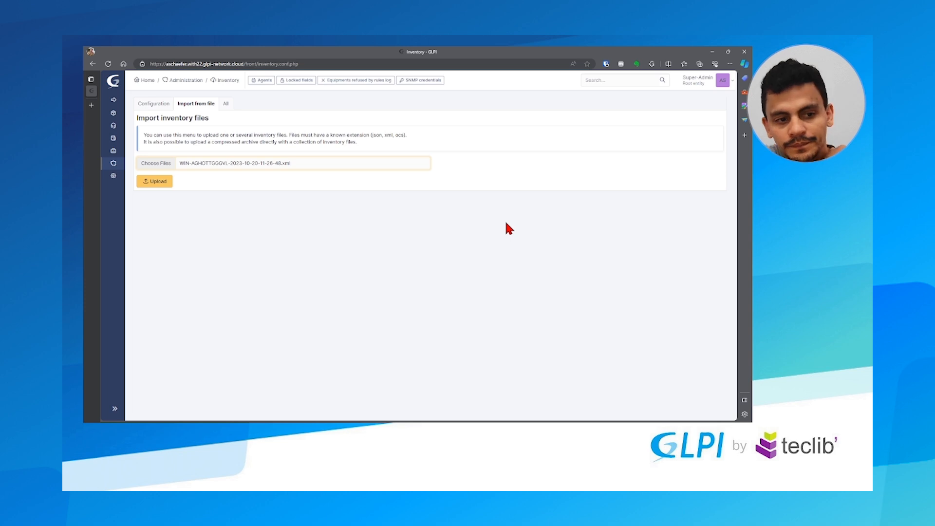
pyautogui.click(154, 181)
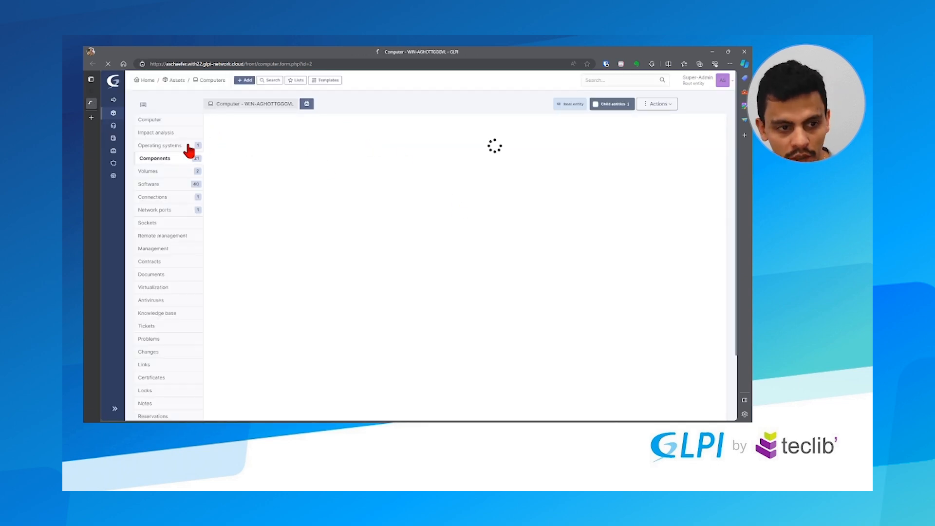
# - Inspect the imported computer's volumes, components, details and connected Dell monitor, then go to inventory administration
pyautogui.click(150, 170)
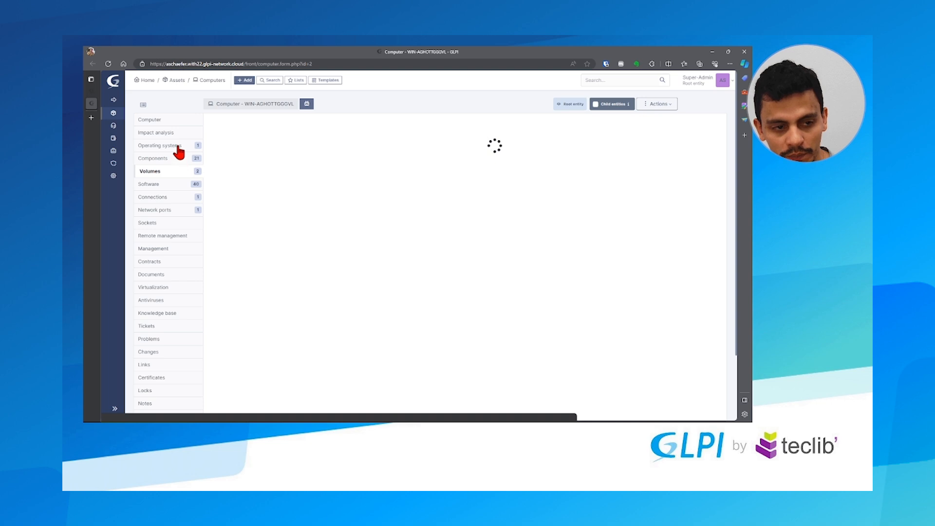
pyautogui.click(155, 158)
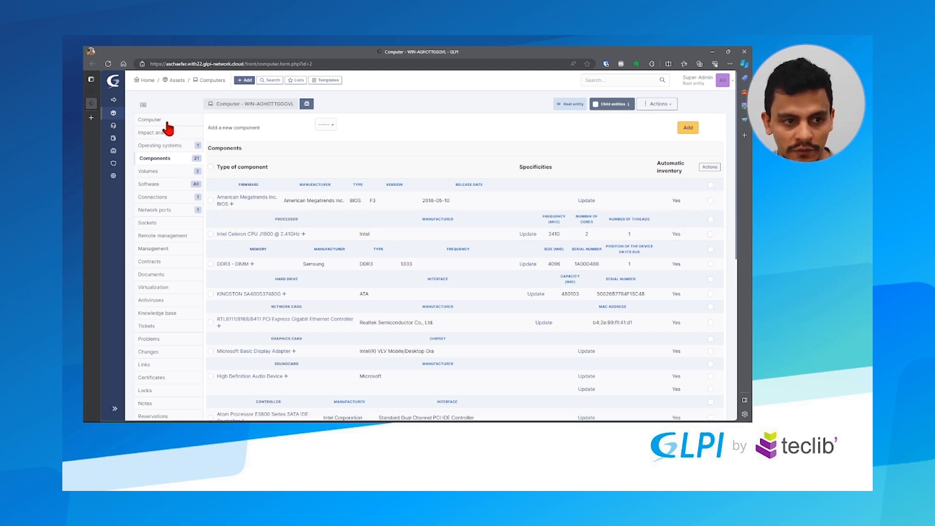
pyautogui.click(150, 119)
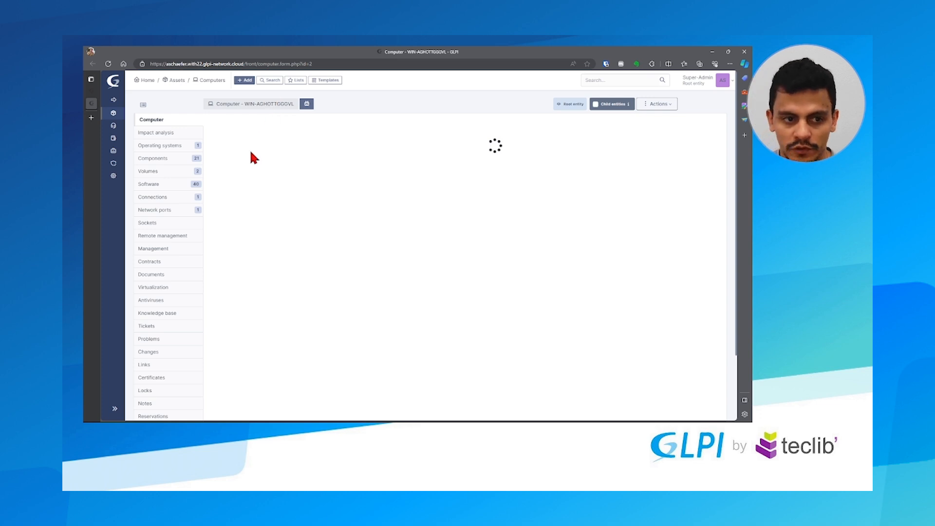
pyautogui.moveTo(167, 214)
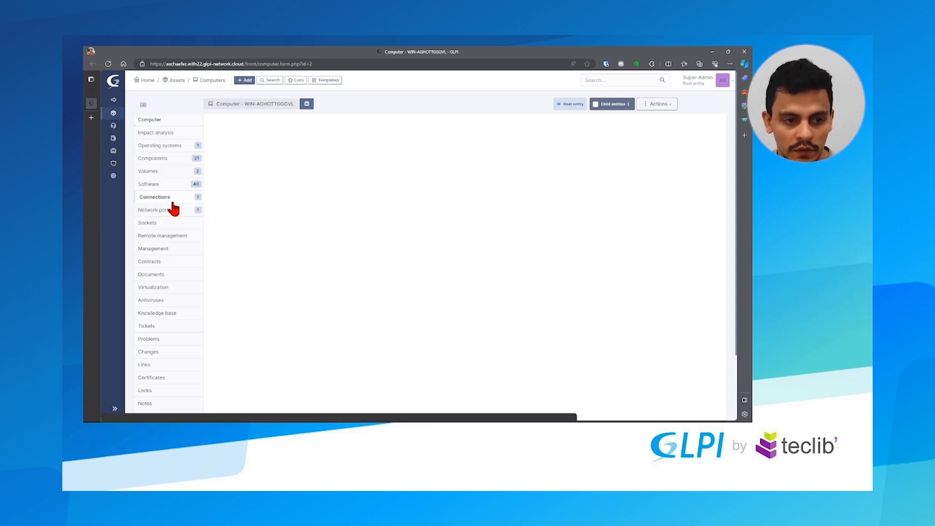
pyautogui.click(113, 113)
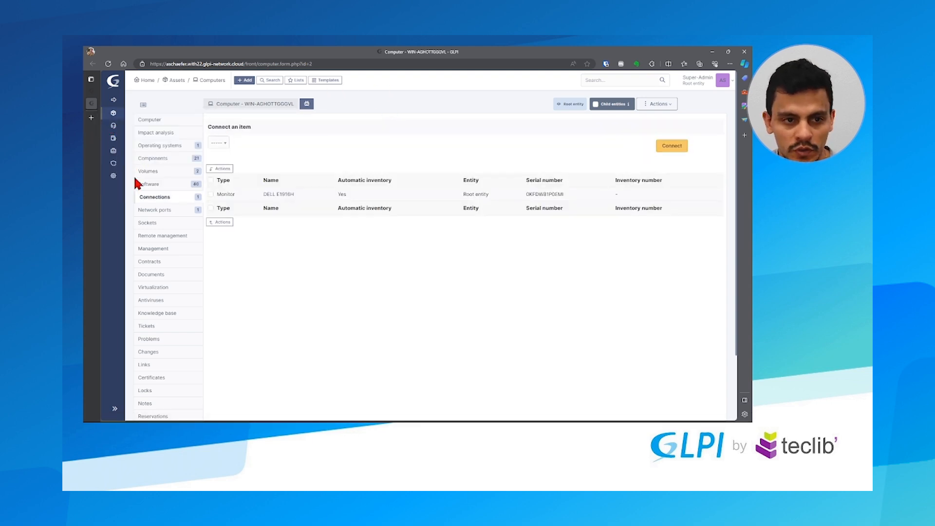
pyautogui.moveTo(181, 181)
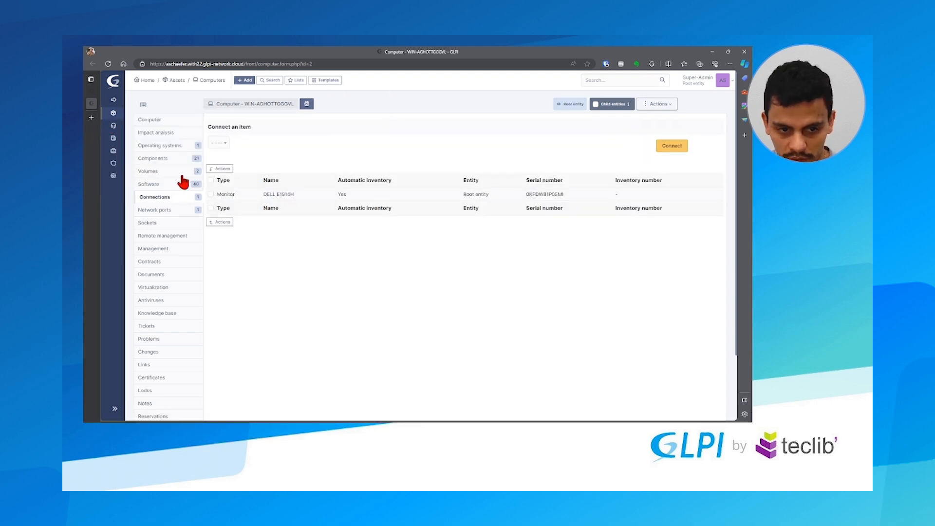
pyautogui.click(113, 162)
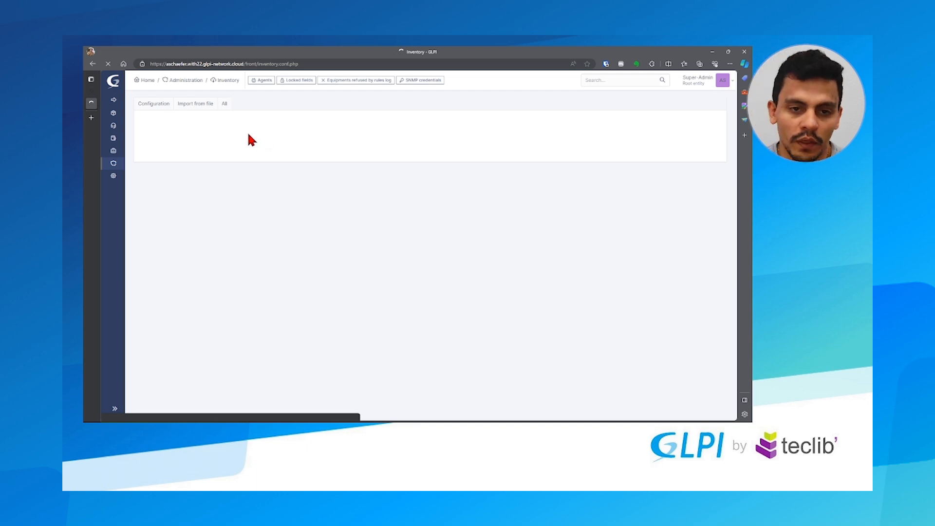
# - Upload netdiscovery file 172.16.10.14.xml via Import from file, creating an unmanaged device
pyautogui.click(195, 103)
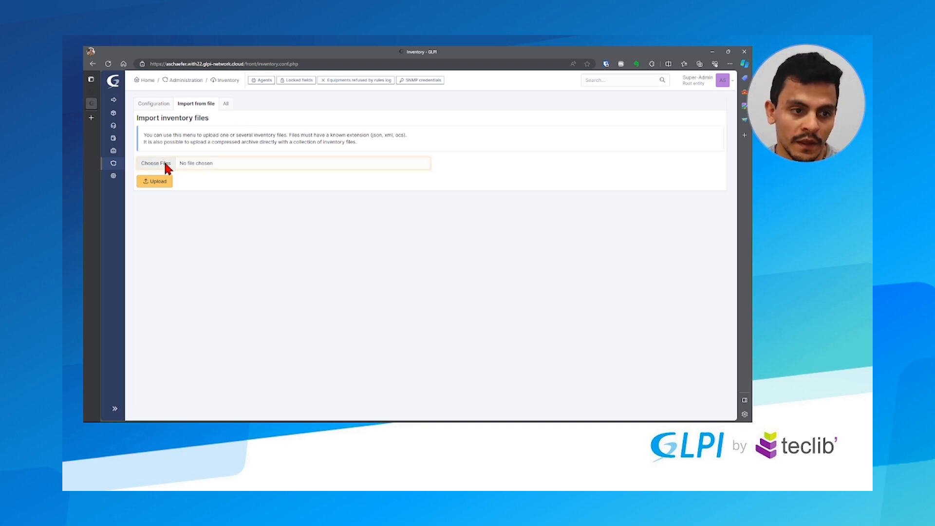
pyautogui.click(154, 163)
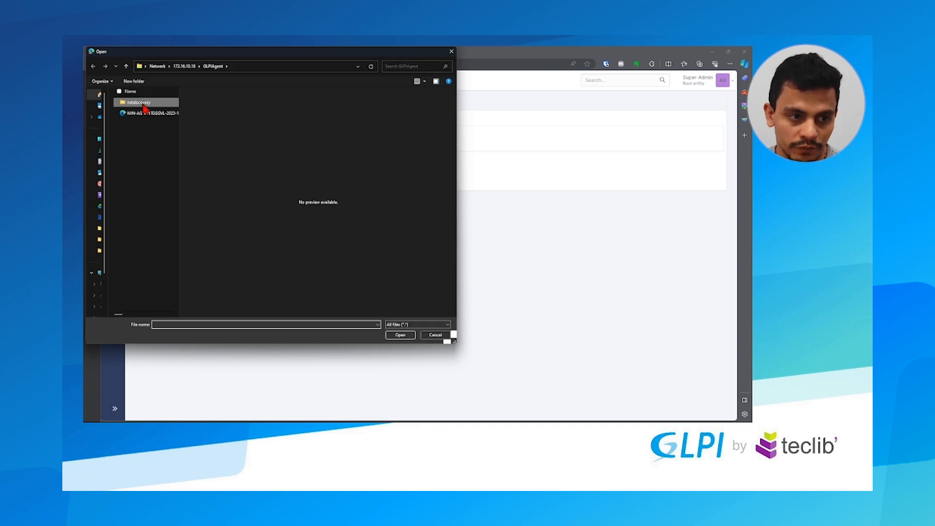
pyautogui.doubleClick(139, 102)
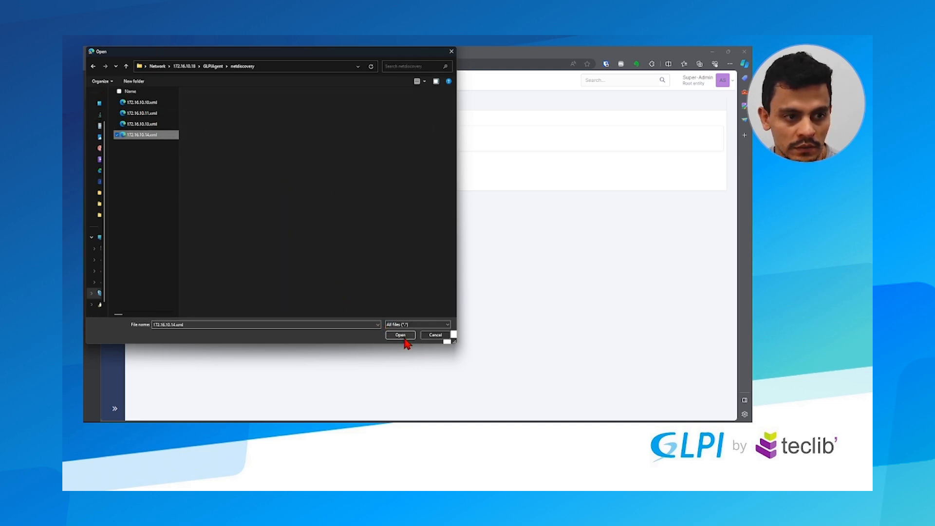
pyautogui.click(399, 335)
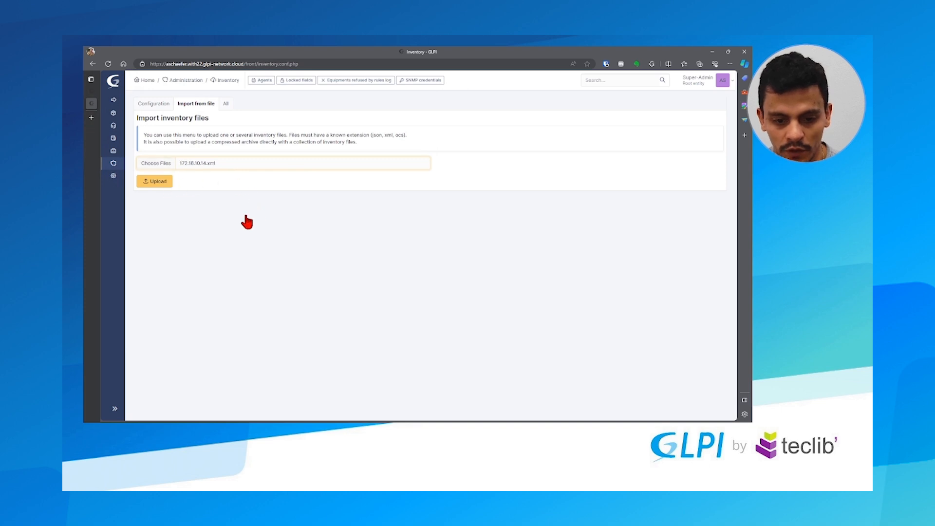
pyautogui.click(155, 181)
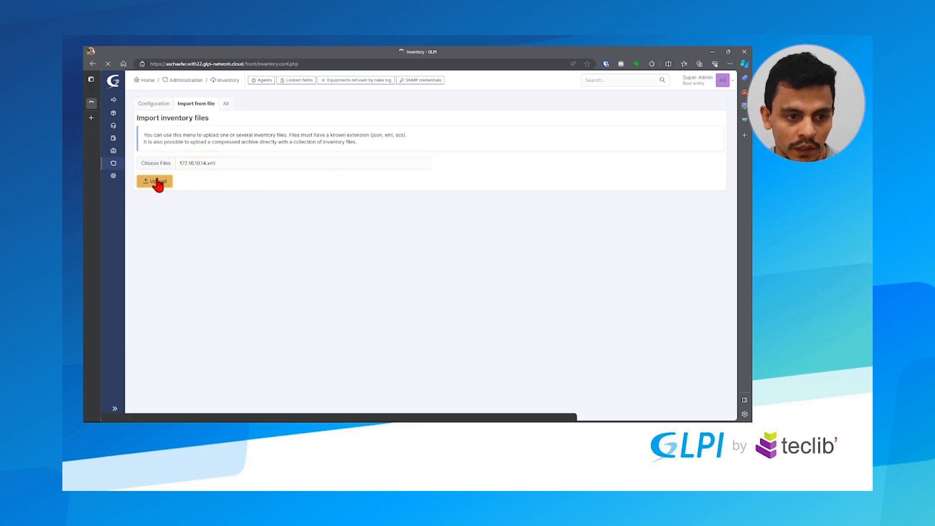
pyautogui.click(154, 182)
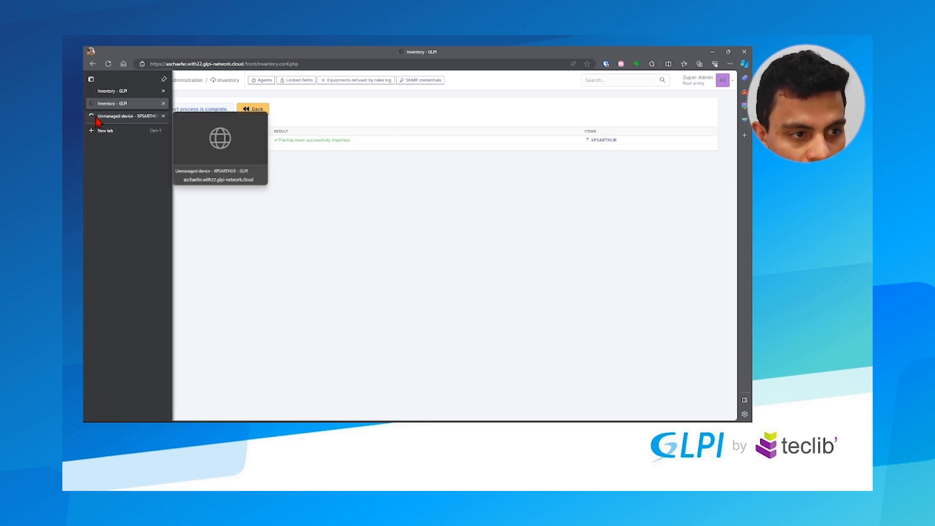
# - Convert unmanaged device XPSARTHUR into a Computer via Actions > Convert and Post
pyautogui.click(127, 116)
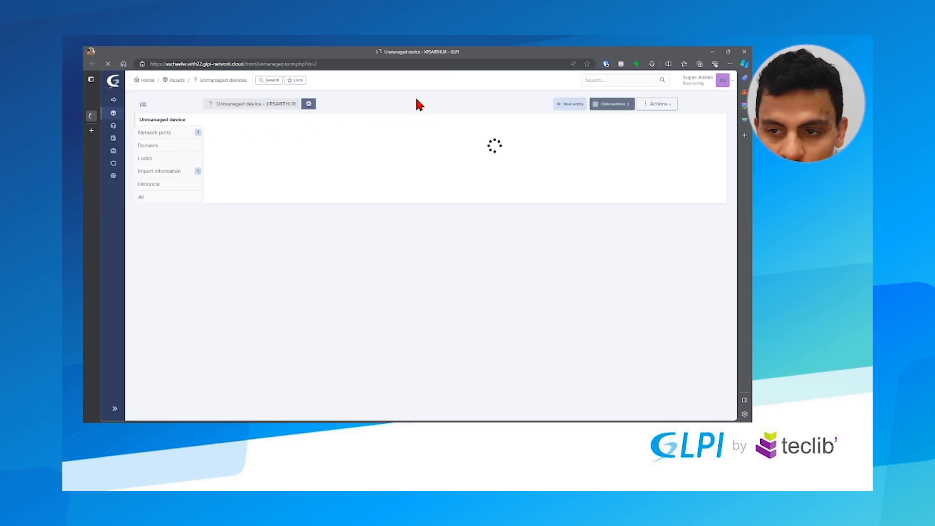
pyautogui.moveTo(506, 91)
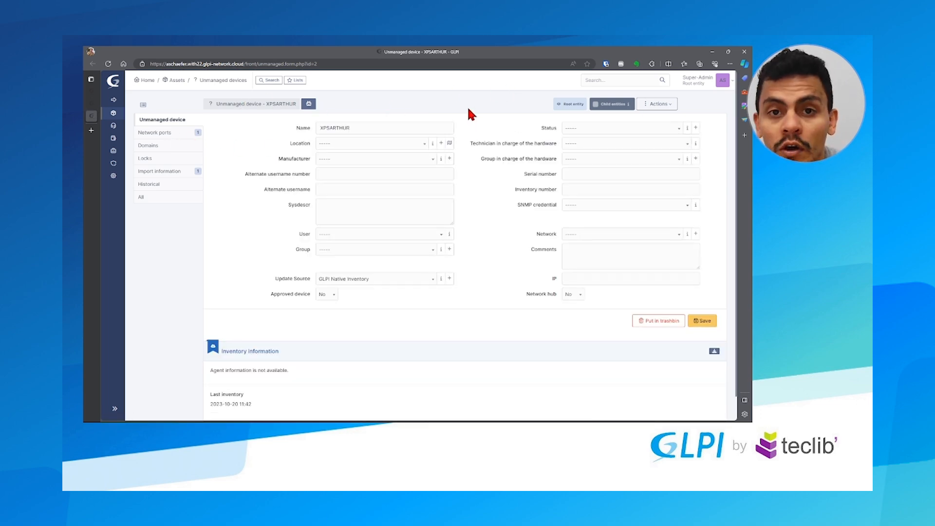
pyautogui.click(657, 103)
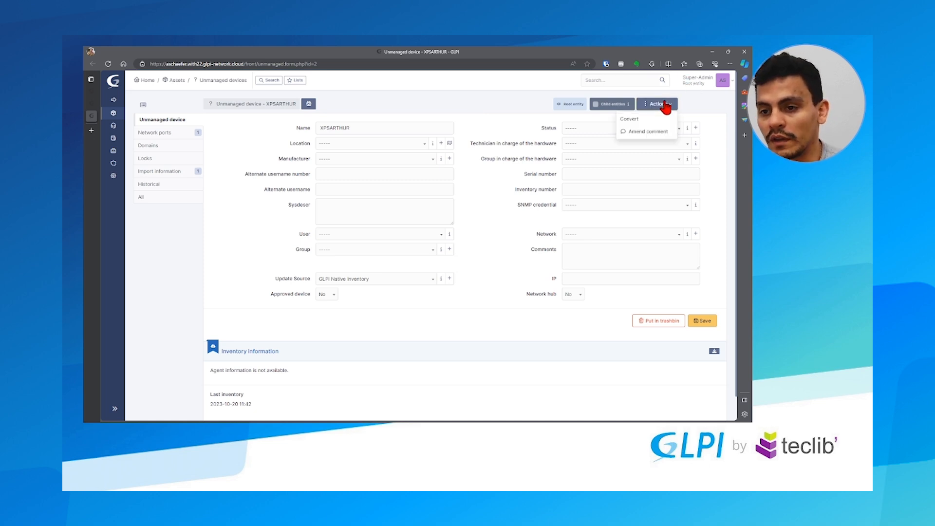
pyautogui.click(656, 103)
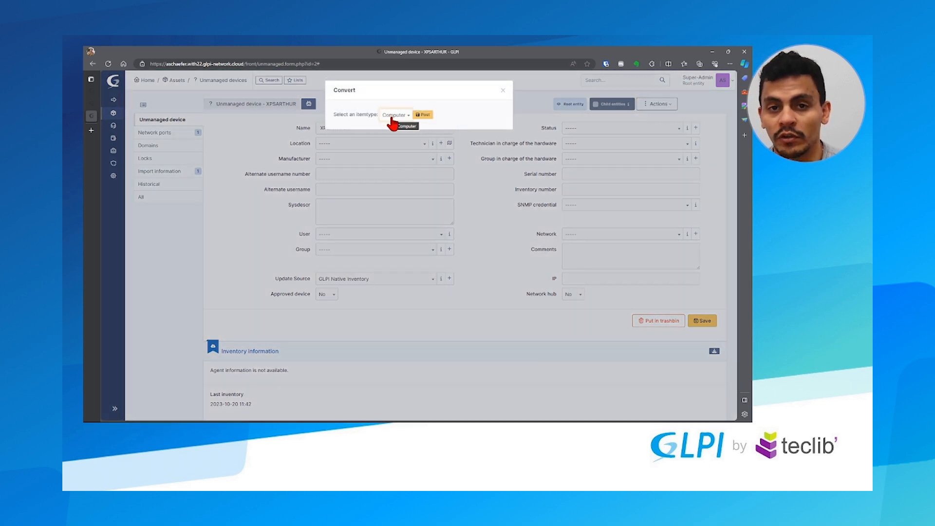
pyautogui.click(423, 115)
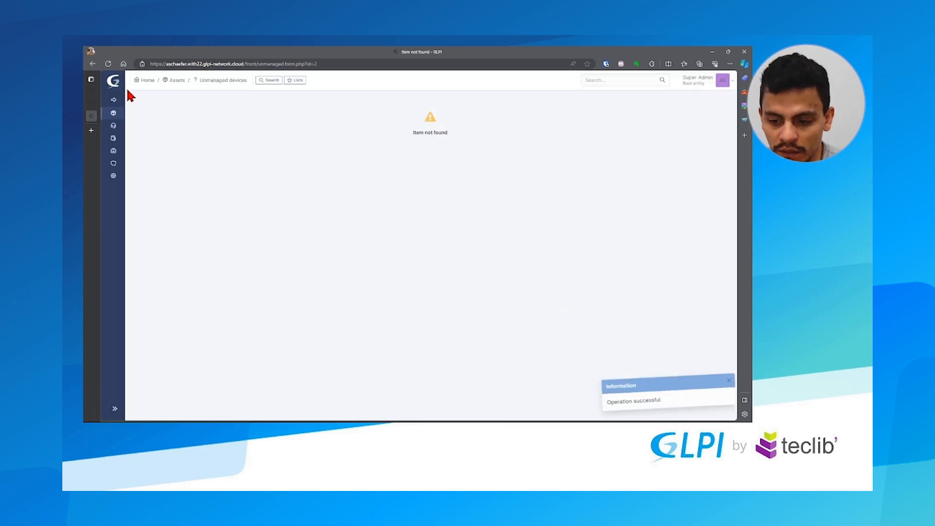
# - Open XPSARTHUR from Assets > Computers, review its components, and return to its main details
pyautogui.click(112, 113)
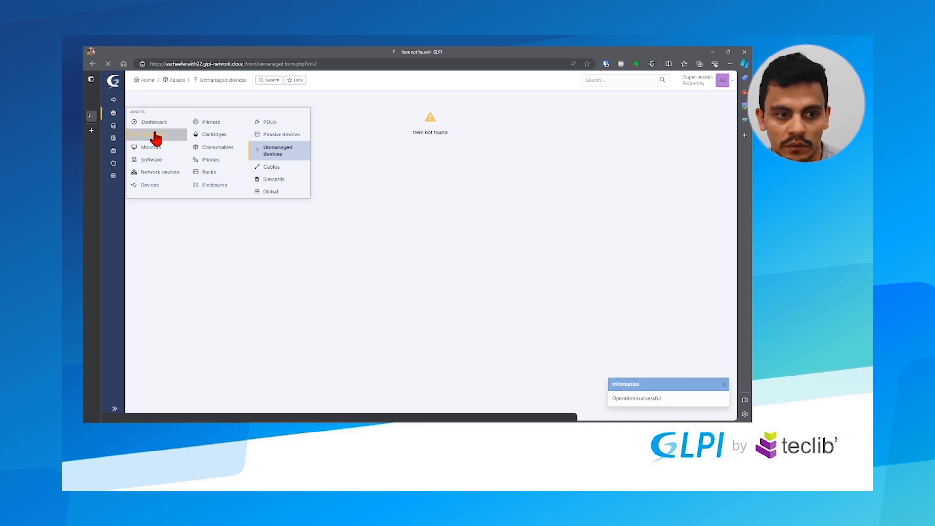
pyautogui.moveTo(153, 135)
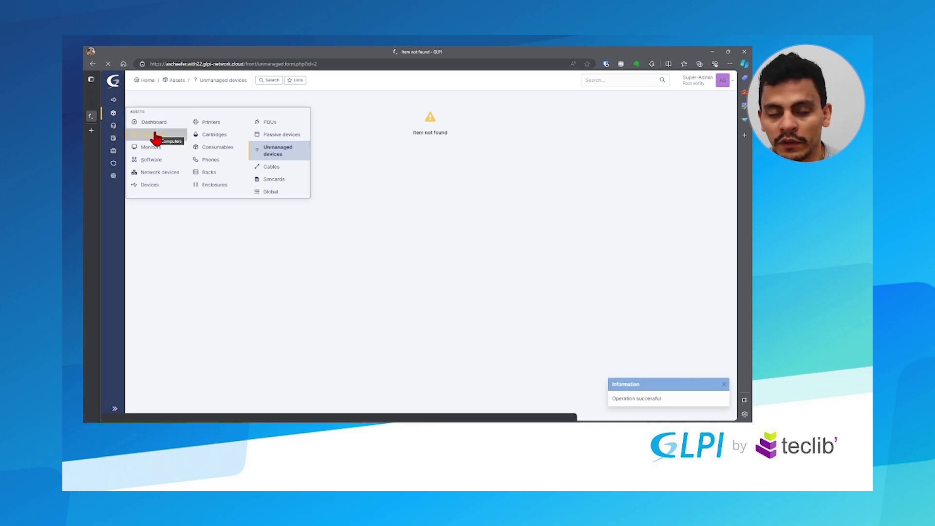
pyautogui.click(155, 134)
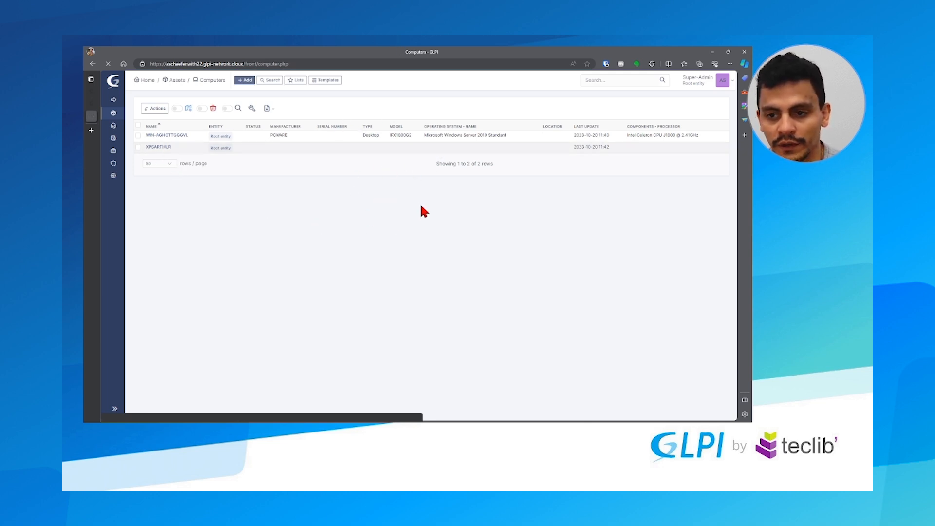
pyautogui.click(158, 147)
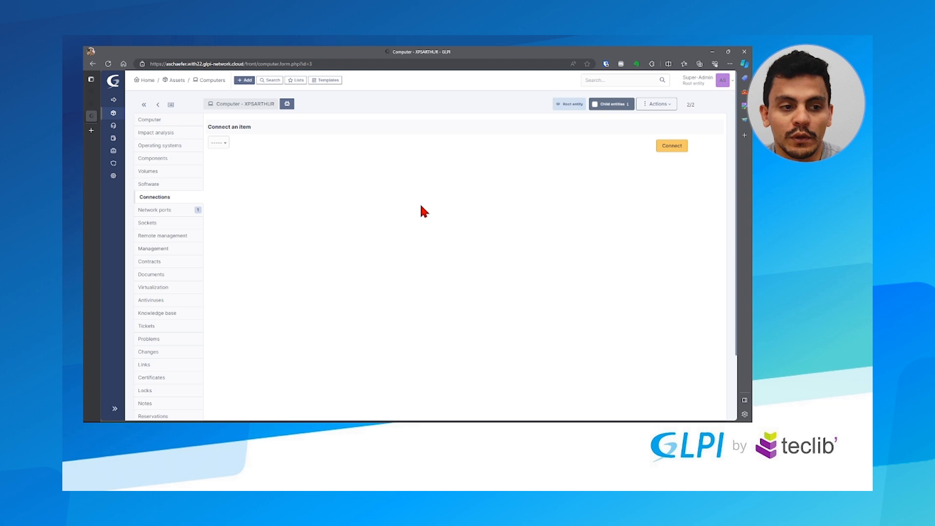
pyautogui.click(153, 158)
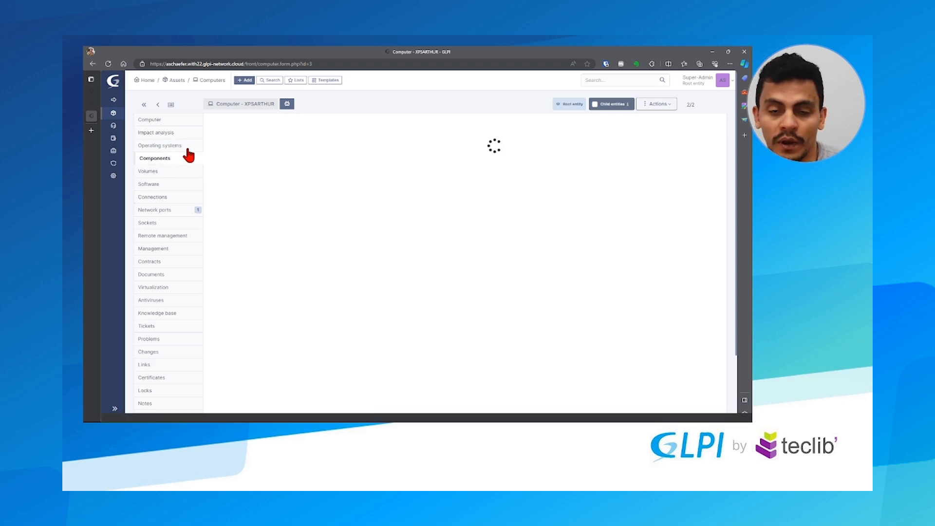
pyautogui.click(150, 119)
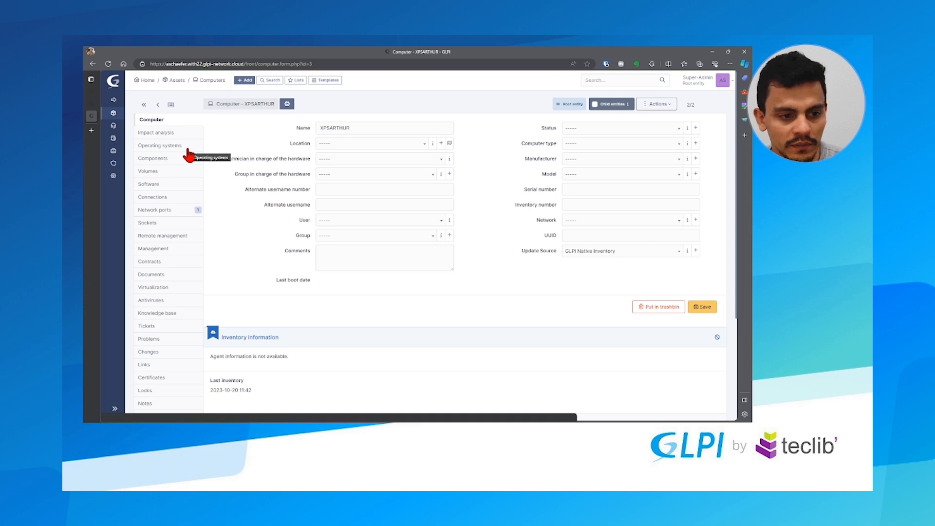
pyautogui.moveTo(466, 255)
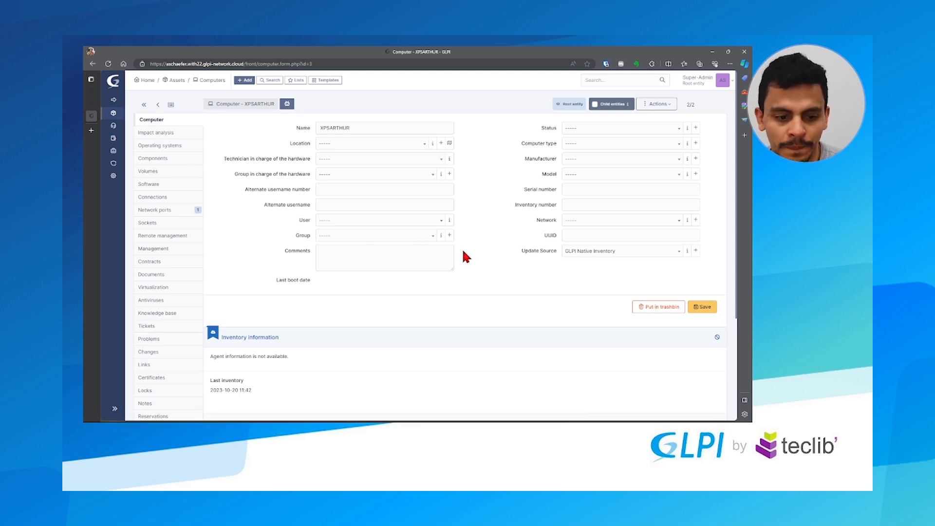